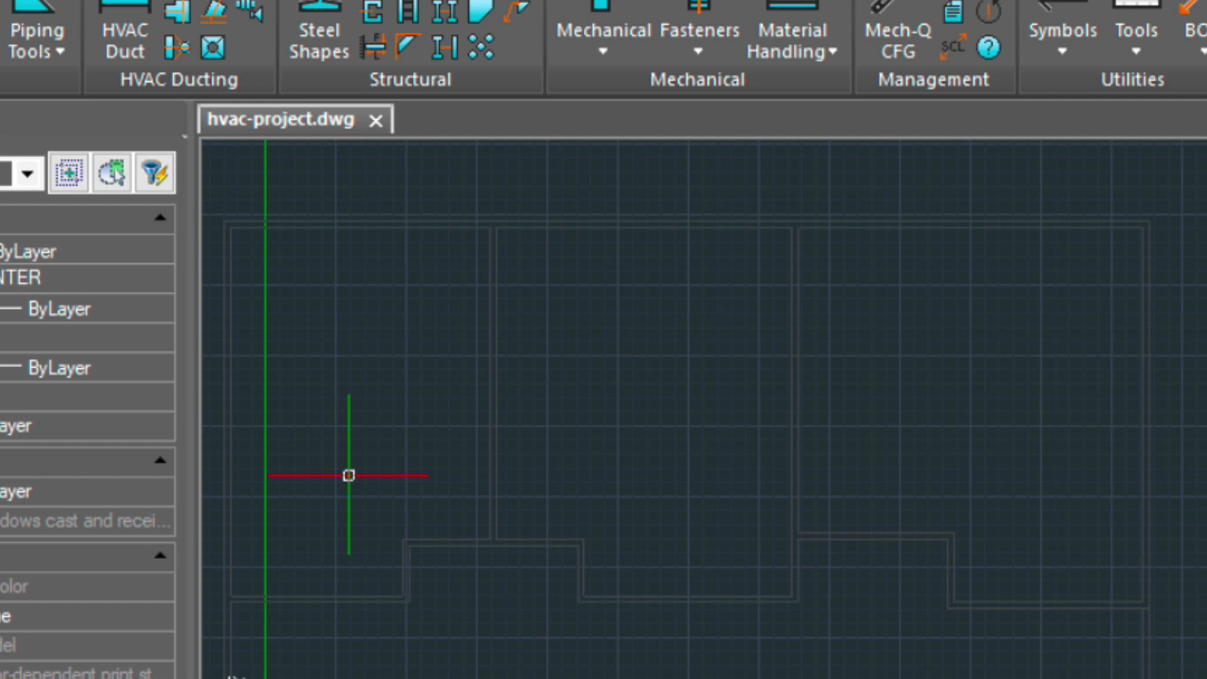
pyautogui.moveTo(671, 273)
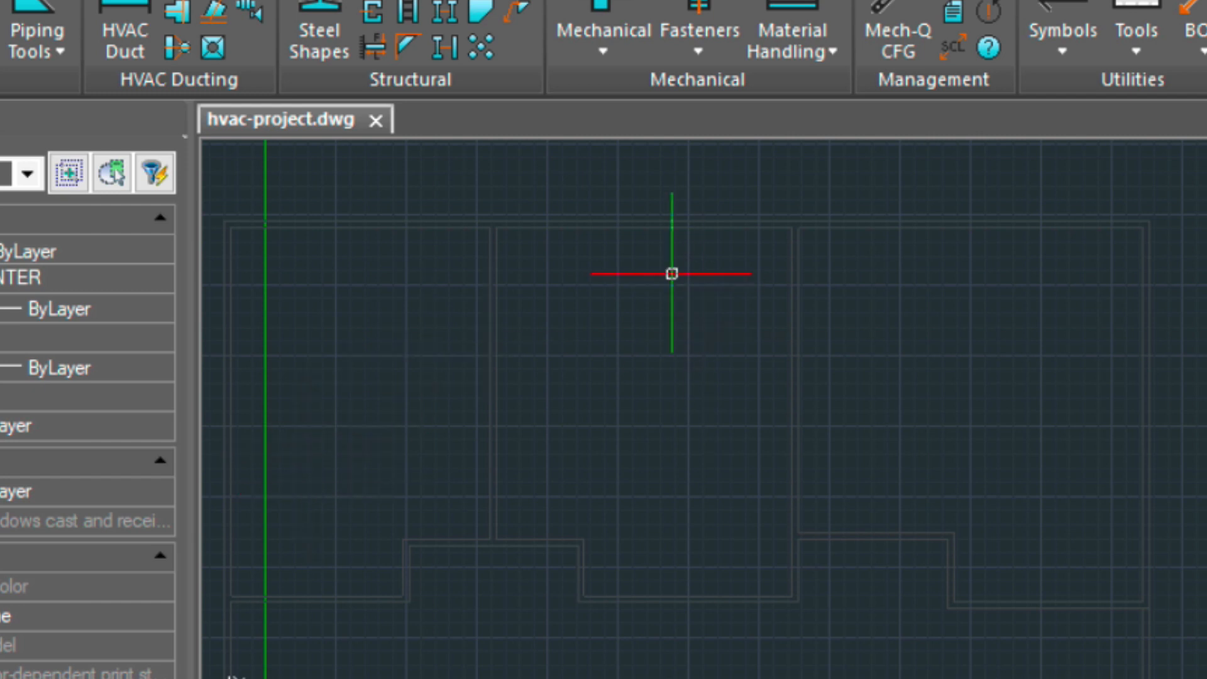
pyautogui.moveTo(671, 408)
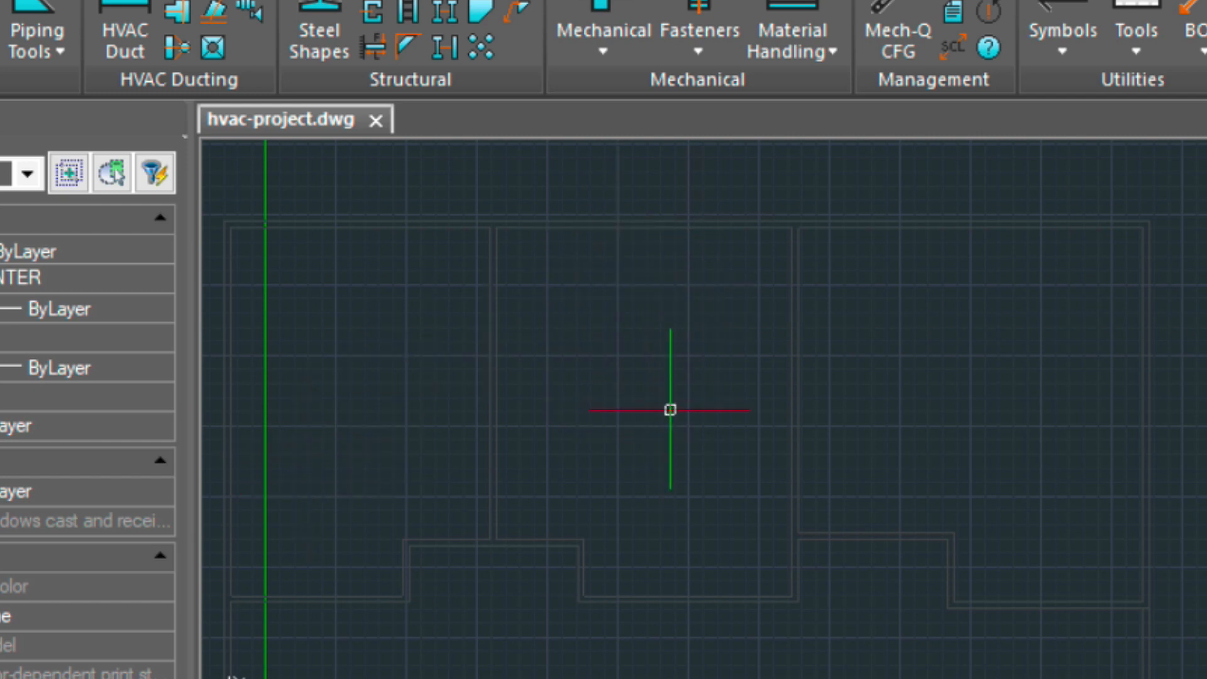
pyautogui.moveTo(954, 411)
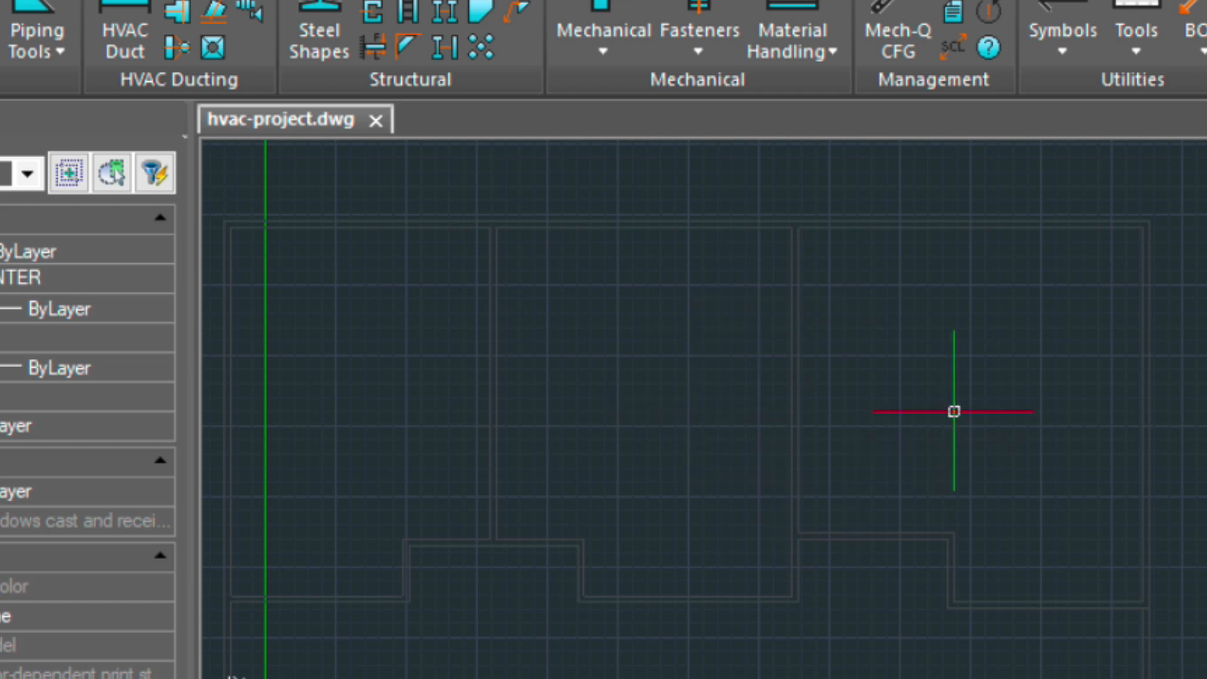
pyautogui.moveTo(694, 385)
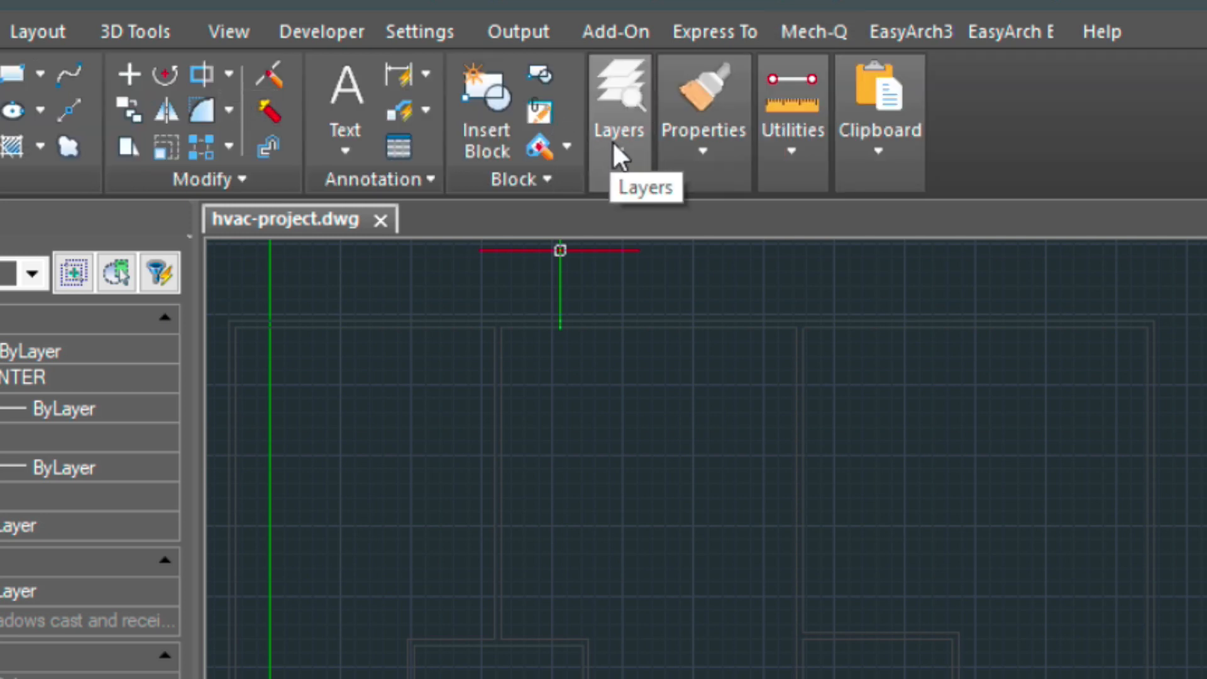
# Show the layer list, switch to the Mech-Q tab, and display polar angles with 45° checked.
pyautogui.click(618, 94)
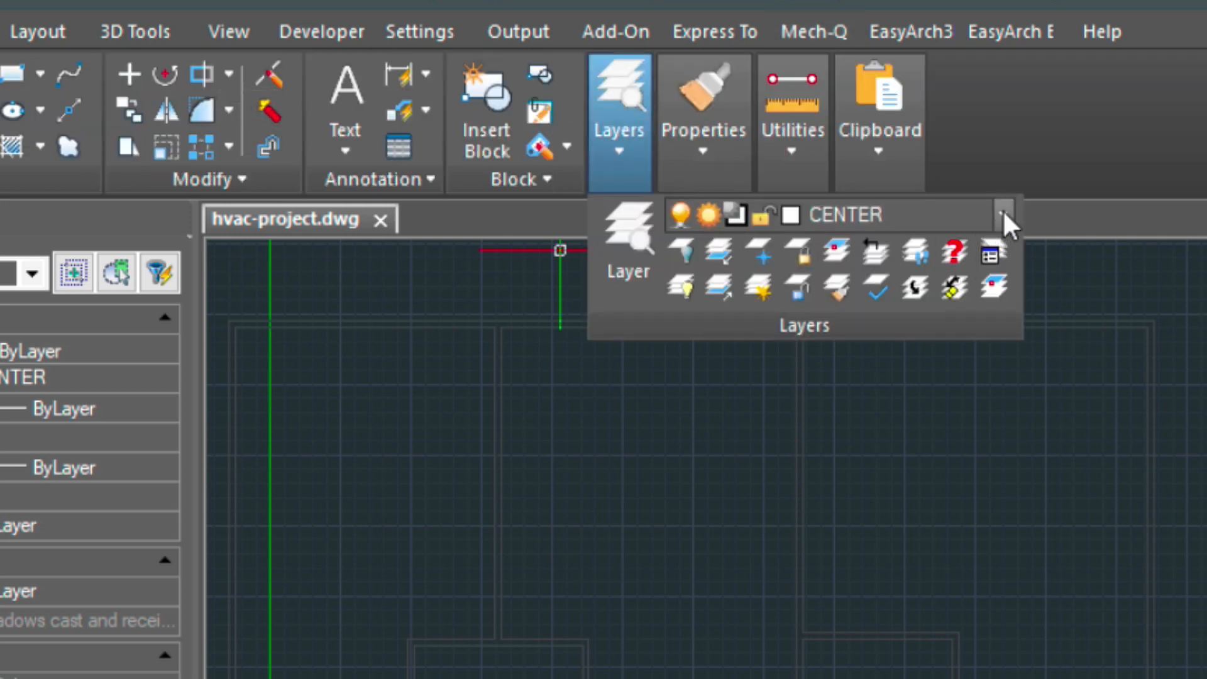
pyautogui.click(1004, 215)
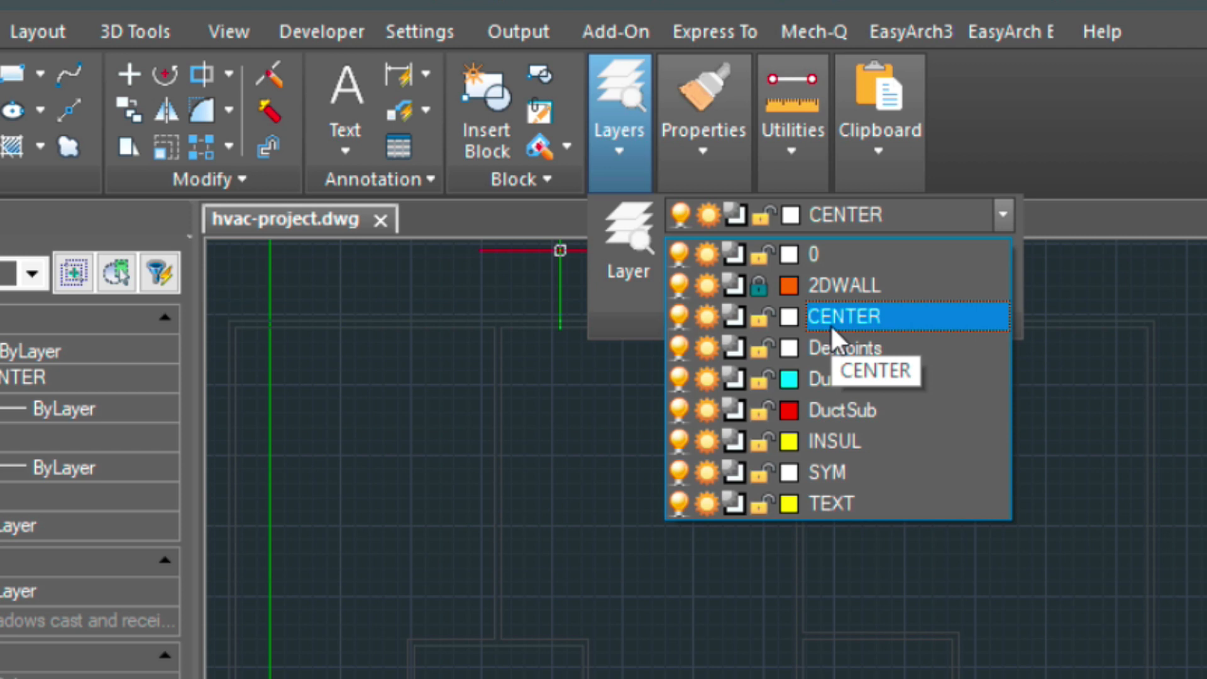
pyautogui.moveTo(792, 317)
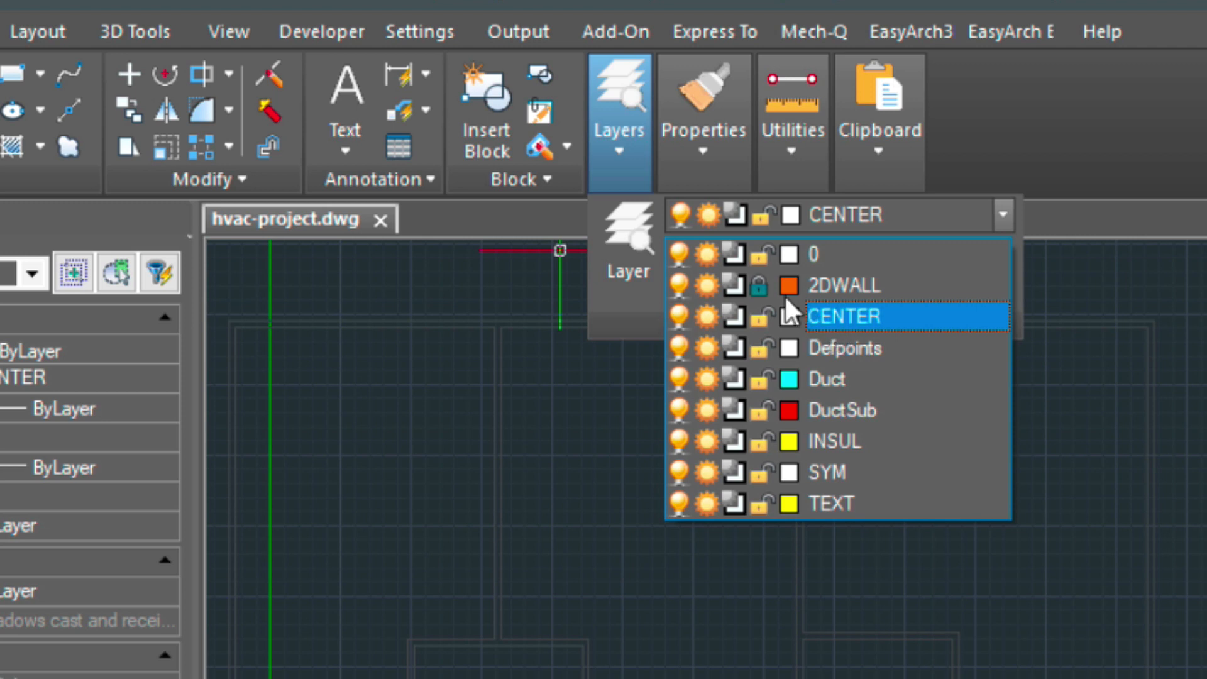
pyautogui.moveTo(861, 295)
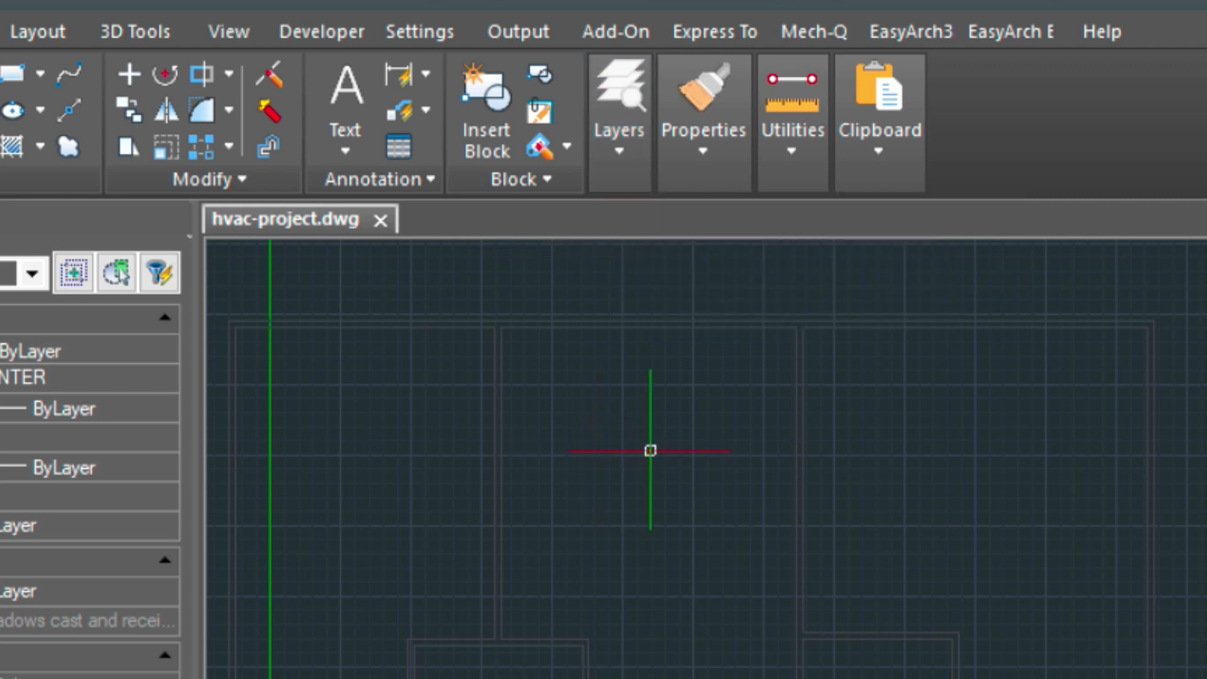
pyautogui.click(813, 32)
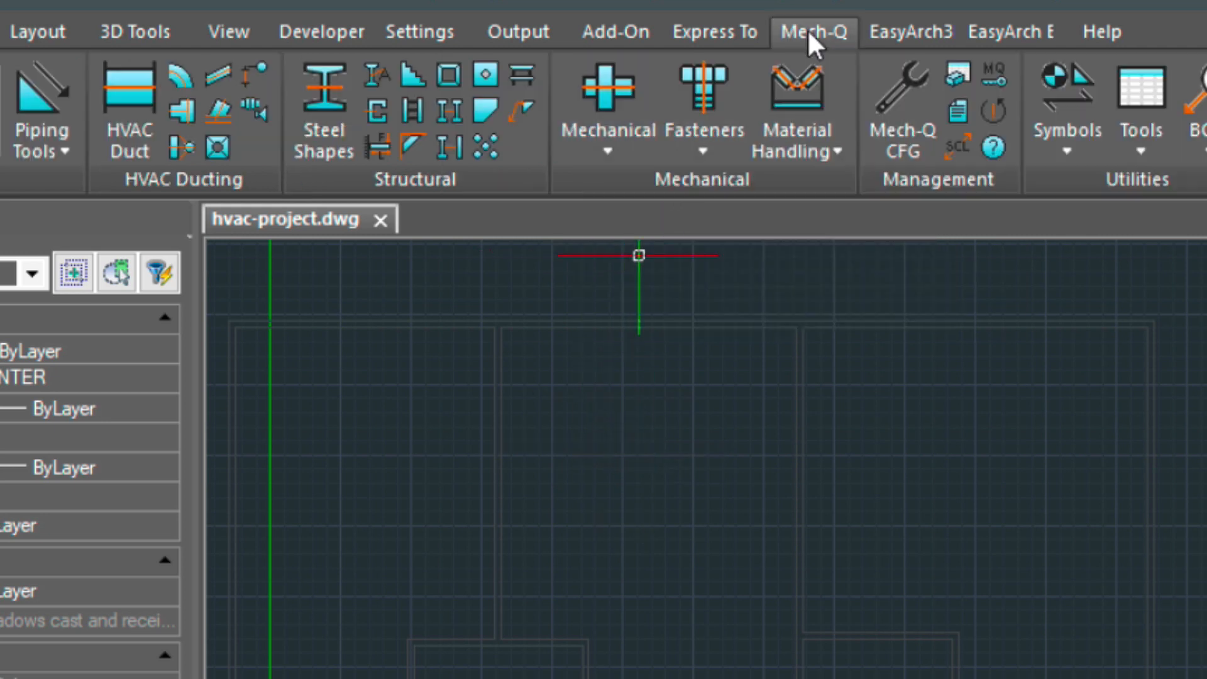
pyautogui.moveTo(198, 47)
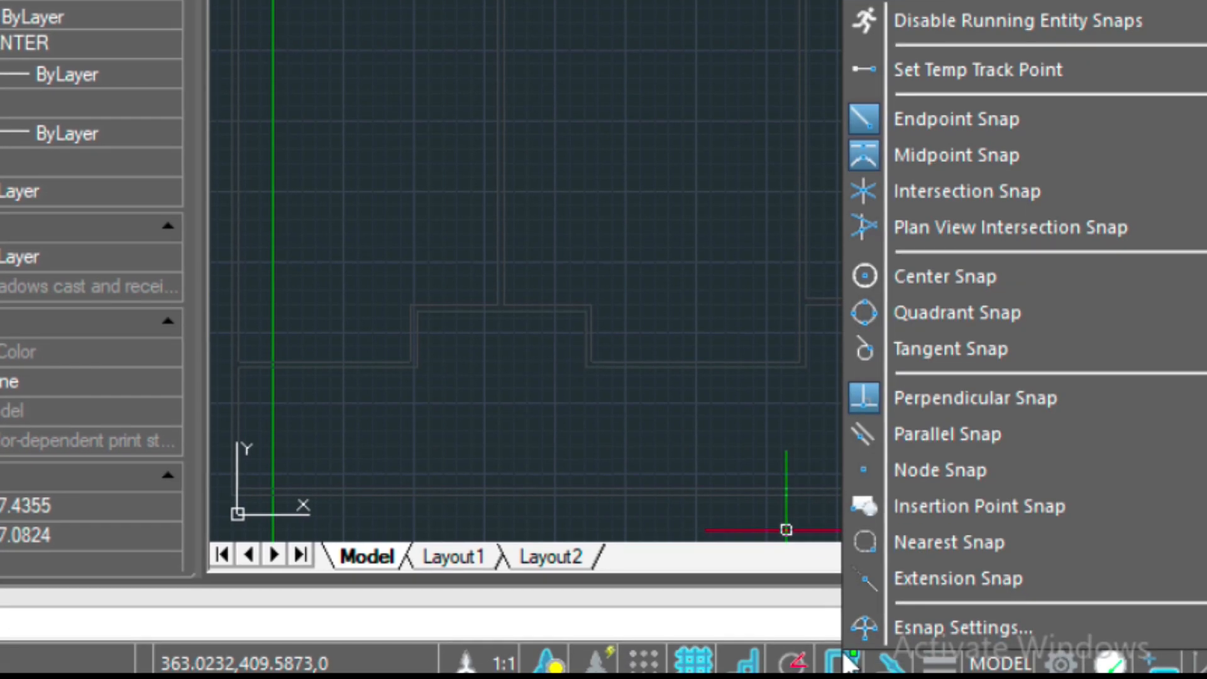
pyautogui.click(959, 626)
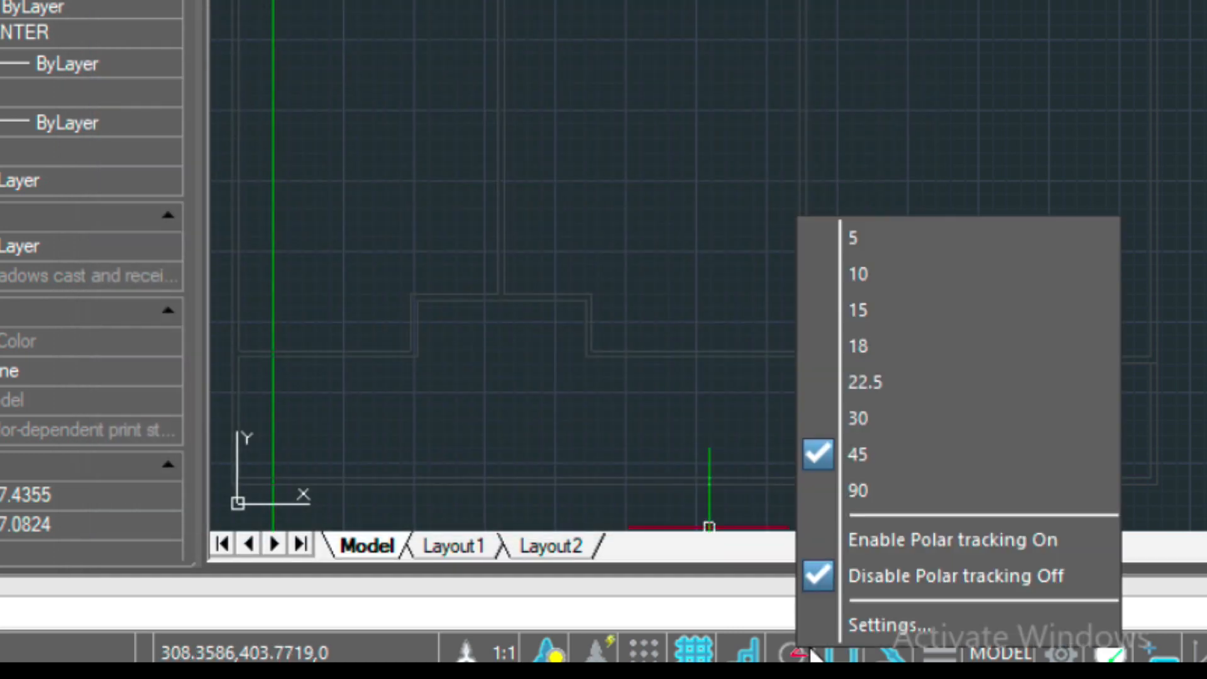
pyautogui.click(887, 622)
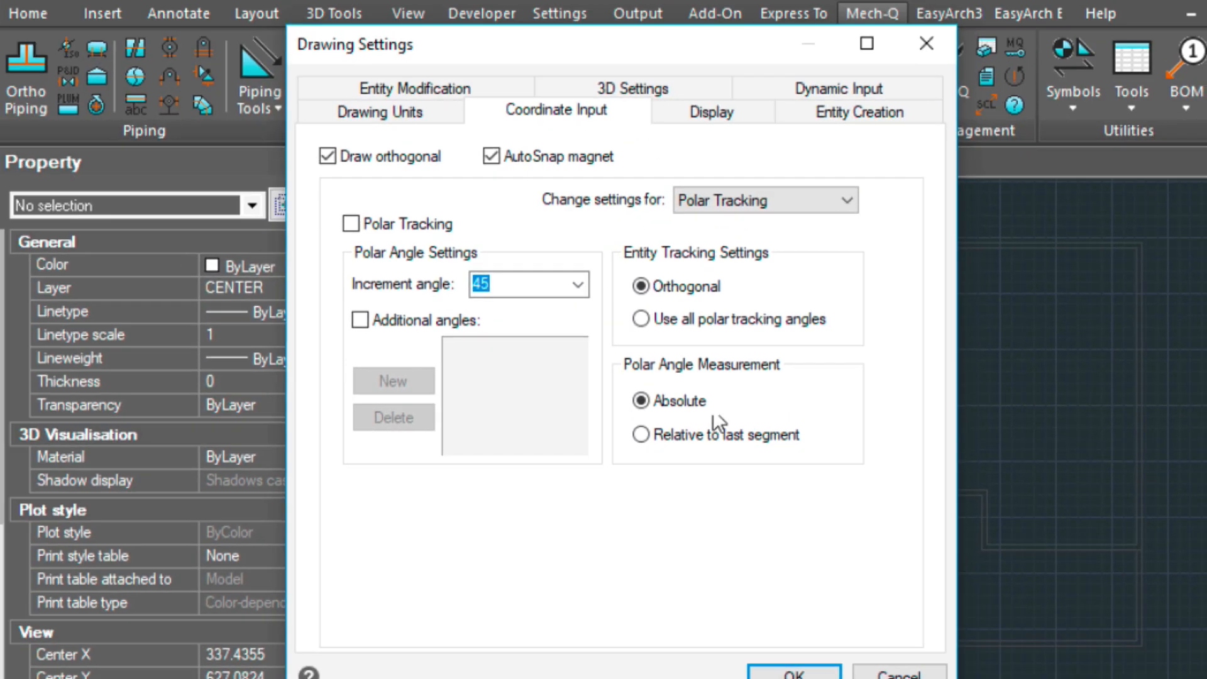
pyautogui.moveTo(719, 276)
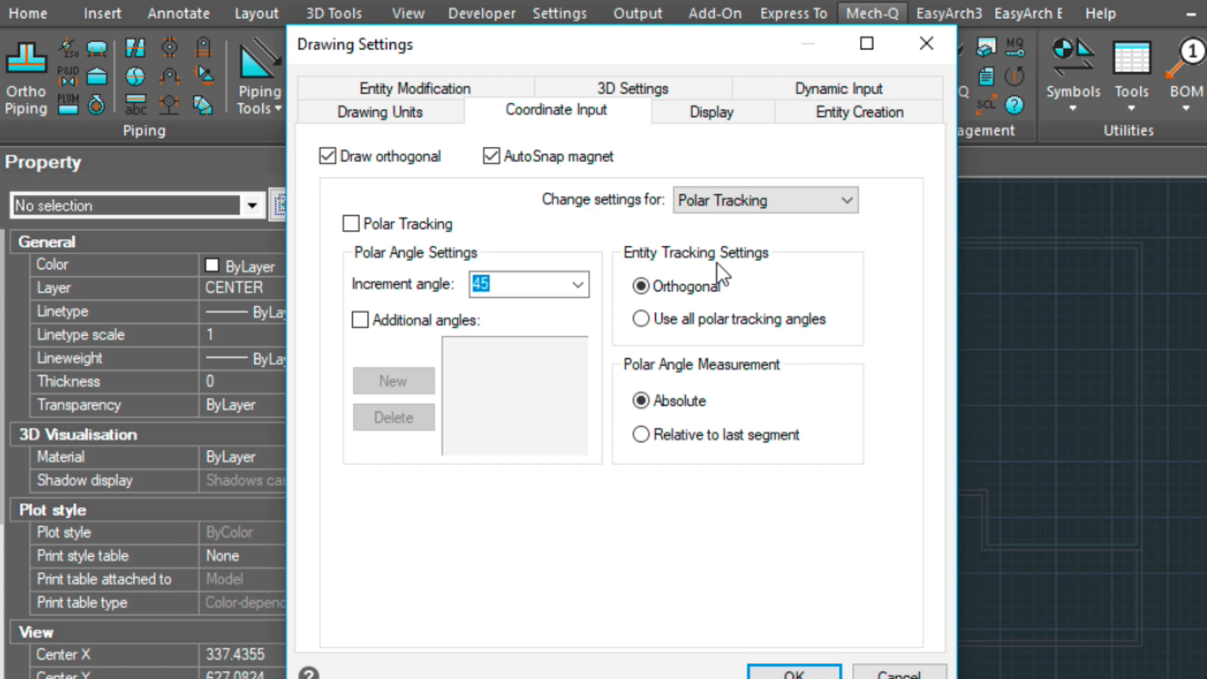
pyautogui.moveTo(698, 311)
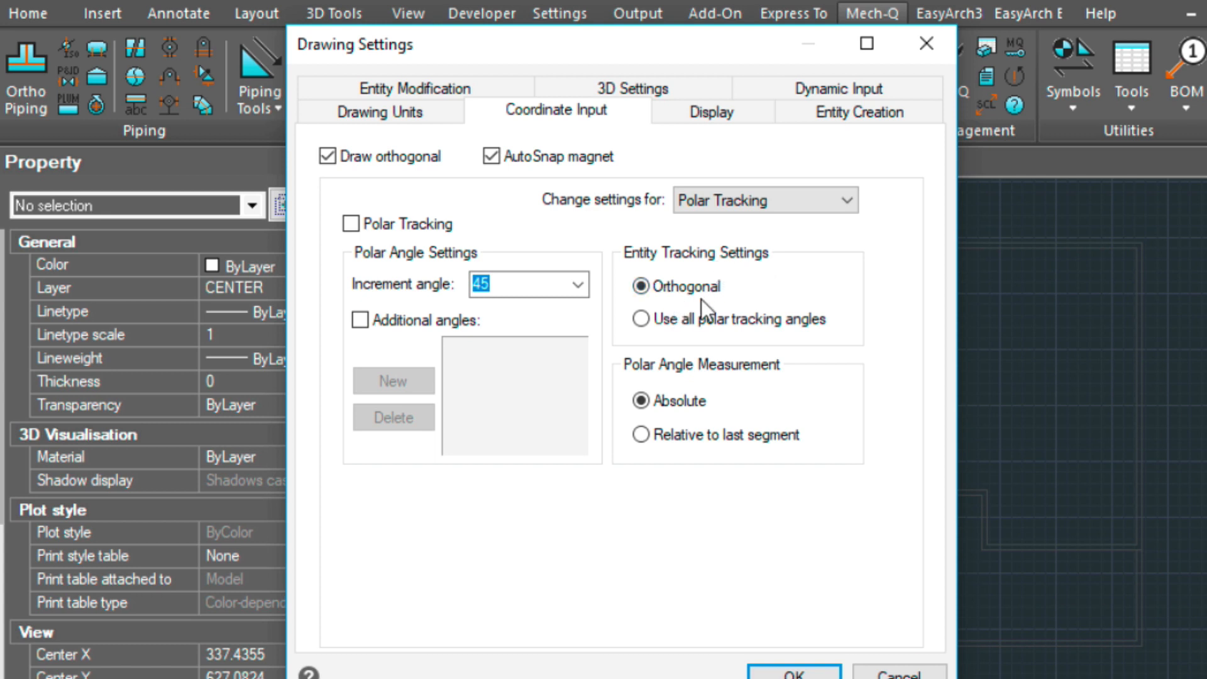
pyautogui.moveTo(664, 325)
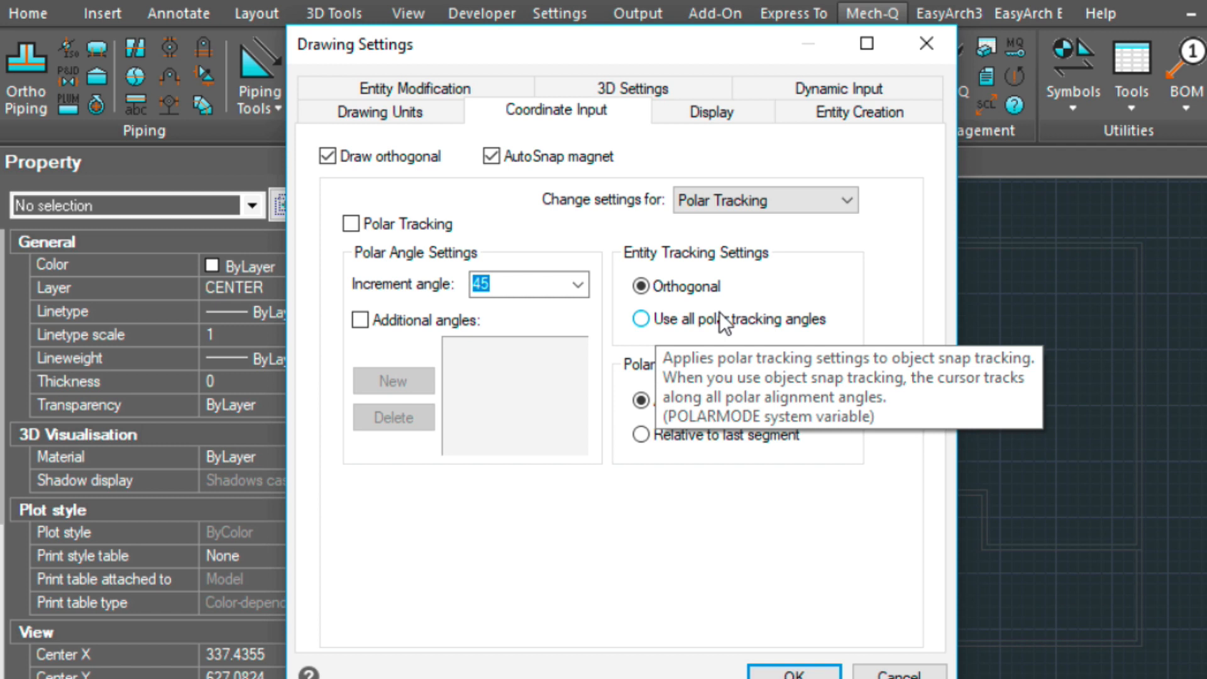
pyautogui.moveTo(725, 324)
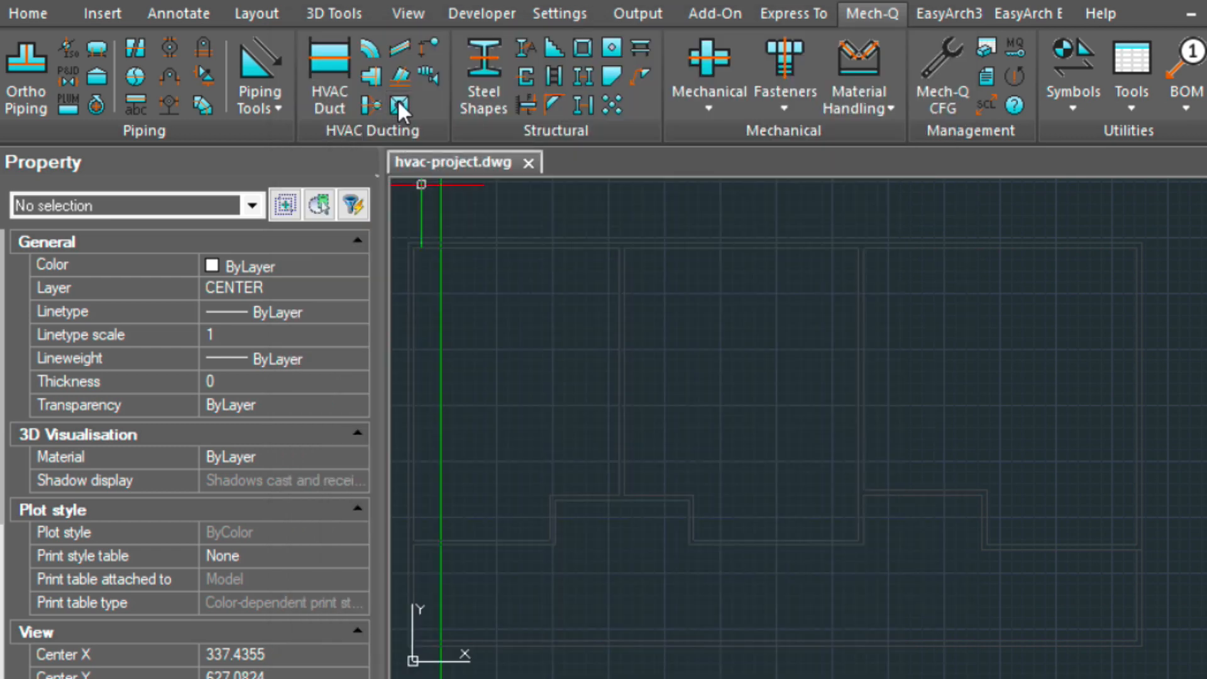
# Set up a 24 by 24 supply diffuser with 8-inch duct size and start placing it.
pyautogui.click(396, 102)
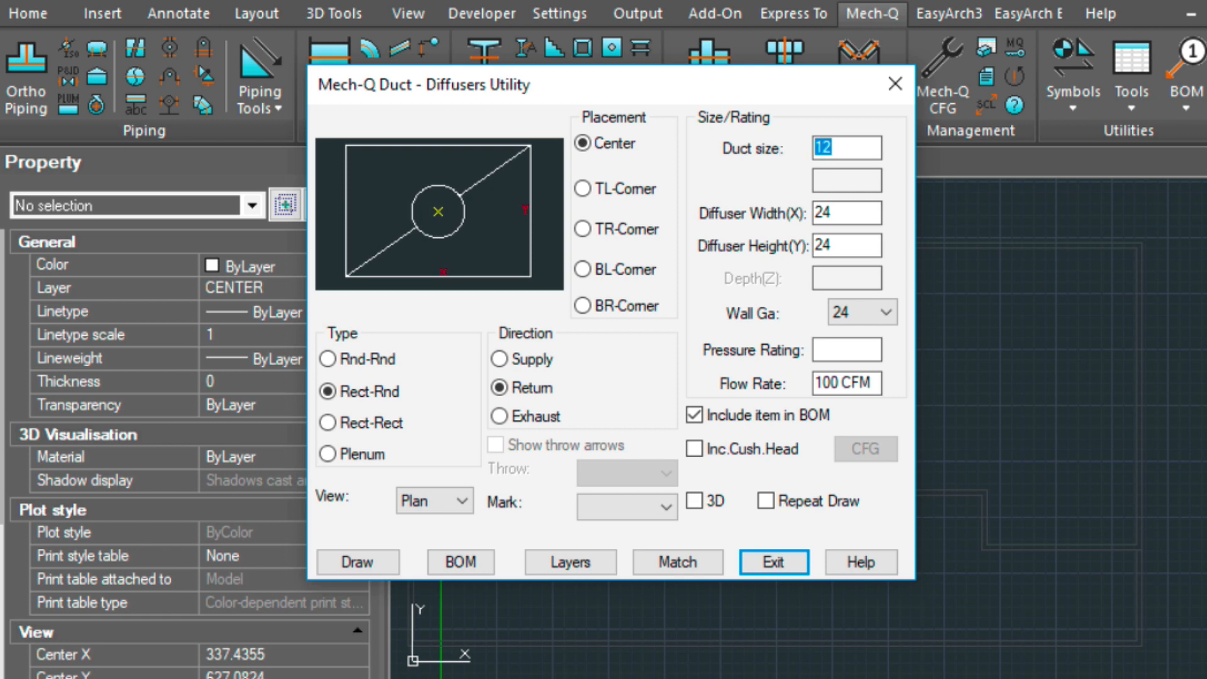
pyautogui.write('8')
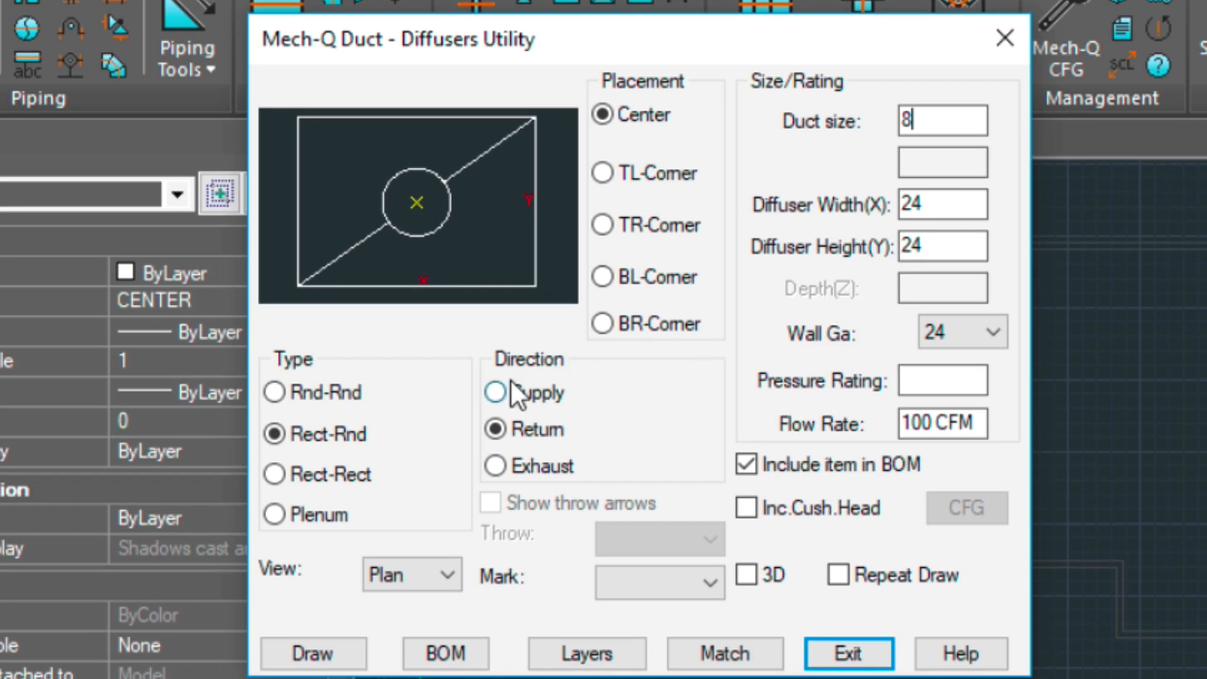
pyautogui.click(495, 392)
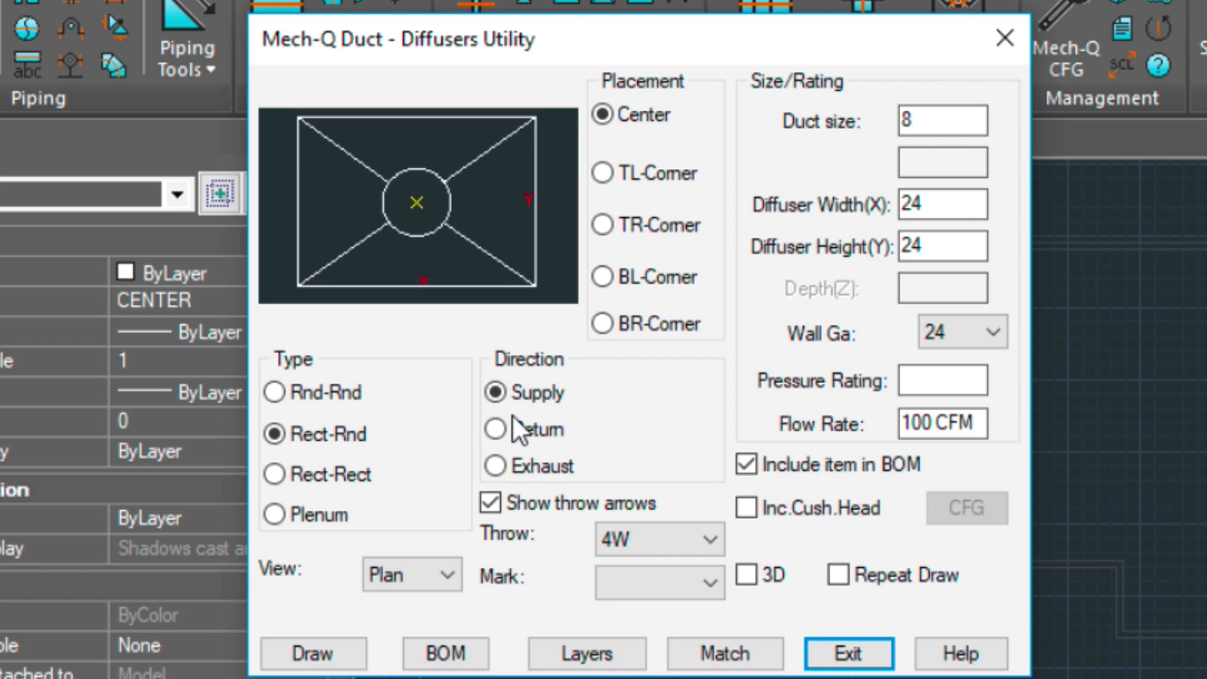
pyautogui.click(312, 653)
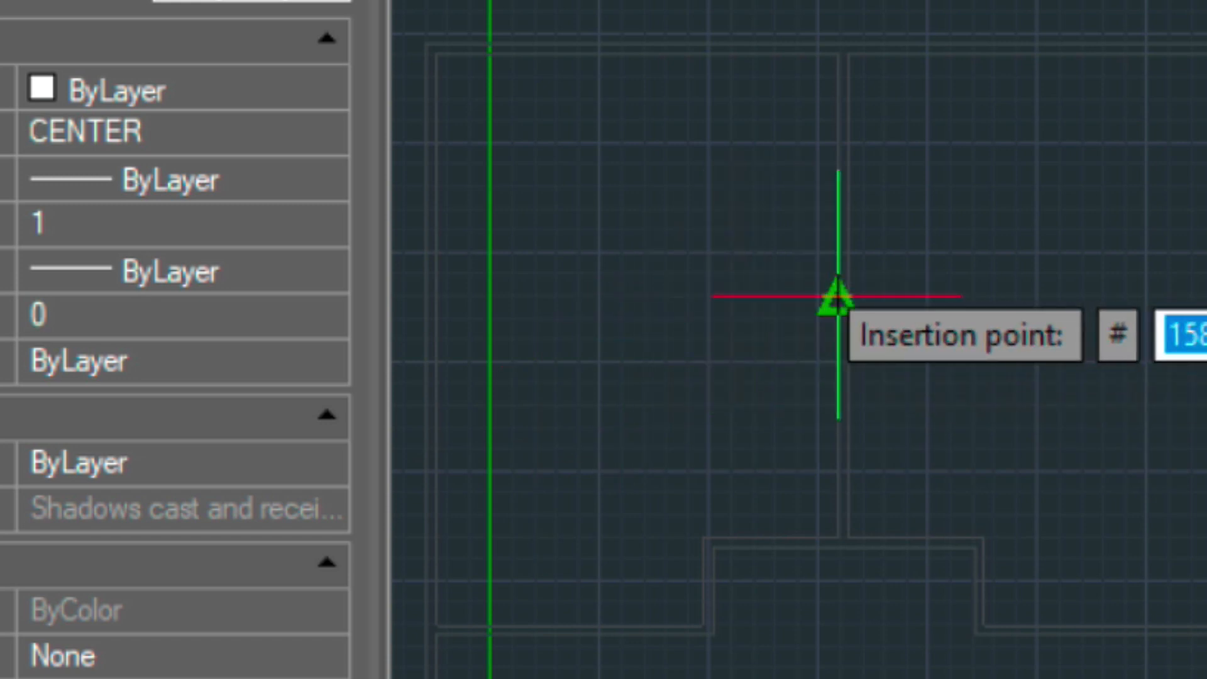
pyautogui.moveTo(509, 299)
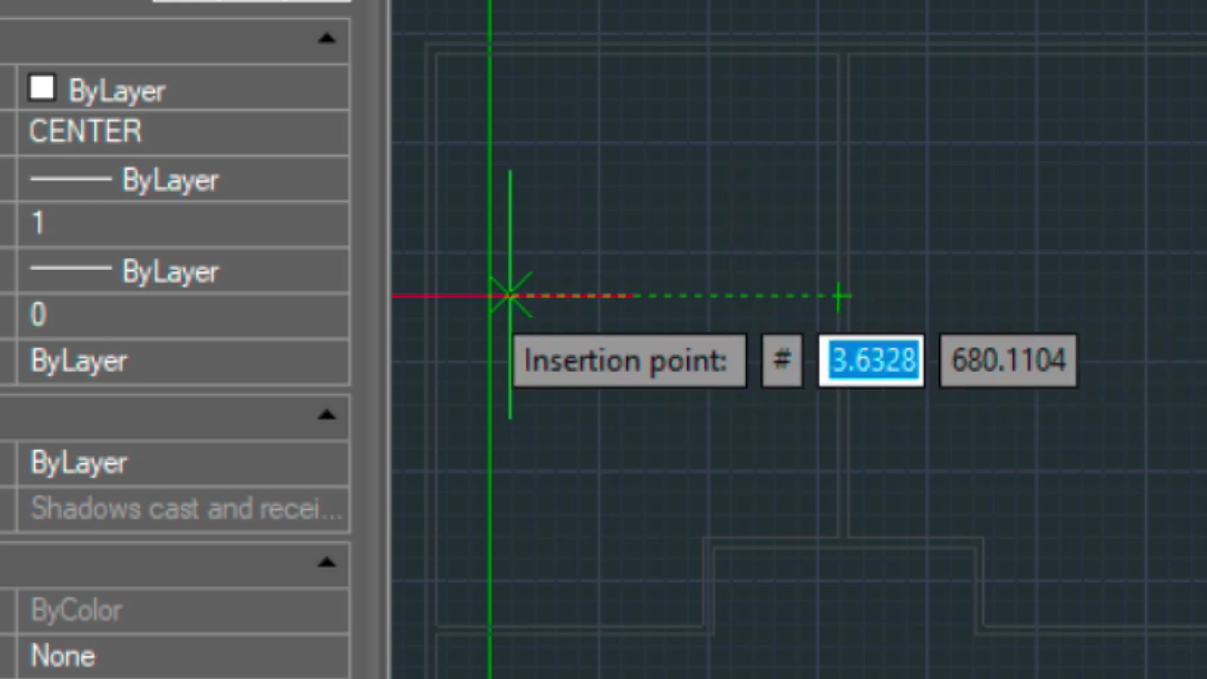
pyautogui.moveTo(435, 298)
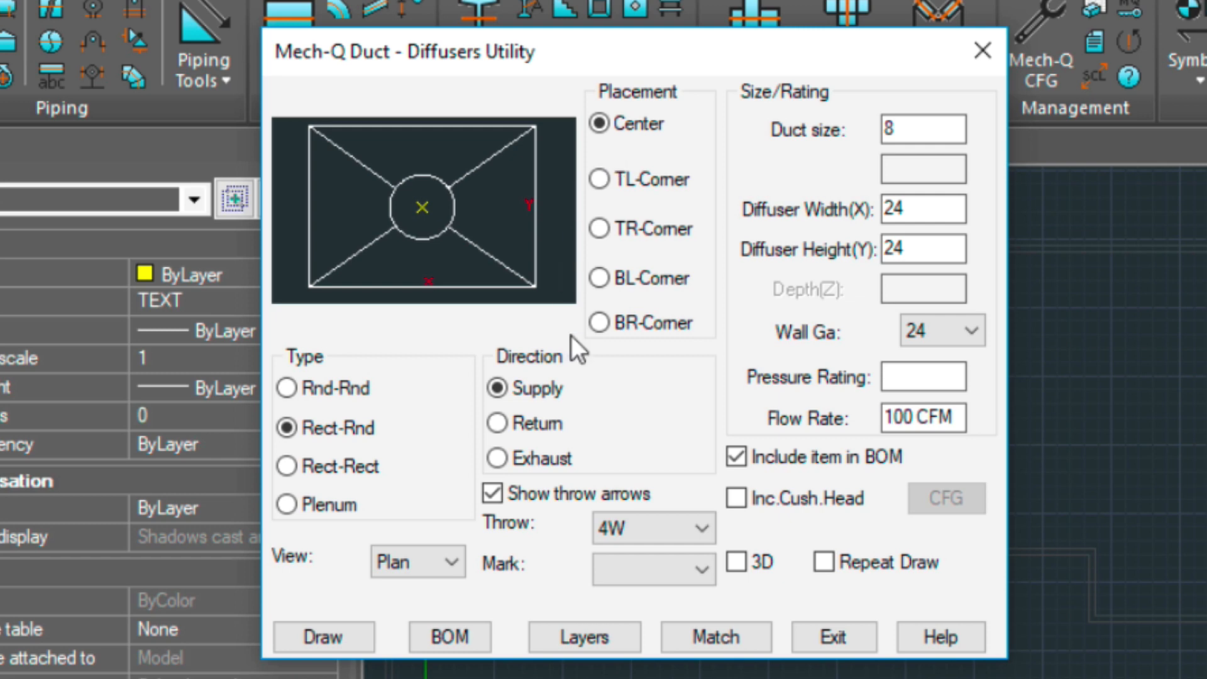
# Place two more supply diffusers in the upper rooms, then set return duct size 14.
pyautogui.click(325, 636)
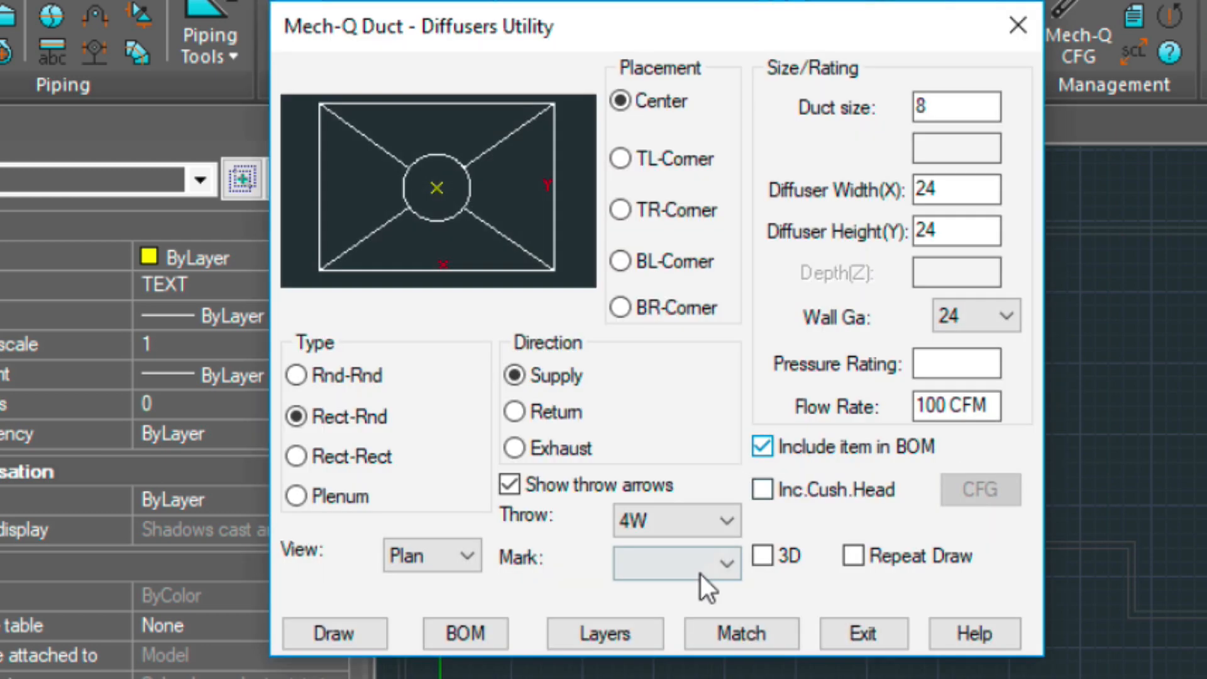
pyautogui.click(334, 633)
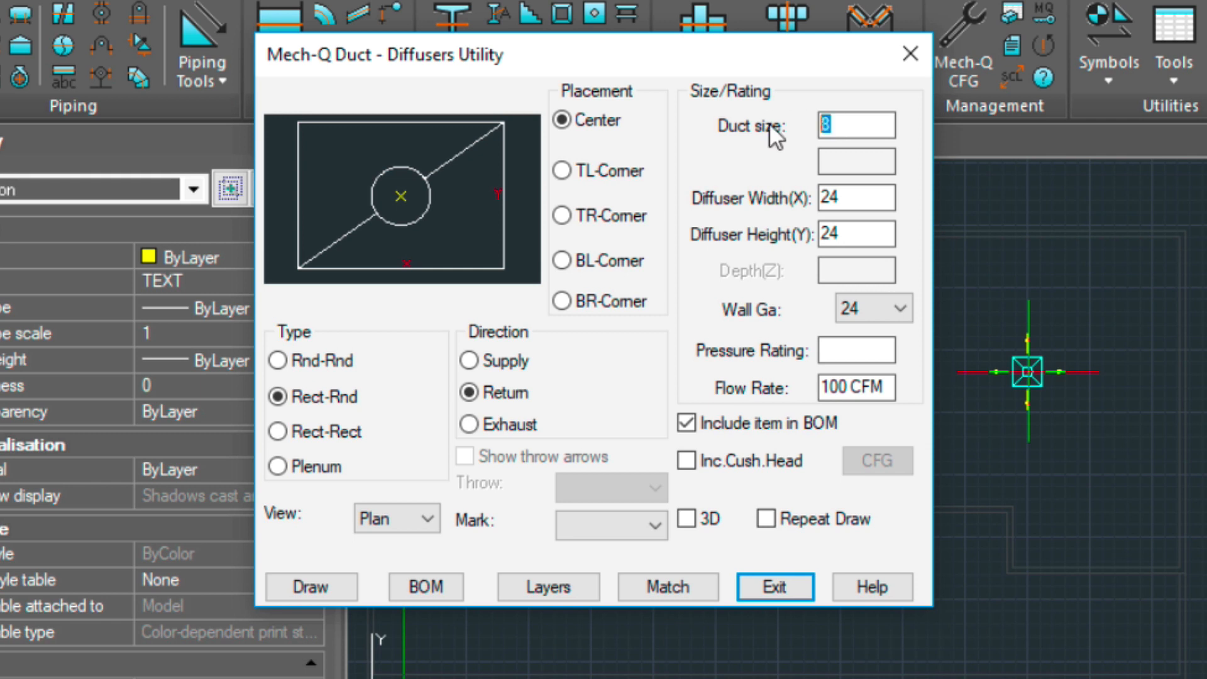
pyautogui.write('1')
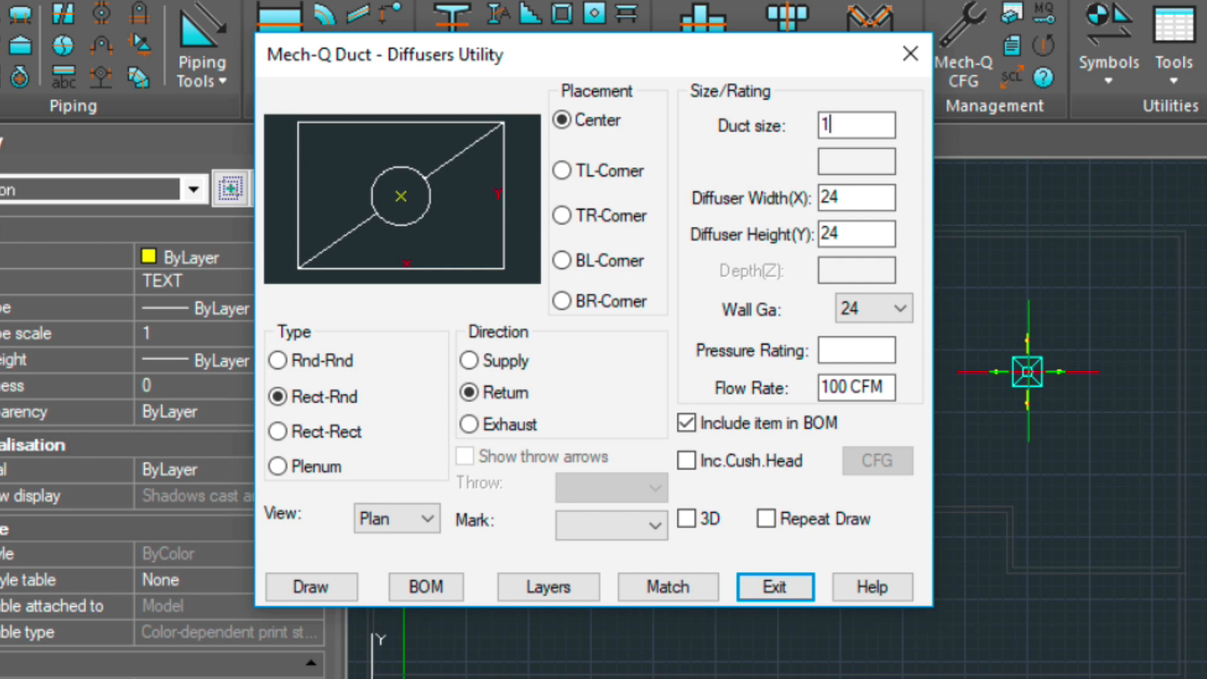
pyautogui.write('4')
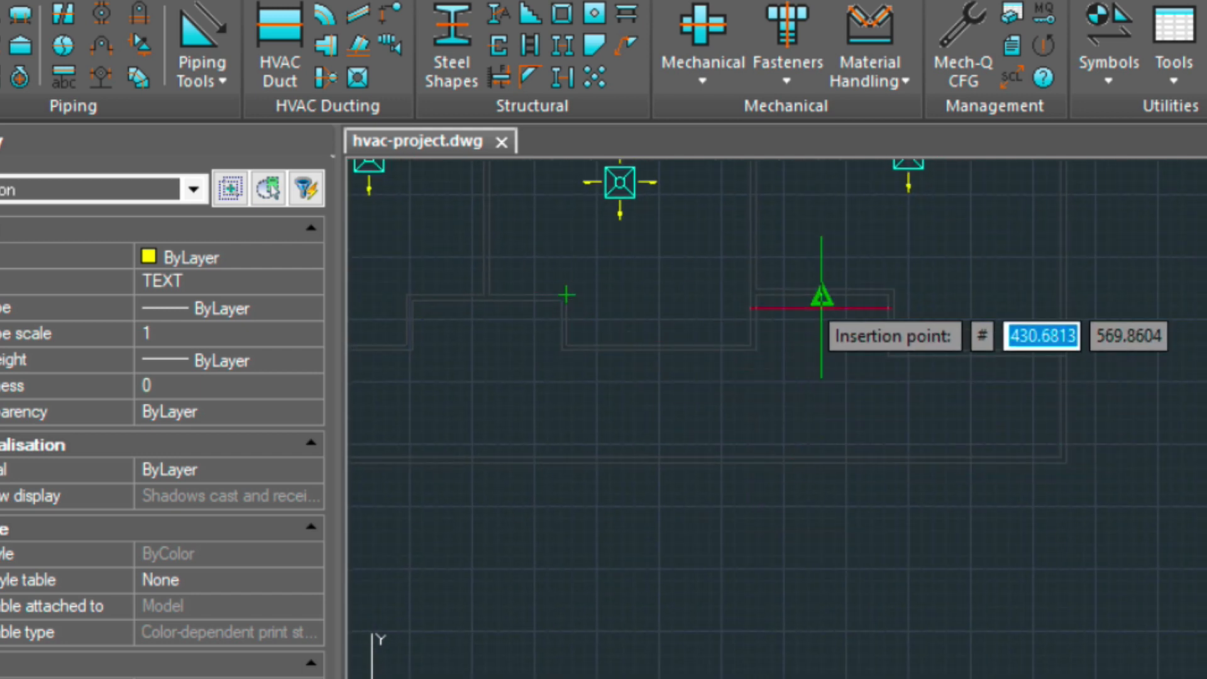
pyautogui.moveTo(820, 417)
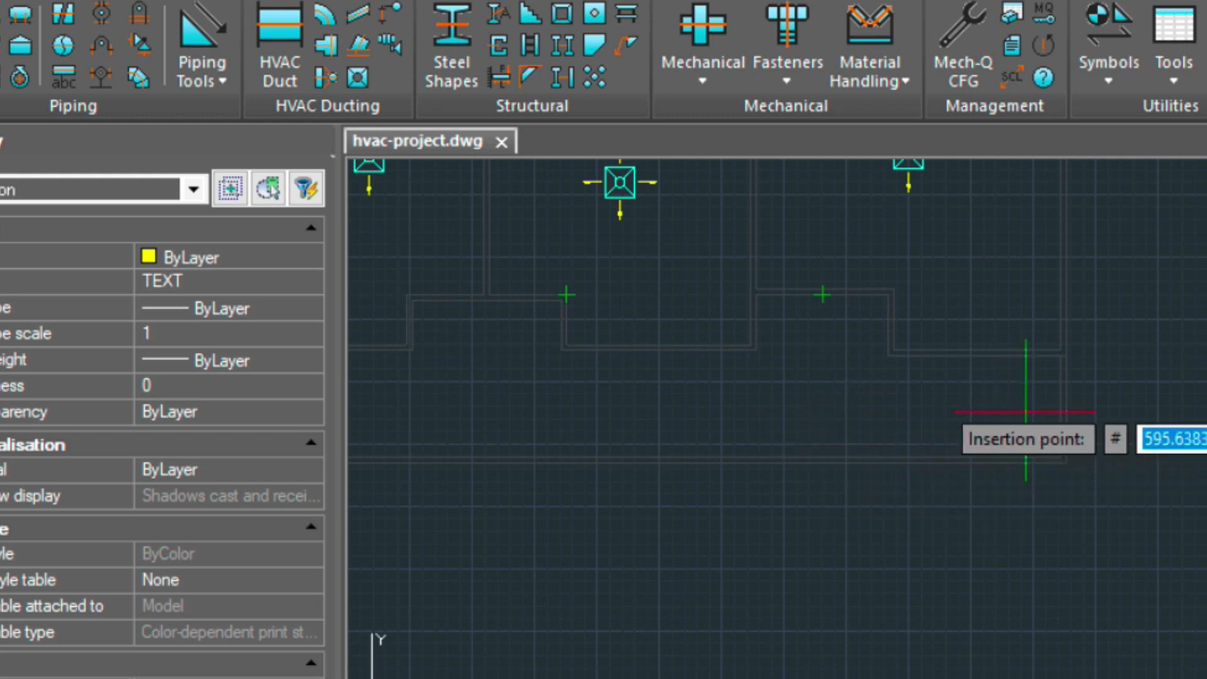
pyautogui.moveTo(920, 408)
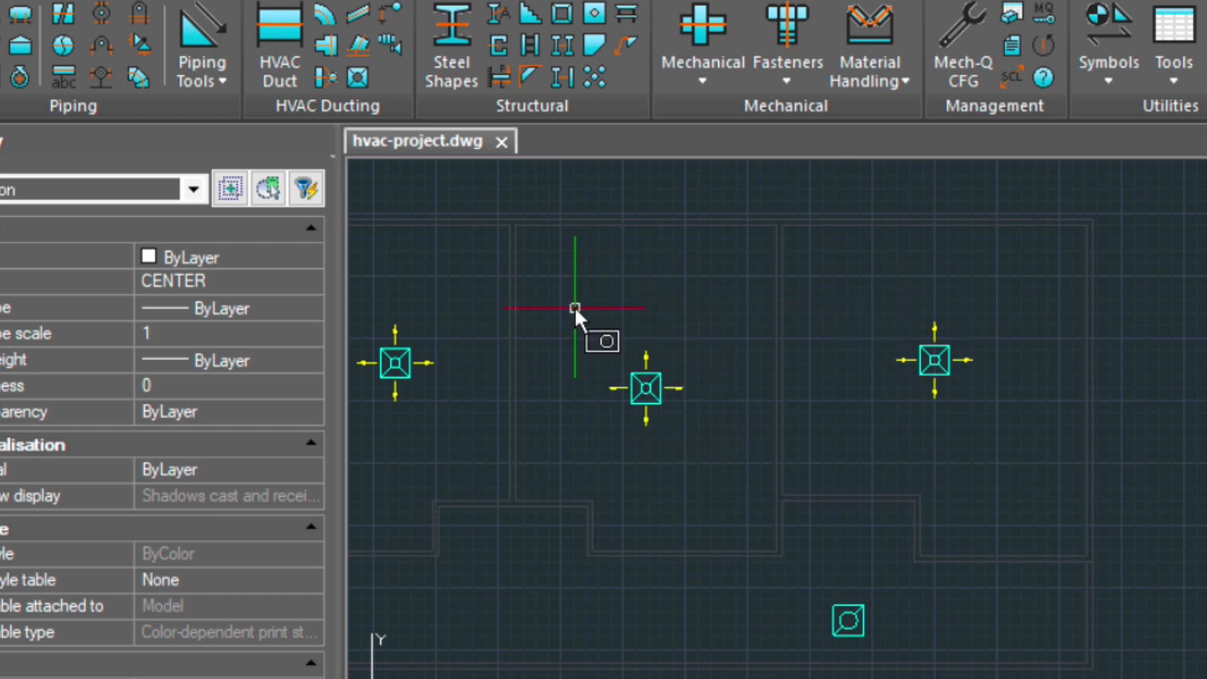
# Move the middle room's diffuser so it sits level with the other two.
pyautogui.click(642, 387)
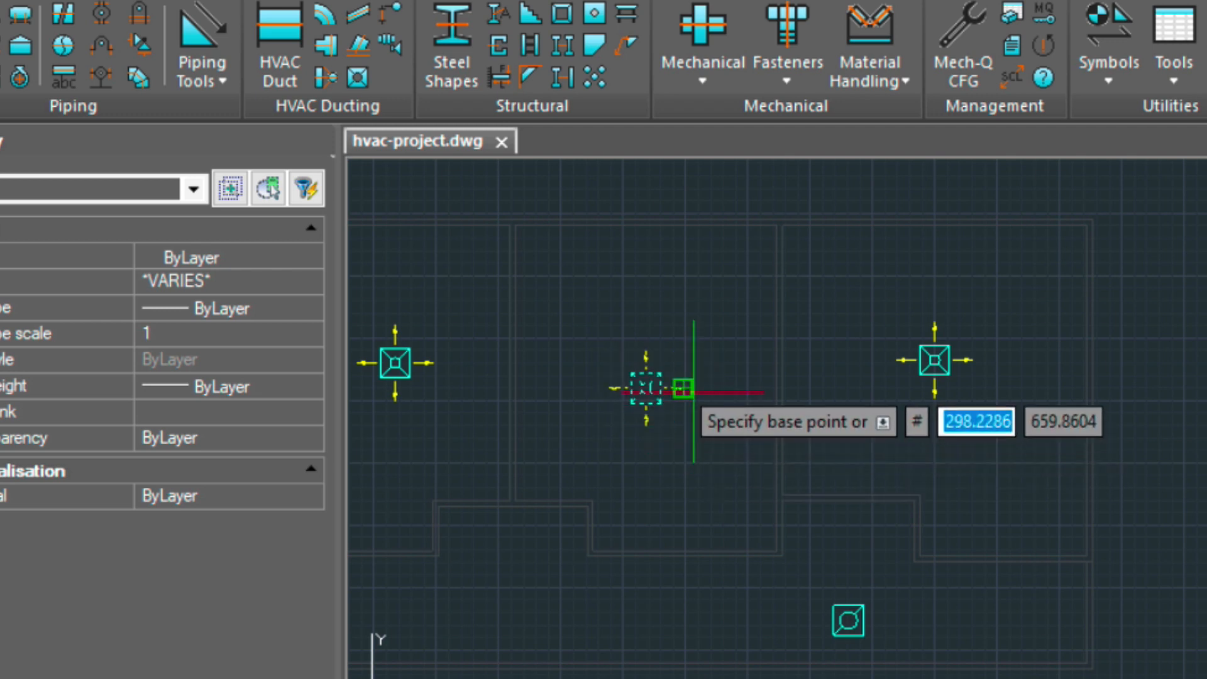
pyautogui.click(679, 387)
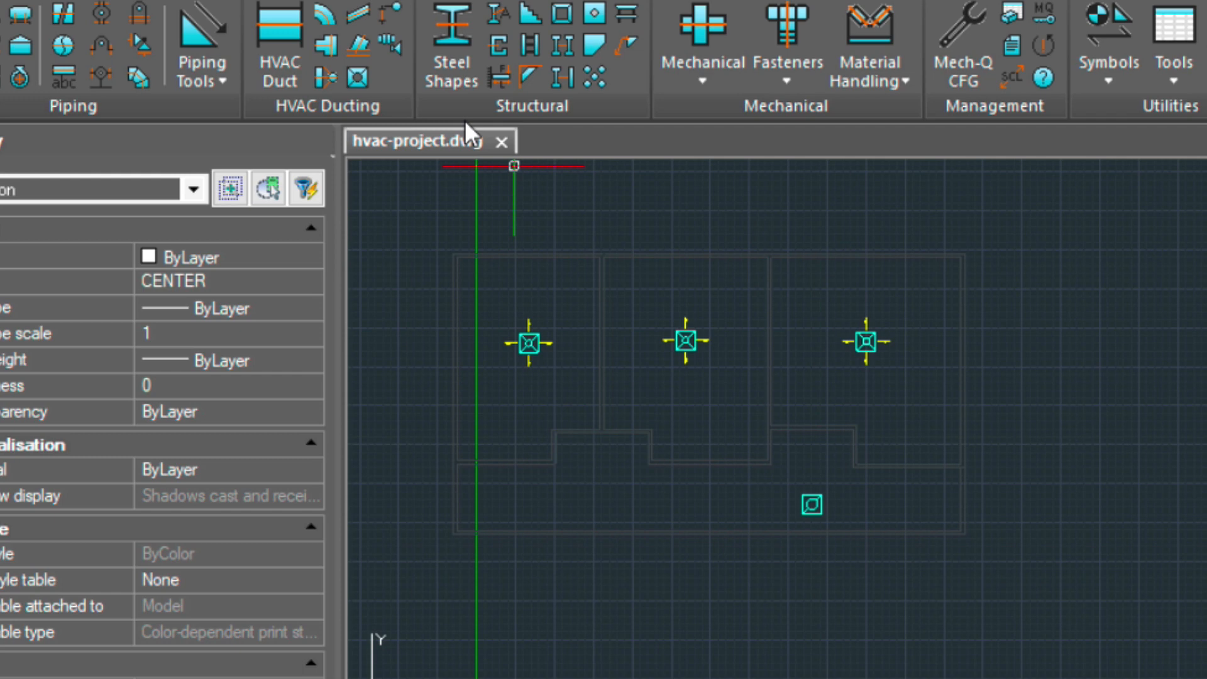
pyautogui.moveTo(393, 60)
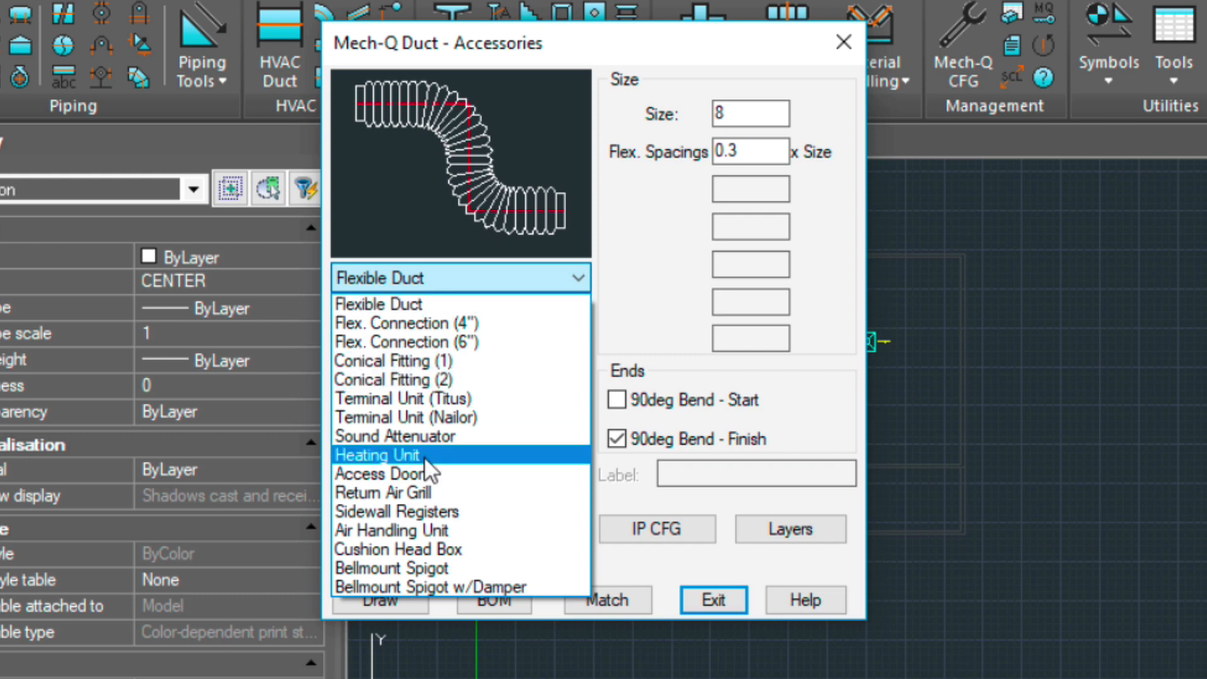
pyautogui.moveTo(398, 538)
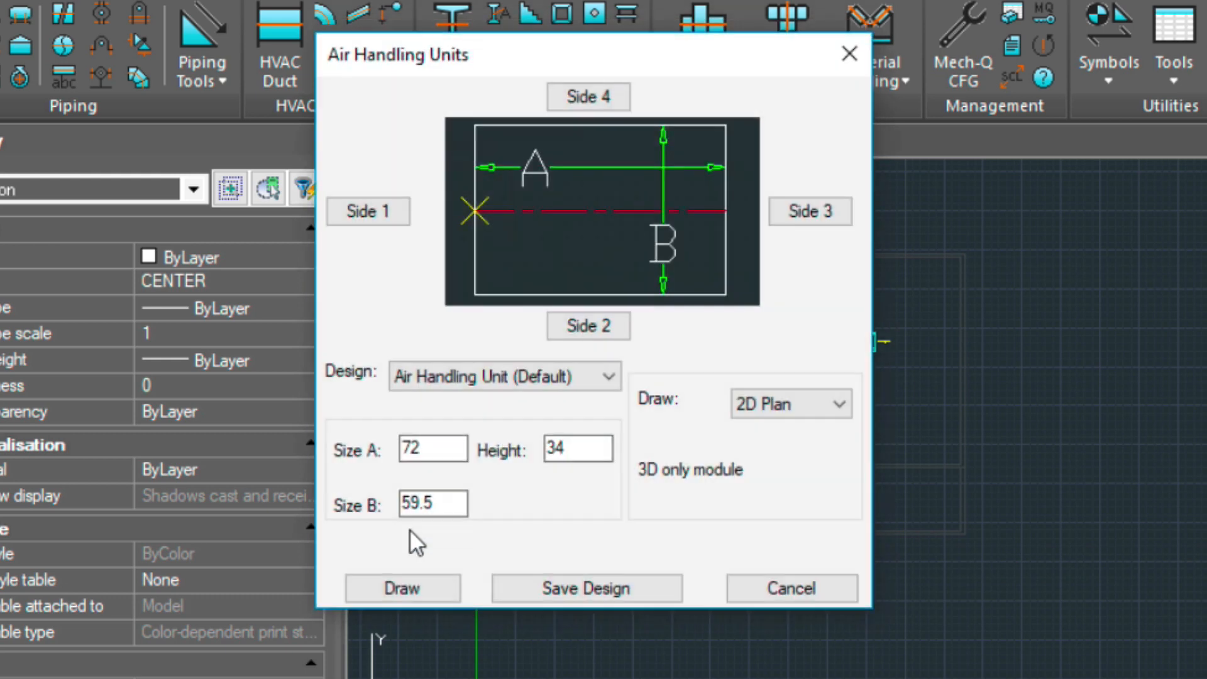
# Place a 72 by 59.5 air handling unit, sides 2 and 3, Supply Air box, design unsaved.
pyautogui.click(412, 448)
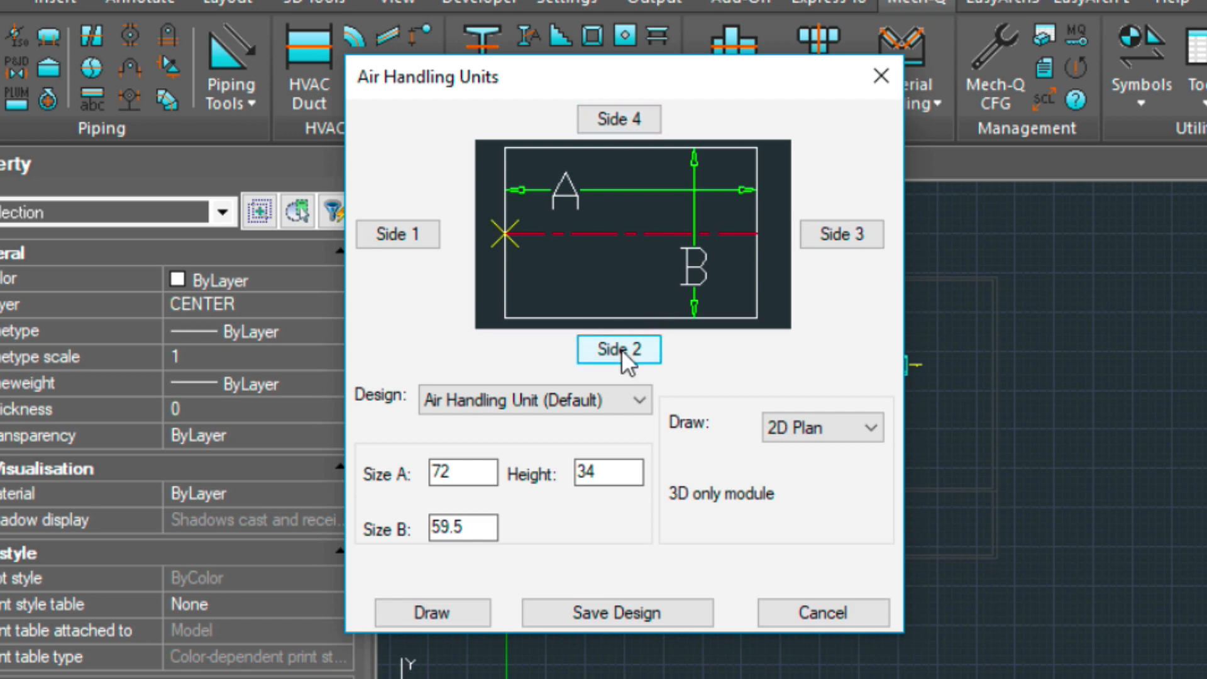
pyautogui.click(841, 234)
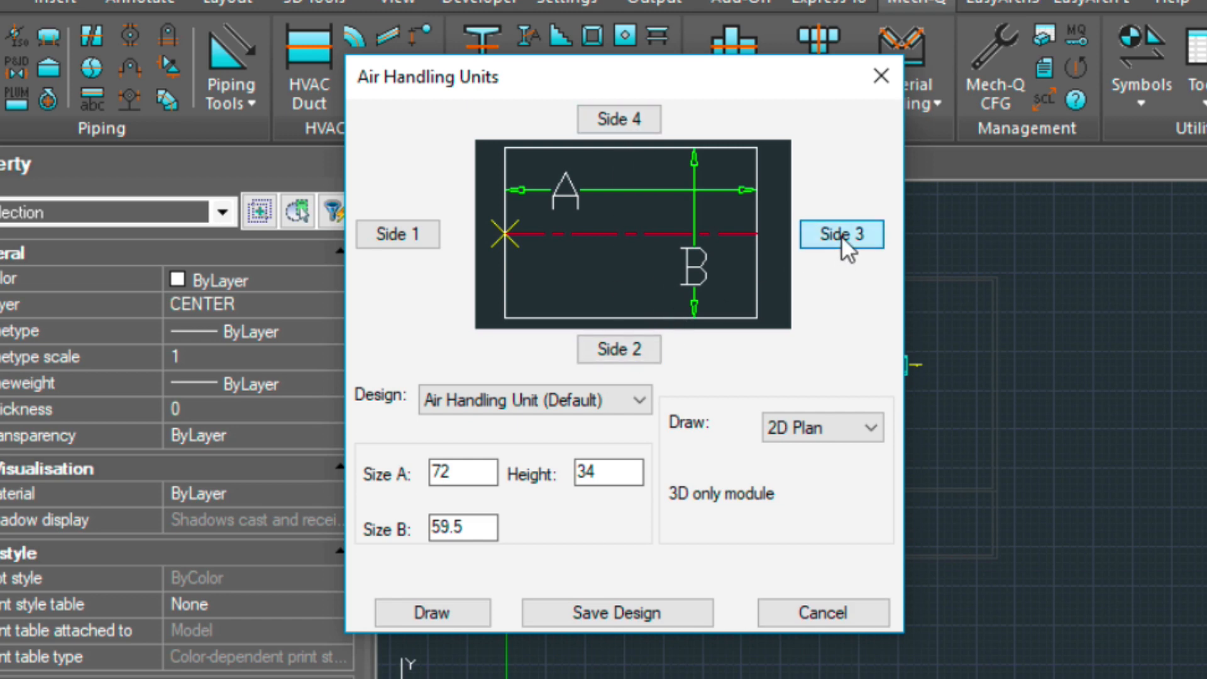
pyautogui.click(841, 234)
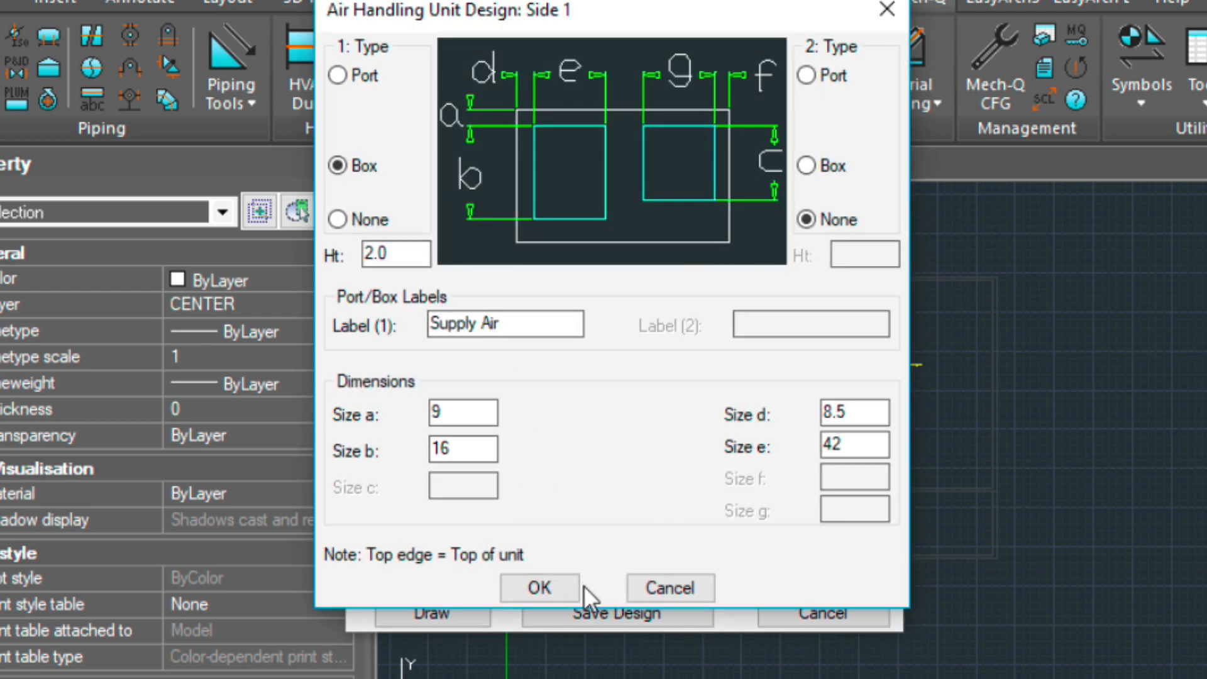
pyautogui.click(539, 588)
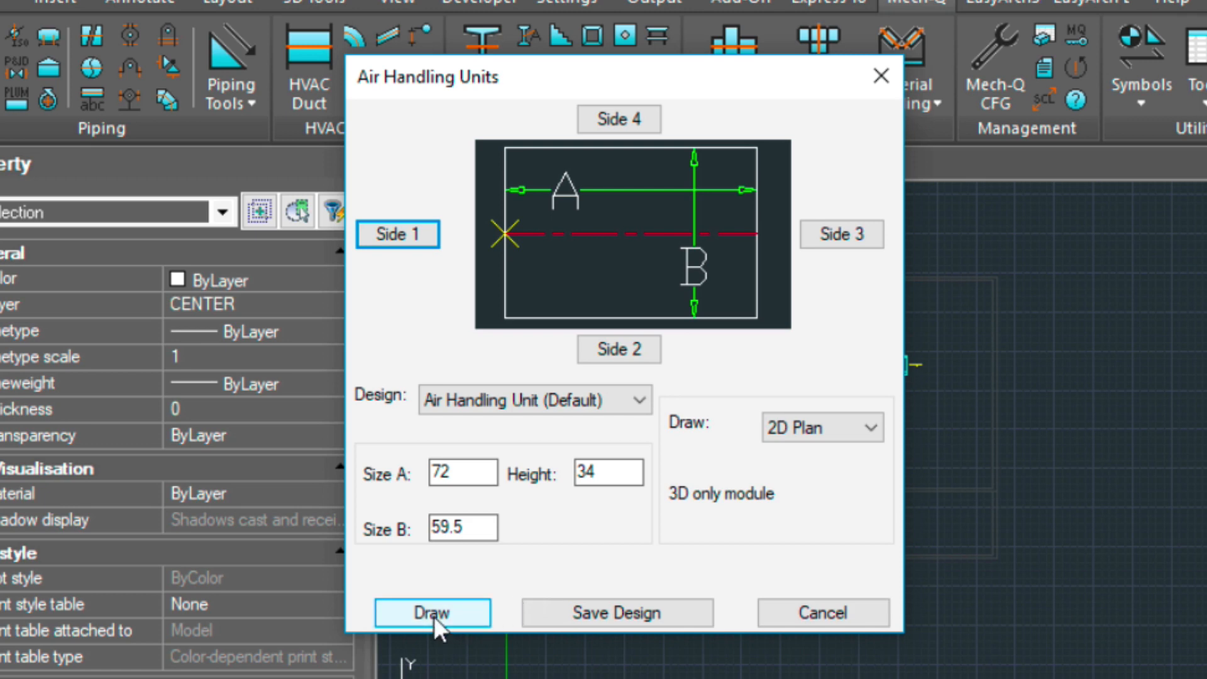
pyautogui.click(433, 613)
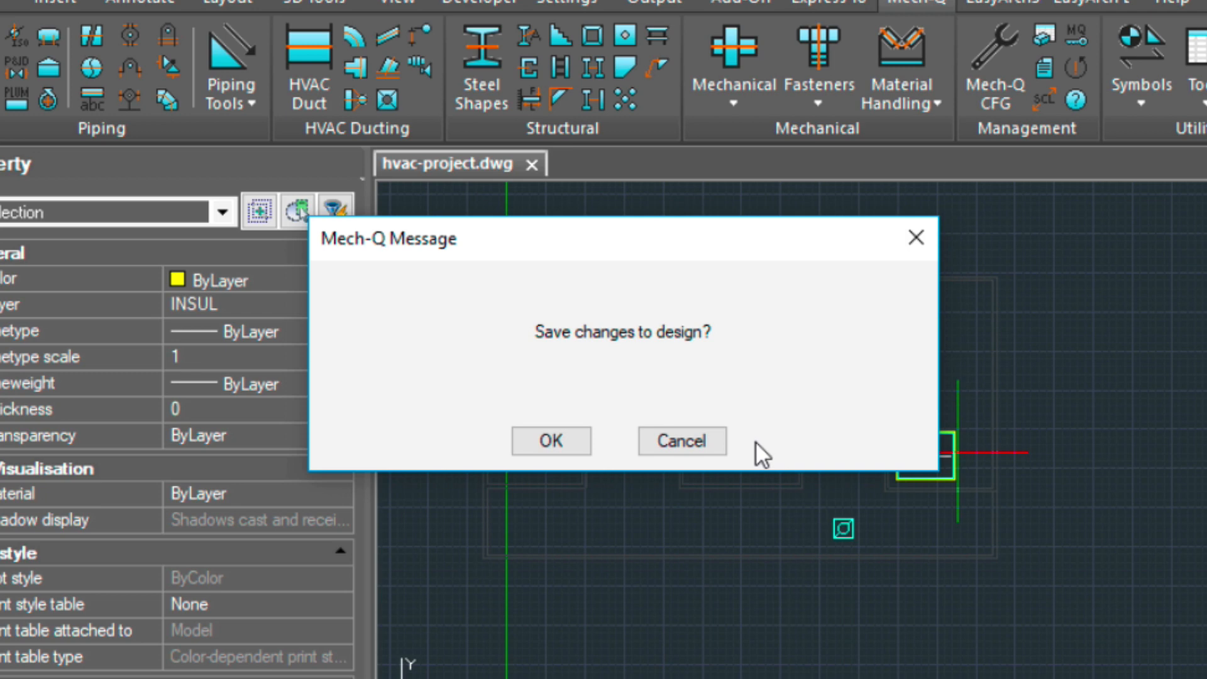
pyautogui.moveTo(654, 459)
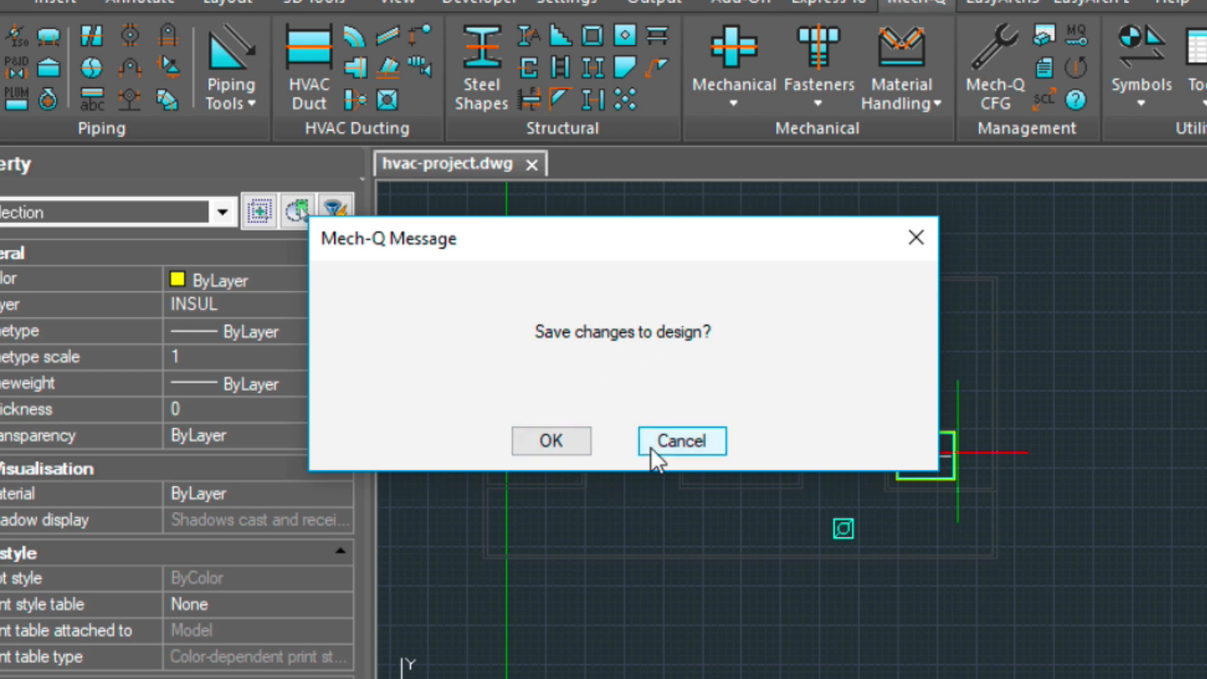
pyautogui.click(682, 441)
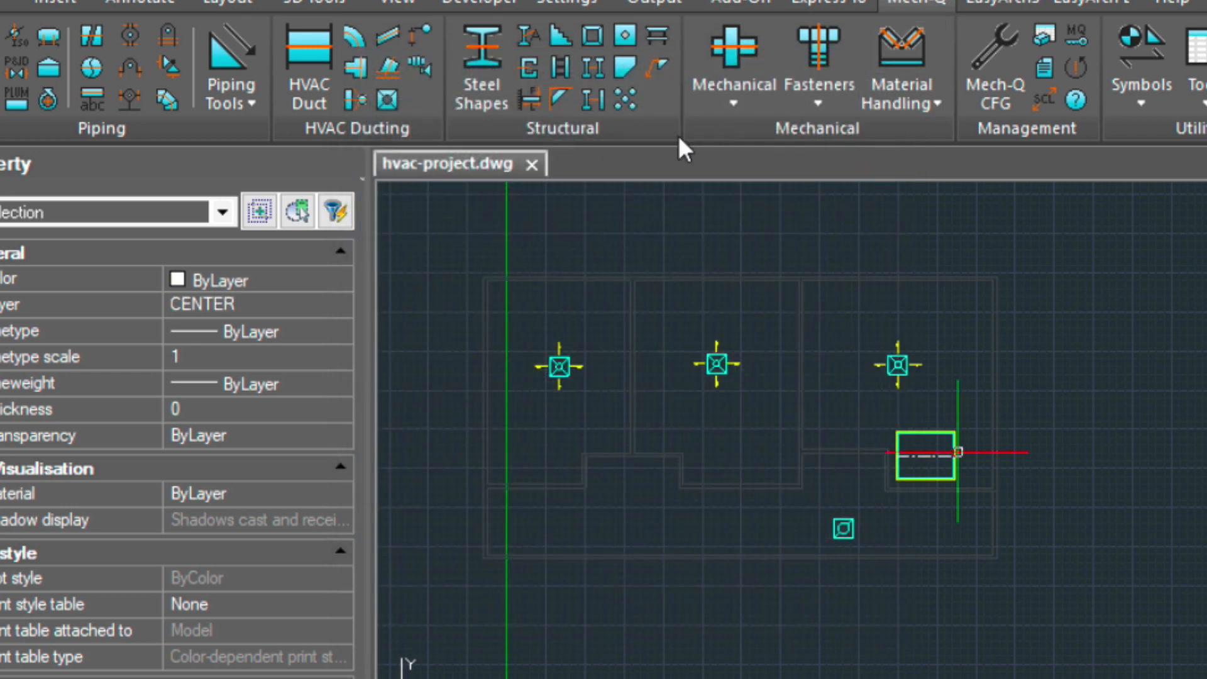
pyautogui.moveTo(319, 68)
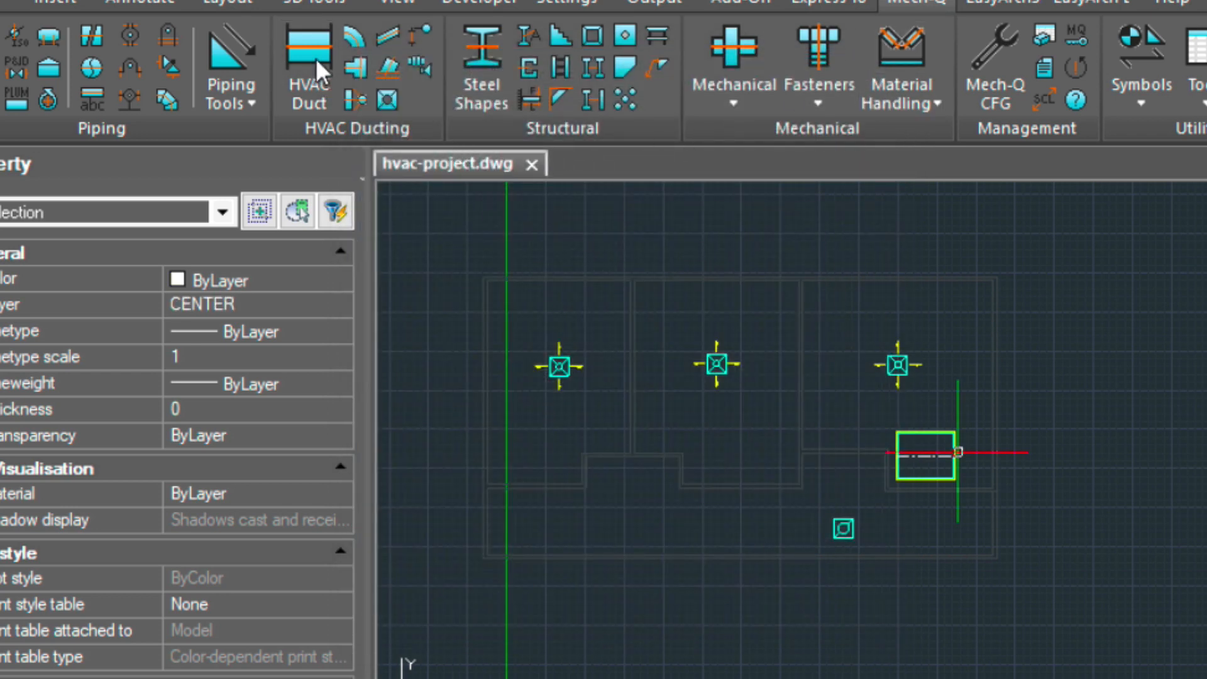
# Set the rectangular duct size to 42 by 16 and accept the drawing options.
pyautogui.click(308, 44)
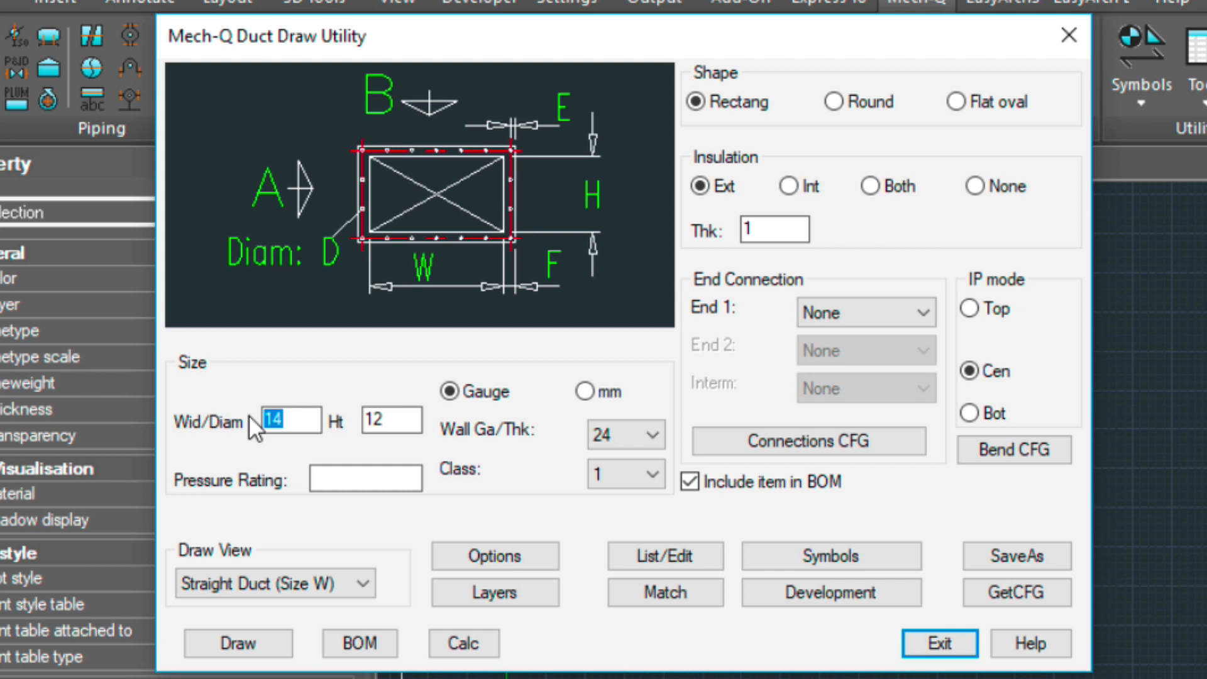
pyautogui.write('42')
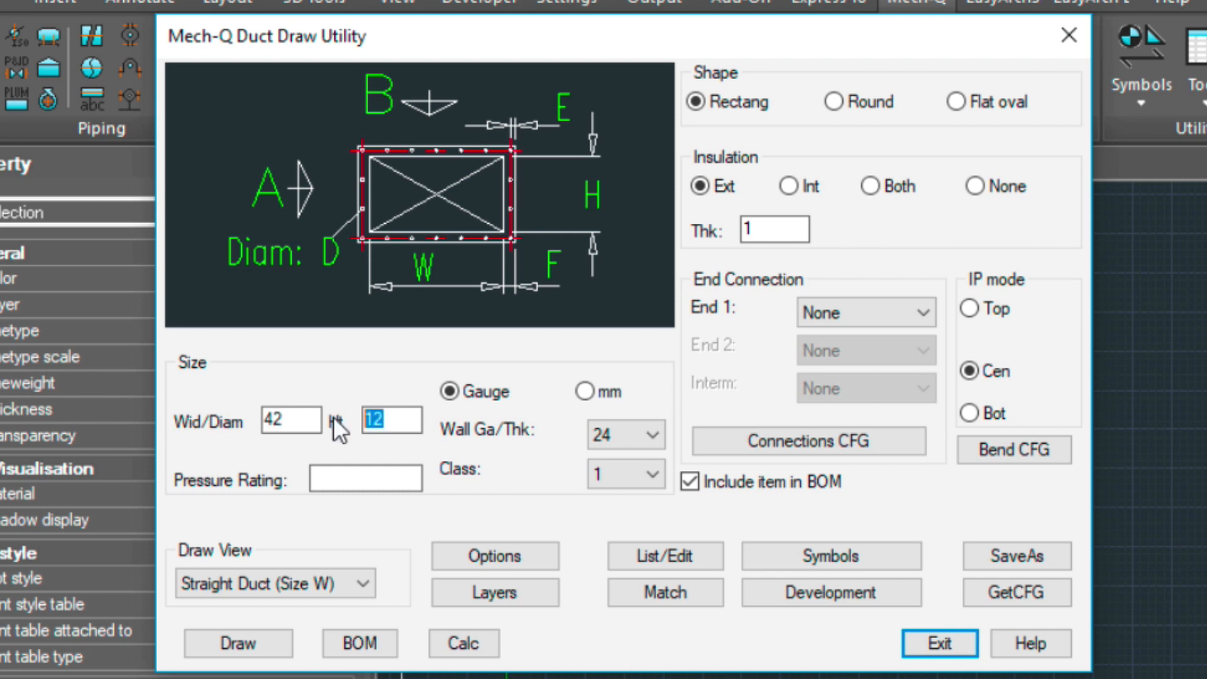
pyautogui.write('16')
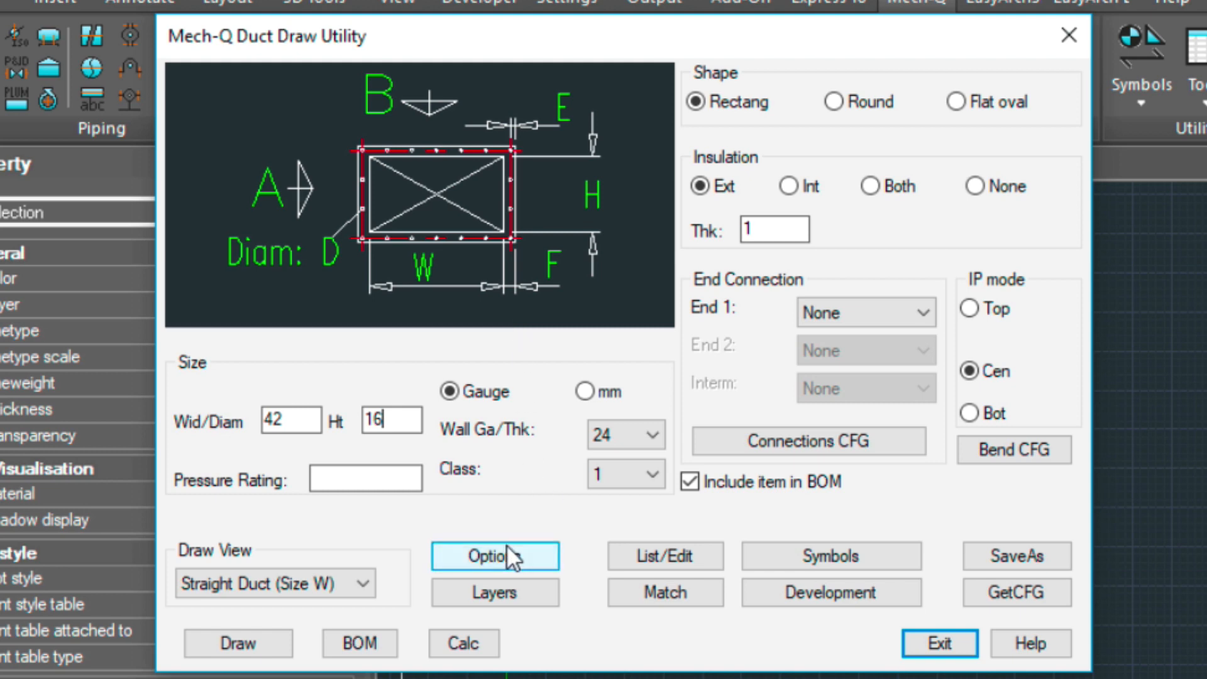
pyautogui.click(495, 555)
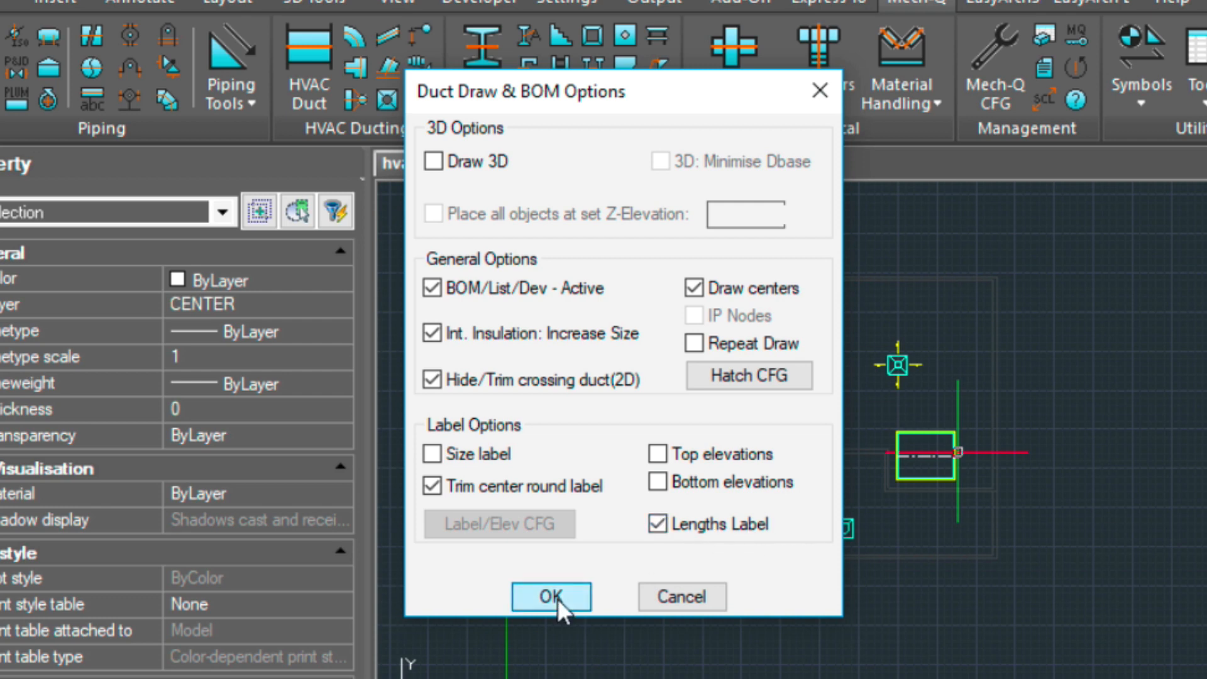
pyautogui.click(550, 596)
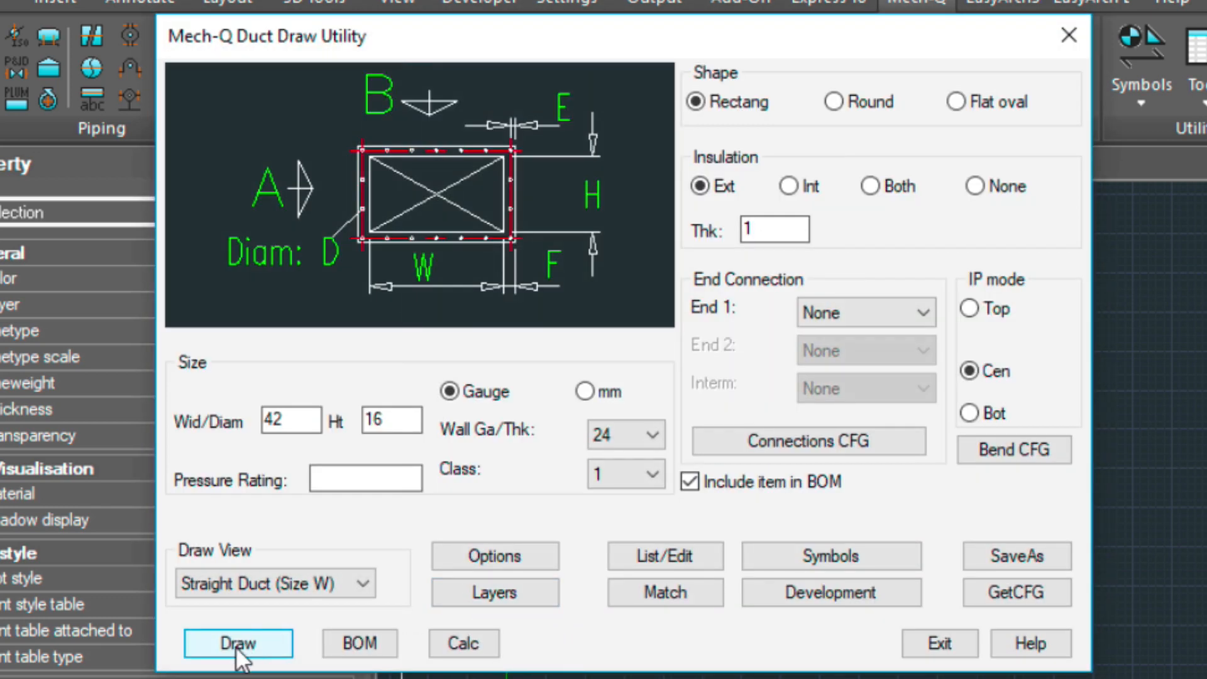
# Draw the 42 by 16 duct 10 long, running left from the air handling unit.
pyautogui.click(238, 644)
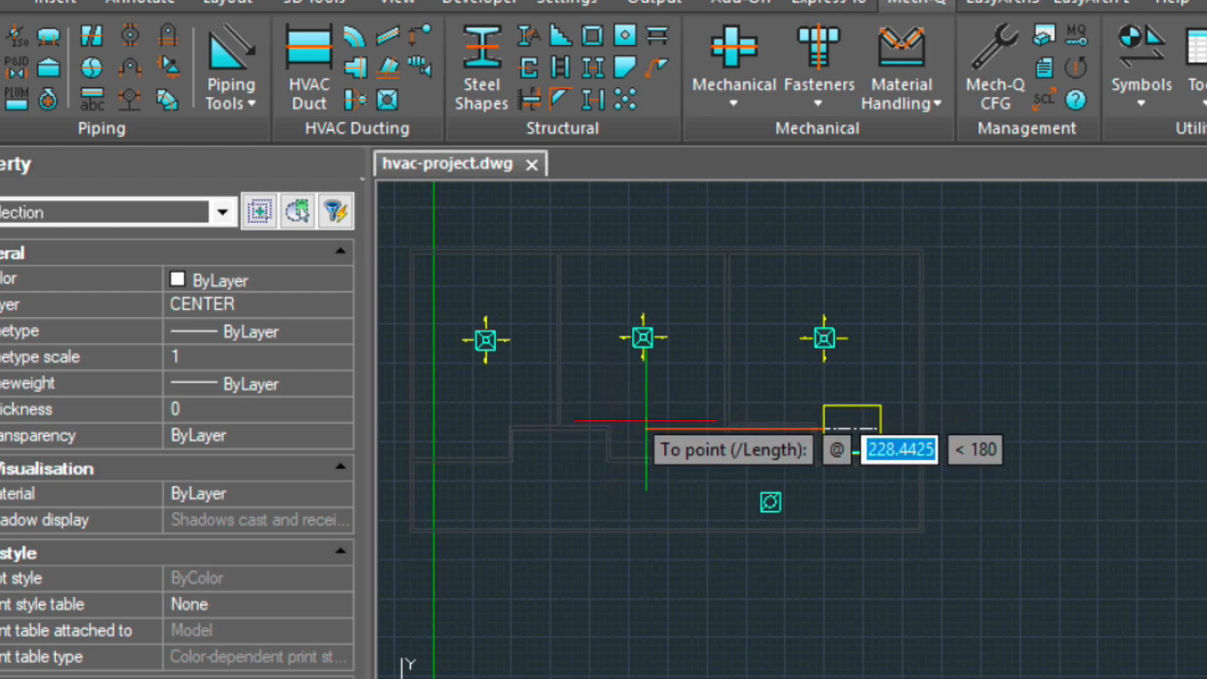
pyautogui.write('10')
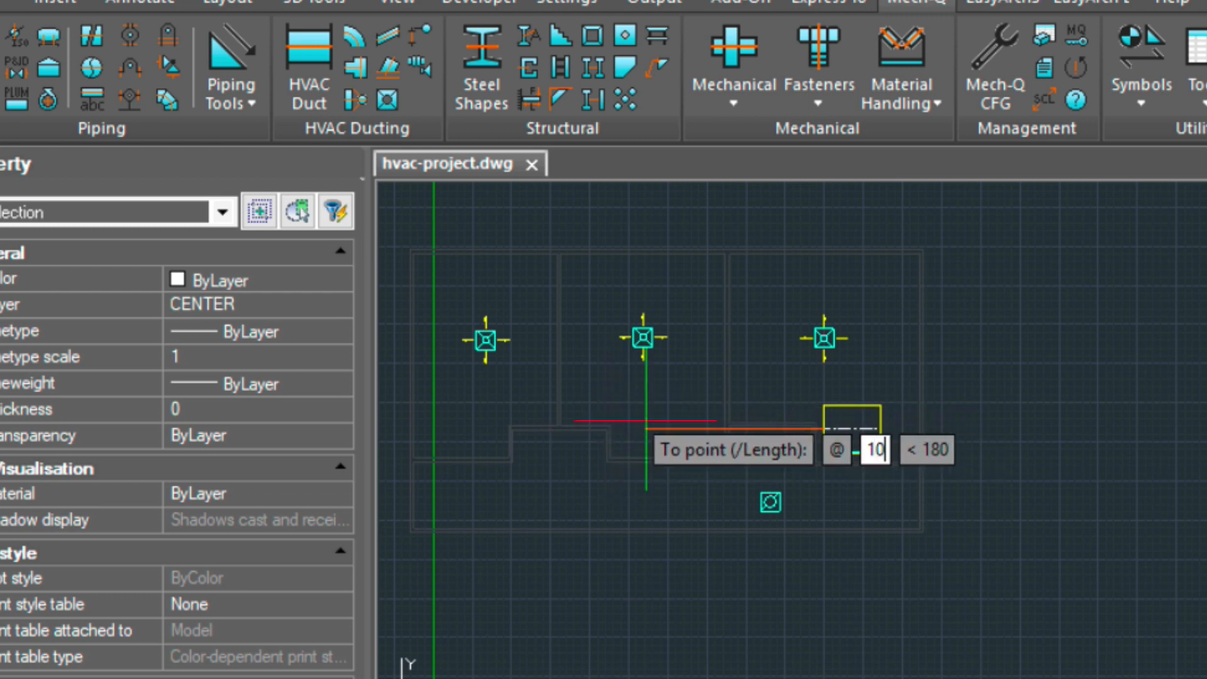
pyautogui.press('Enter')
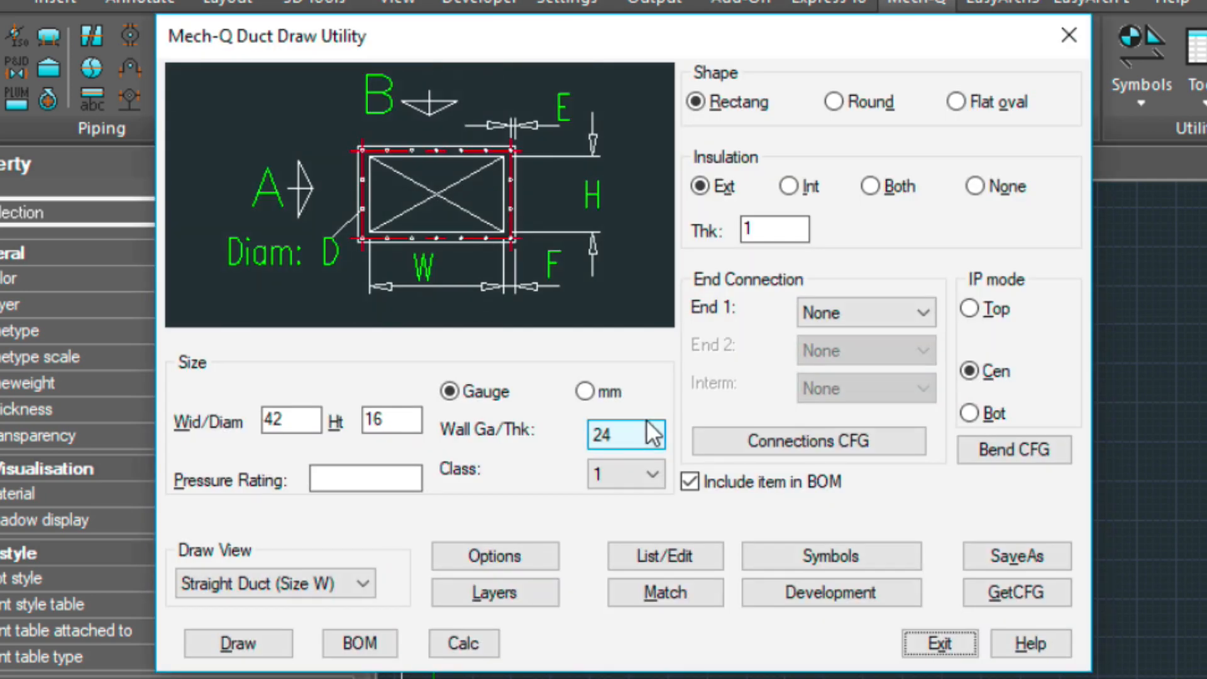
# Place a 42x16 to 30x12 reducer at the duct's left end.
pyautogui.click(940, 644)
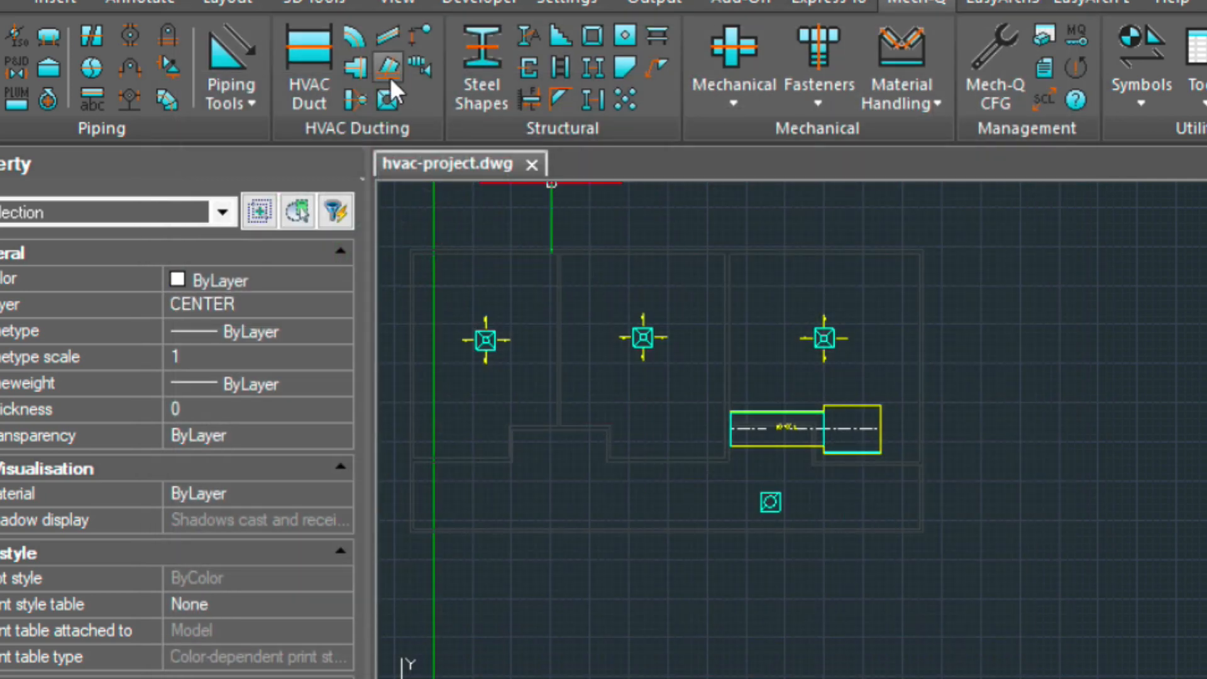
pyautogui.click(384, 64)
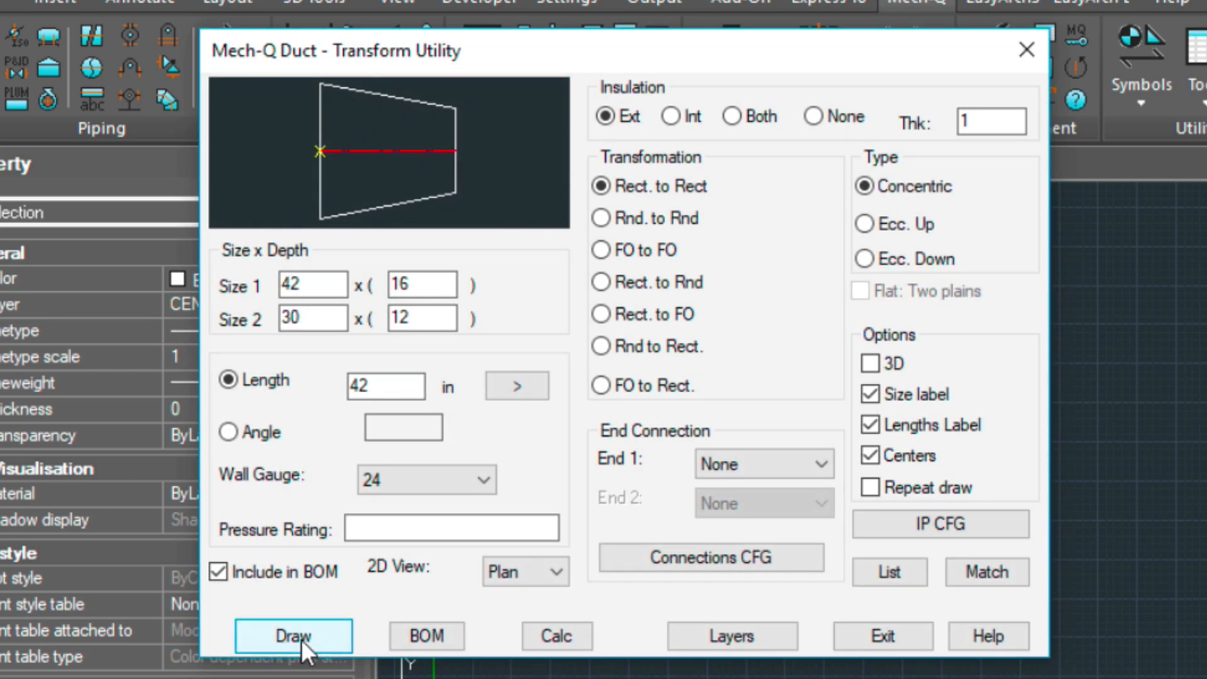
pyautogui.click(292, 636)
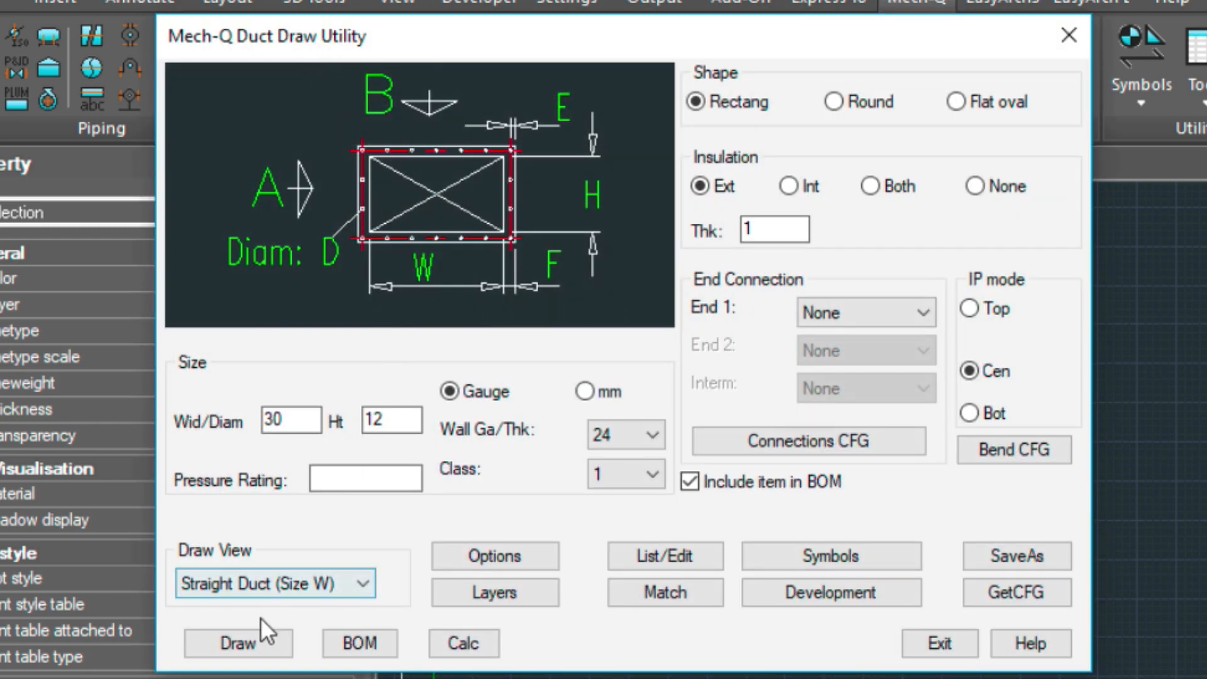
# Draw a 30 by 12 duct 15 long extending left from the reducer end.
pyautogui.click(270, 419)
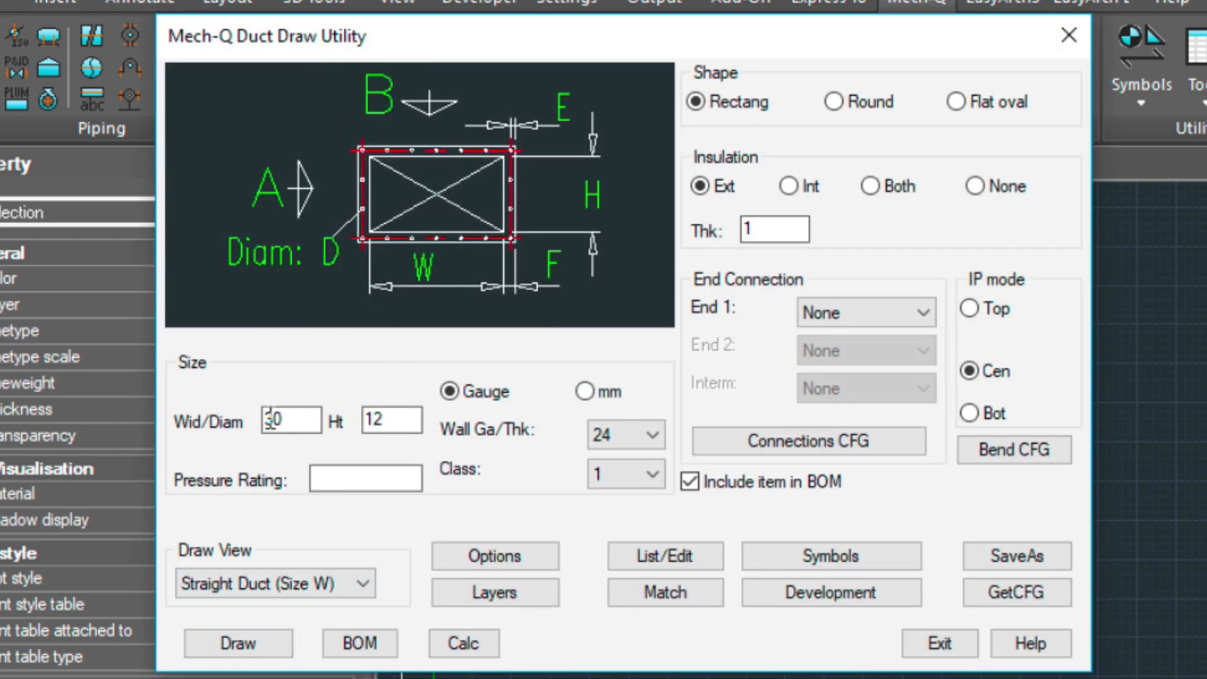
pyautogui.click(236, 643)
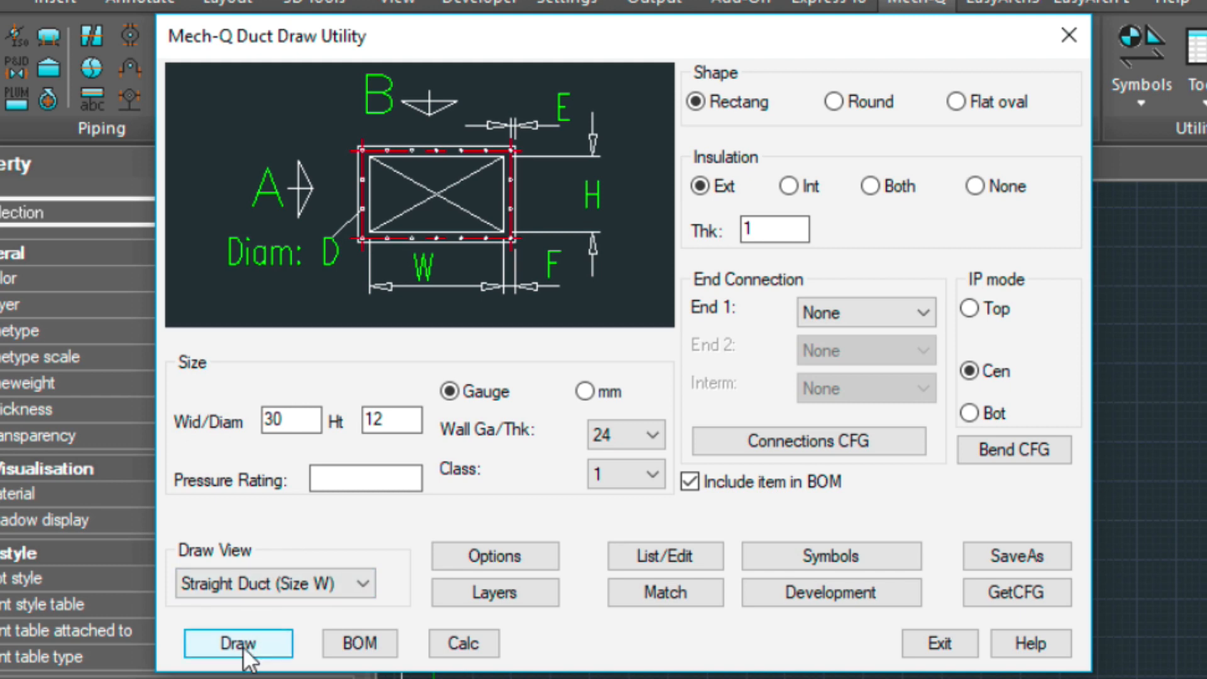
pyautogui.click(237, 644)
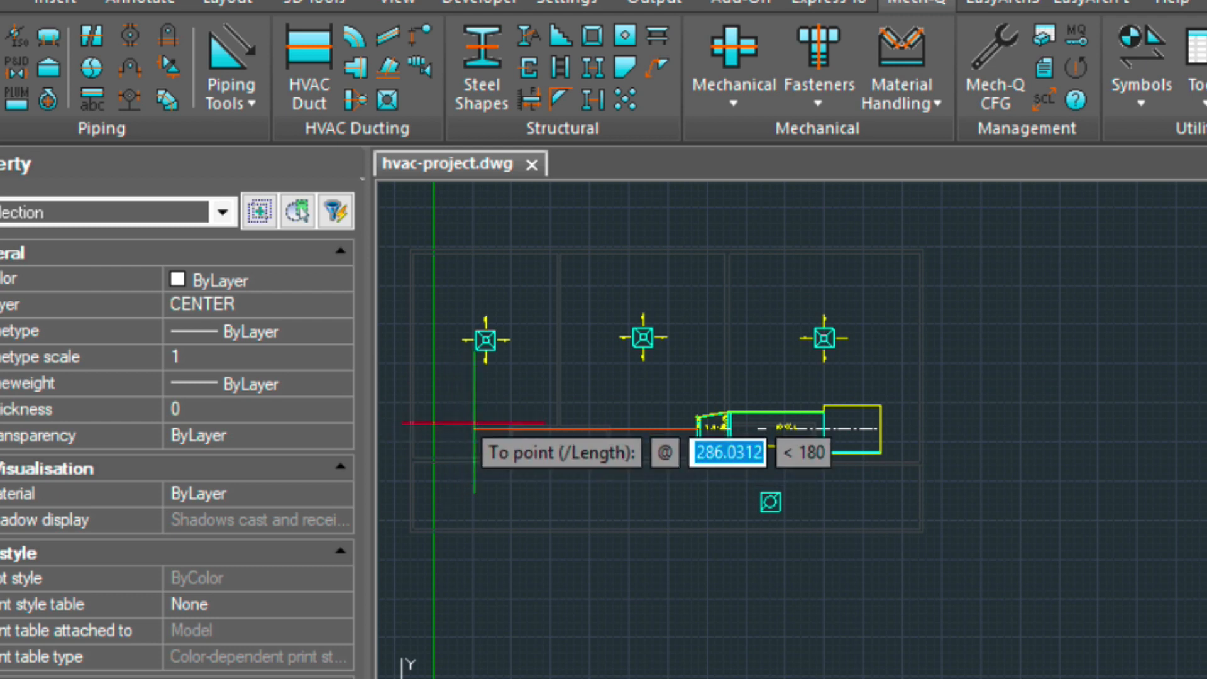
pyautogui.write('15')
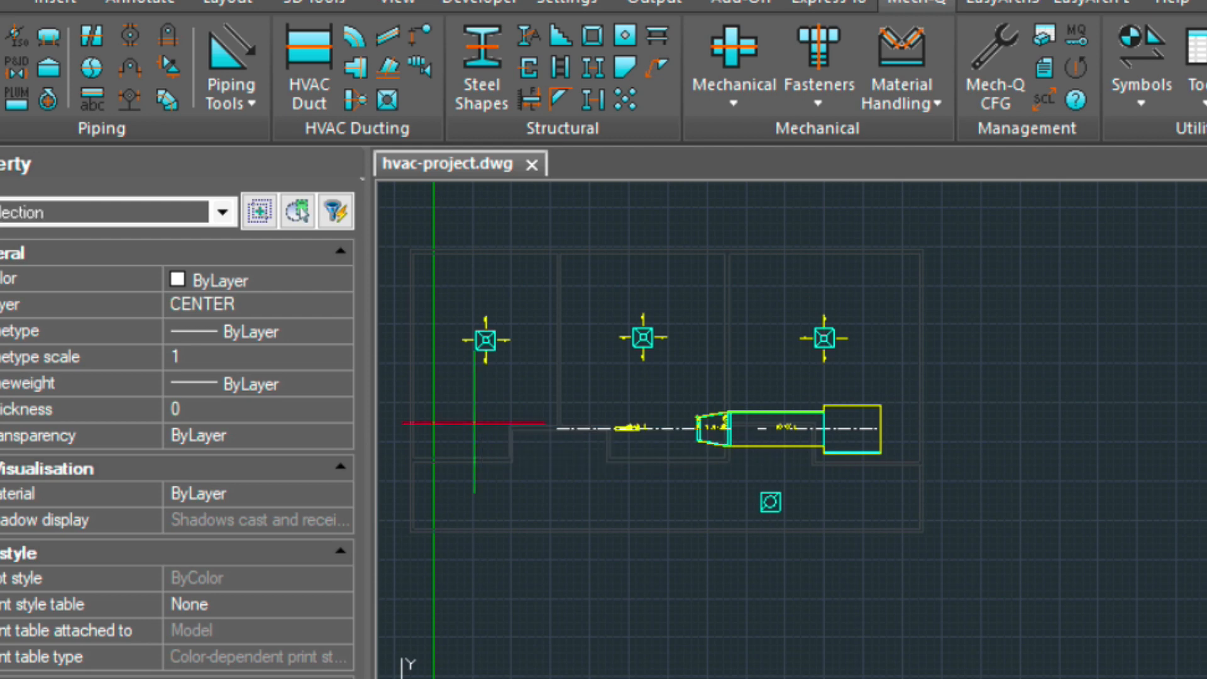
pyautogui.click(309, 45)
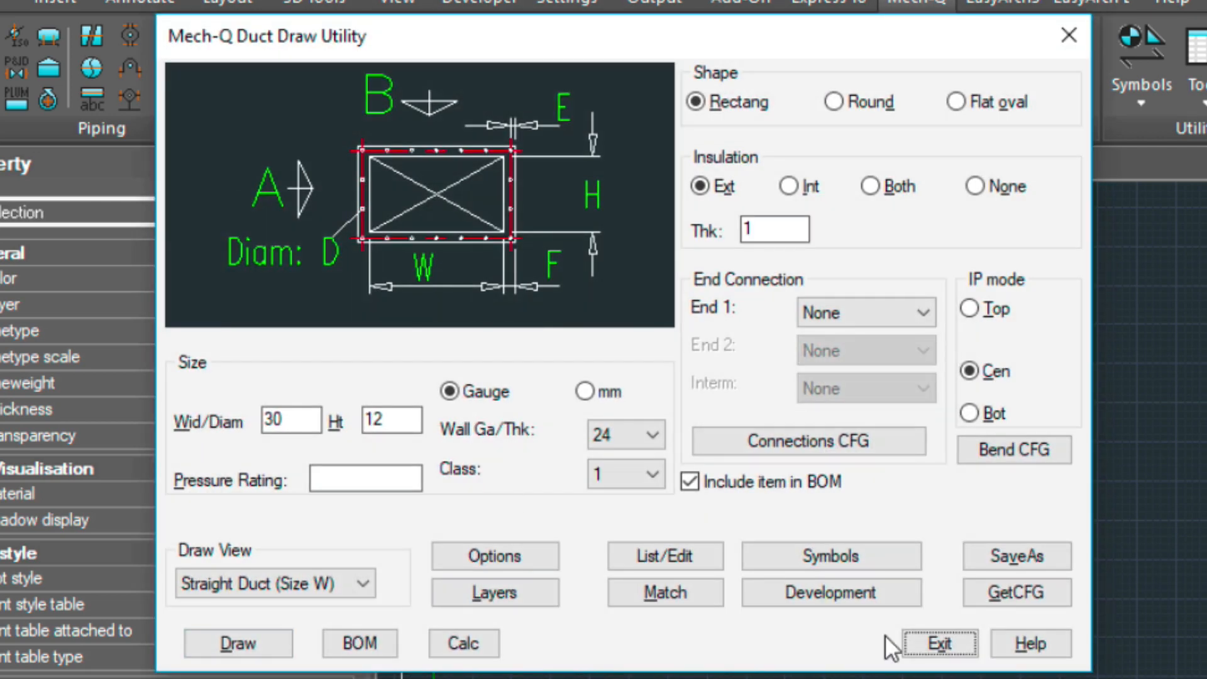
# Set up a rectangular-to-round transition from 30x12 to a 12-inch round end.
pyautogui.click(941, 643)
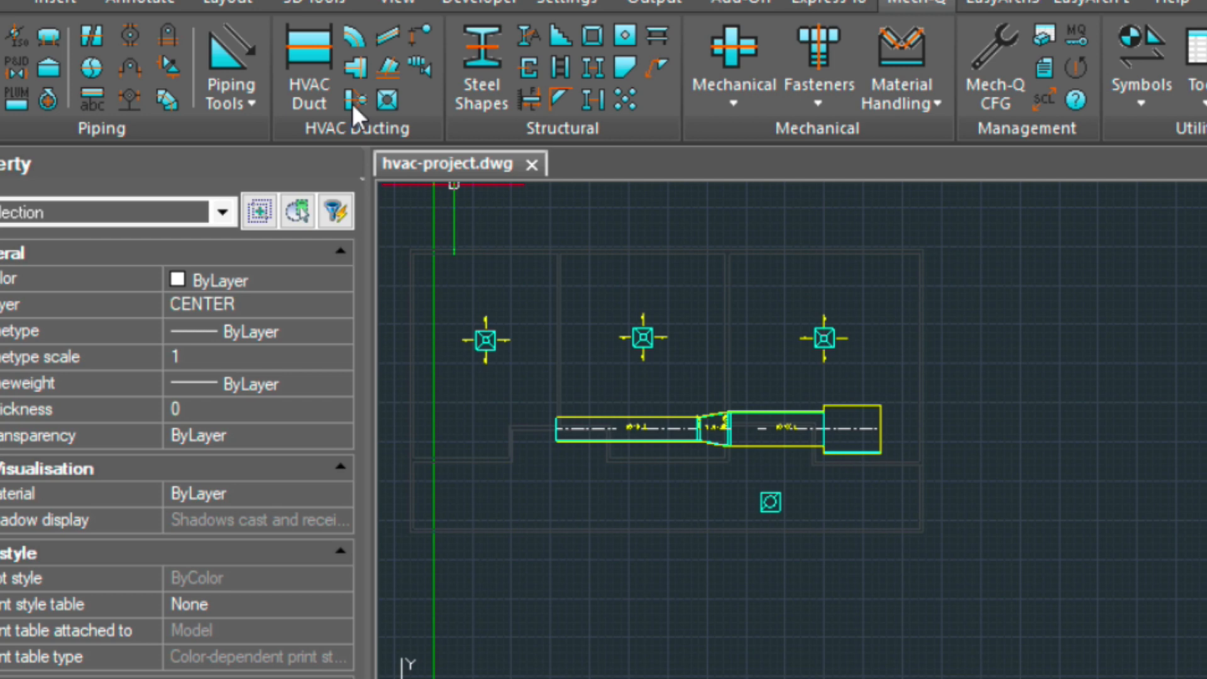
pyautogui.click(353, 99)
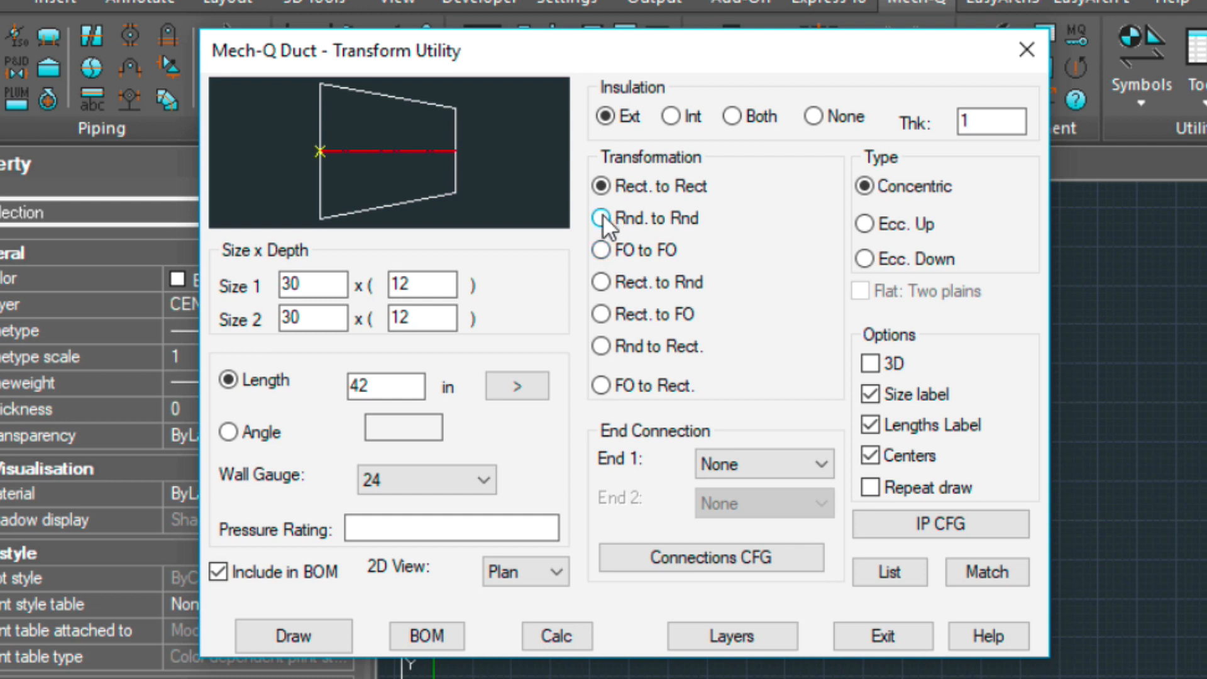
pyautogui.click(601, 218)
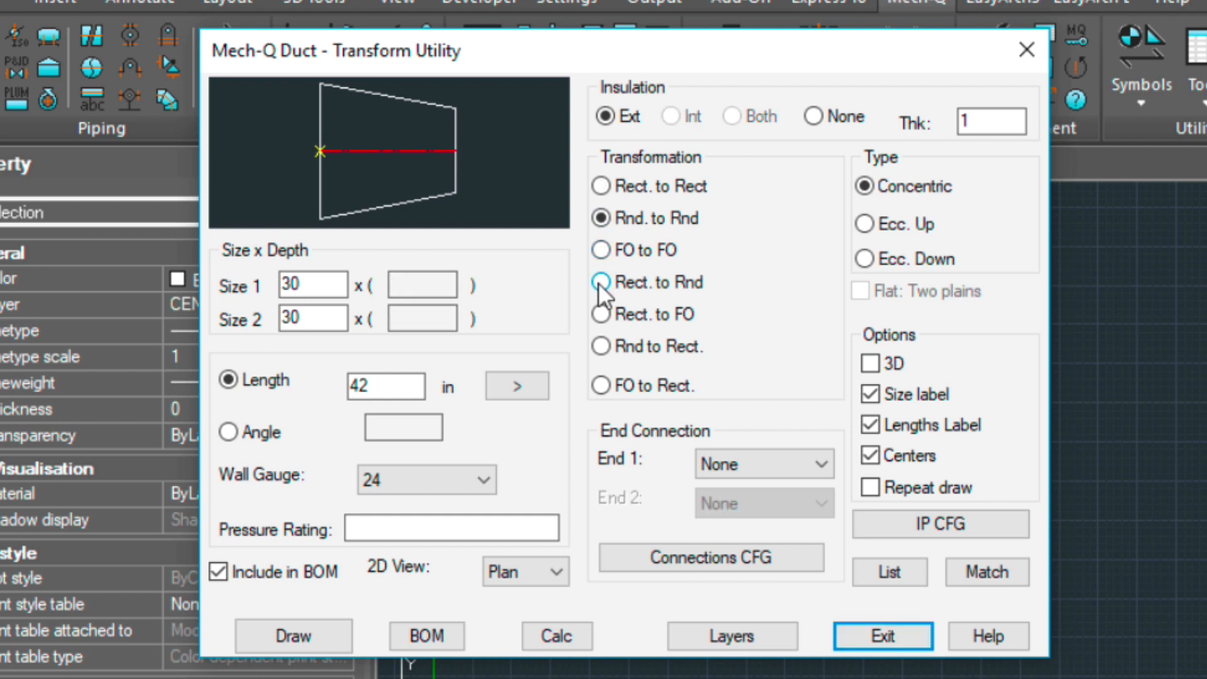
pyautogui.click(600, 283)
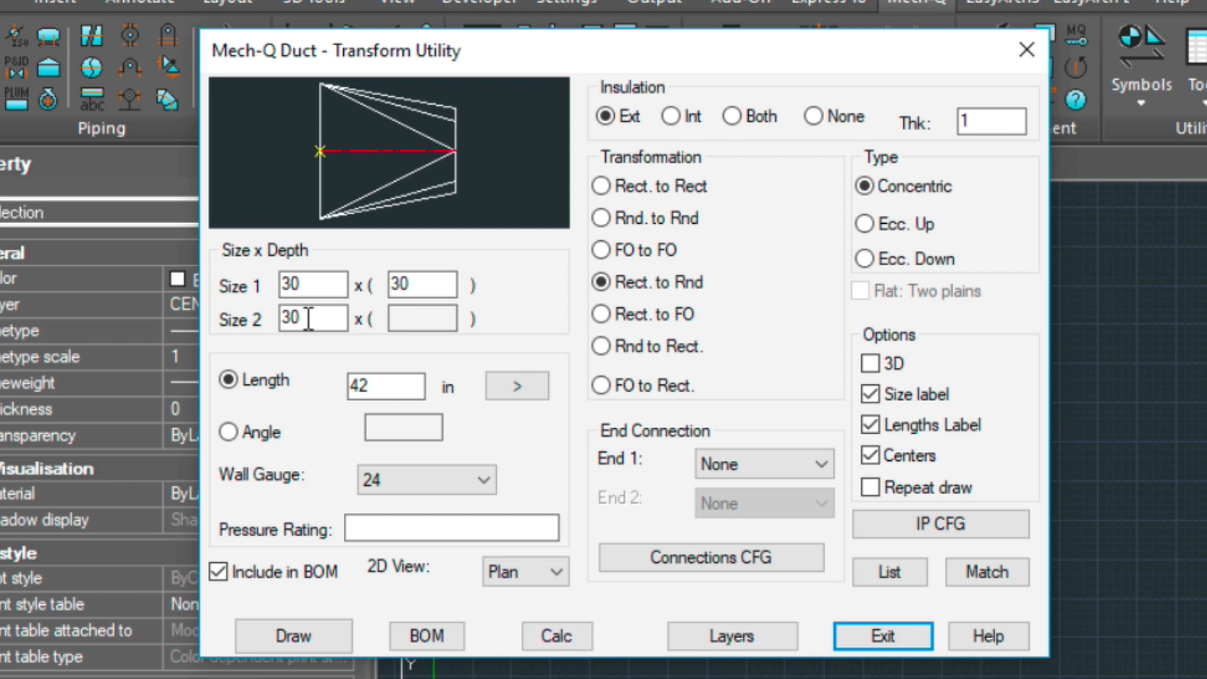
pyautogui.click(421, 285)
pyautogui.write('12')
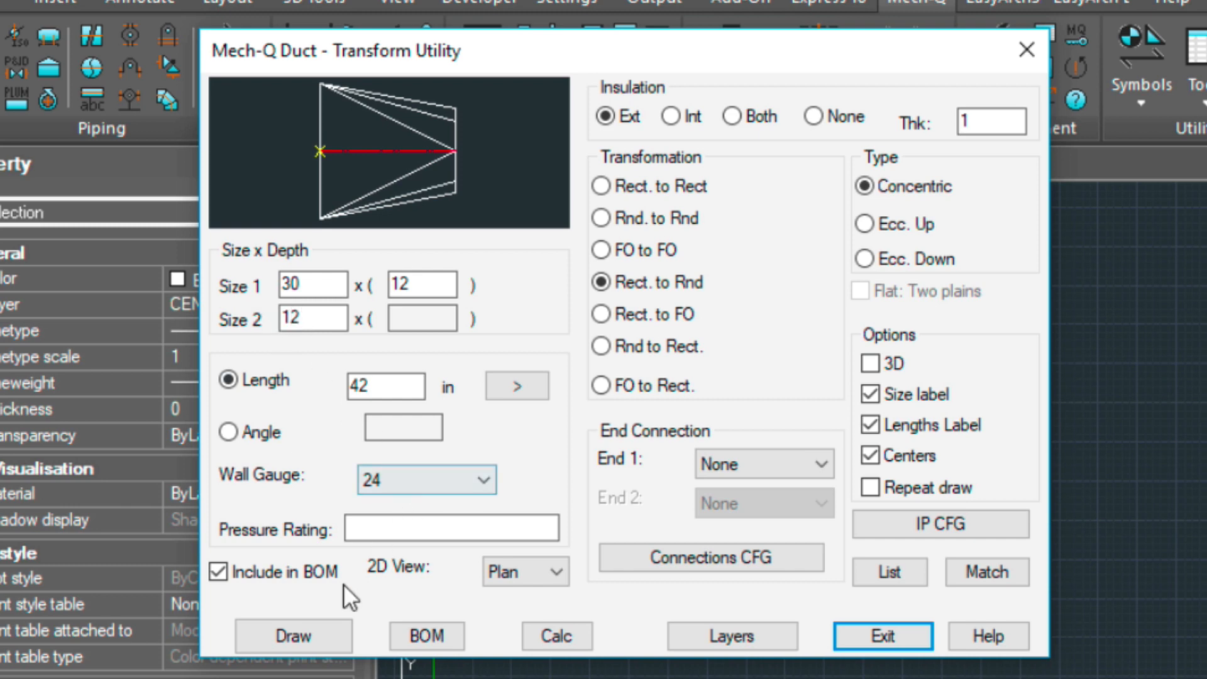
# Place the 42-inch transition at the duct run's end with the default angle.
pyautogui.click(292, 637)
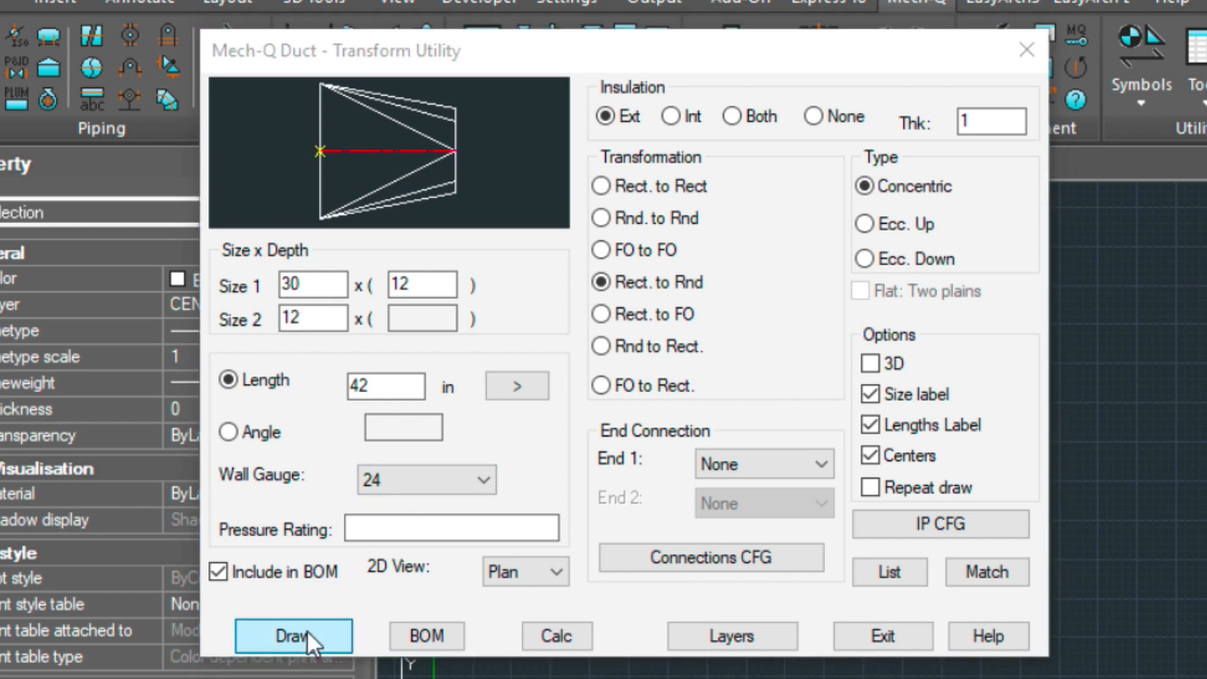
pyautogui.click(293, 636)
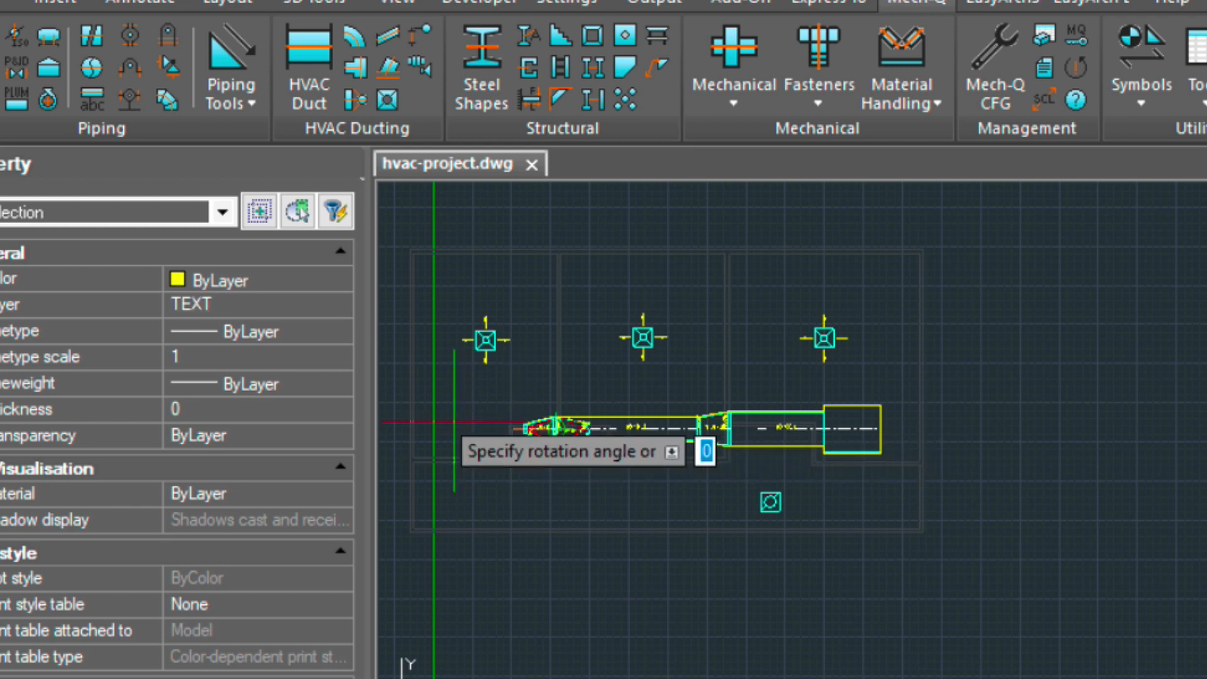
pyautogui.press('Enter')
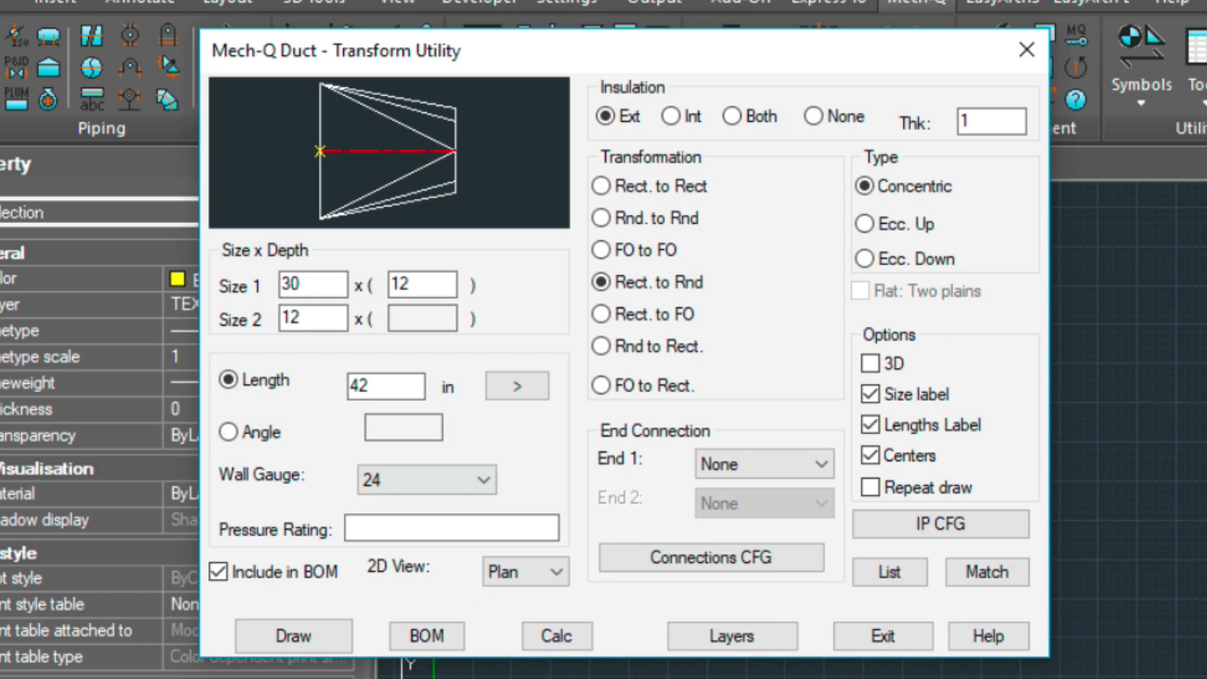
pyautogui.click(293, 636)
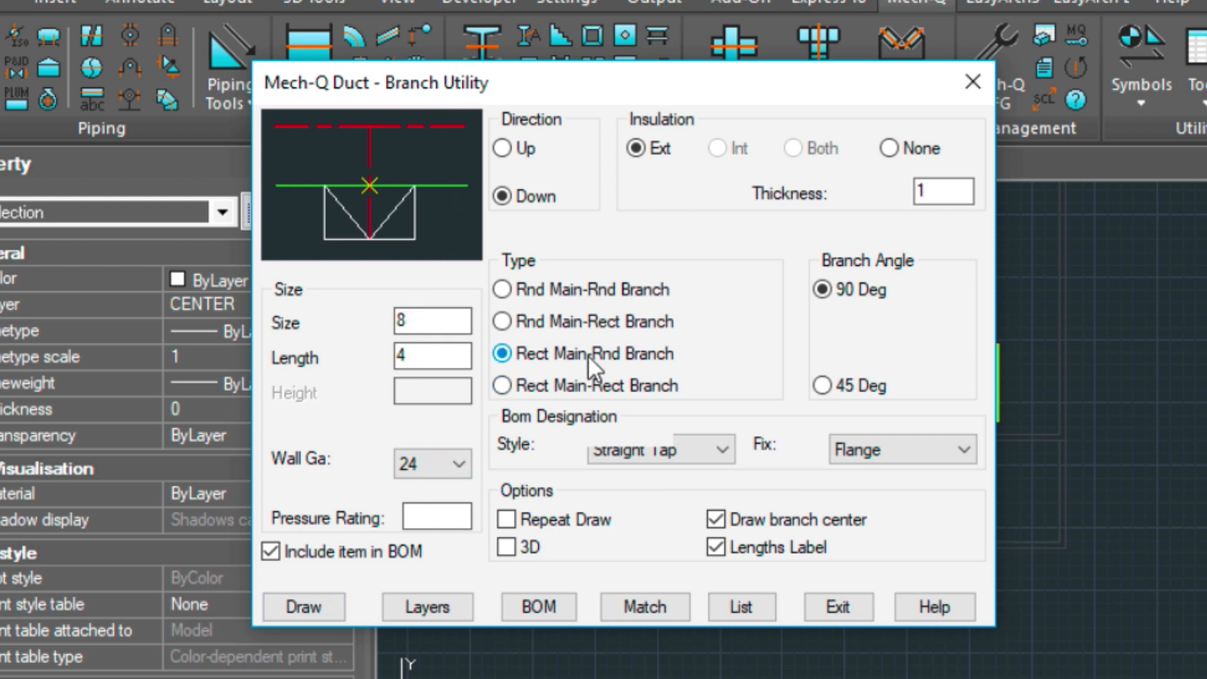
pyautogui.moveTo(530, 378)
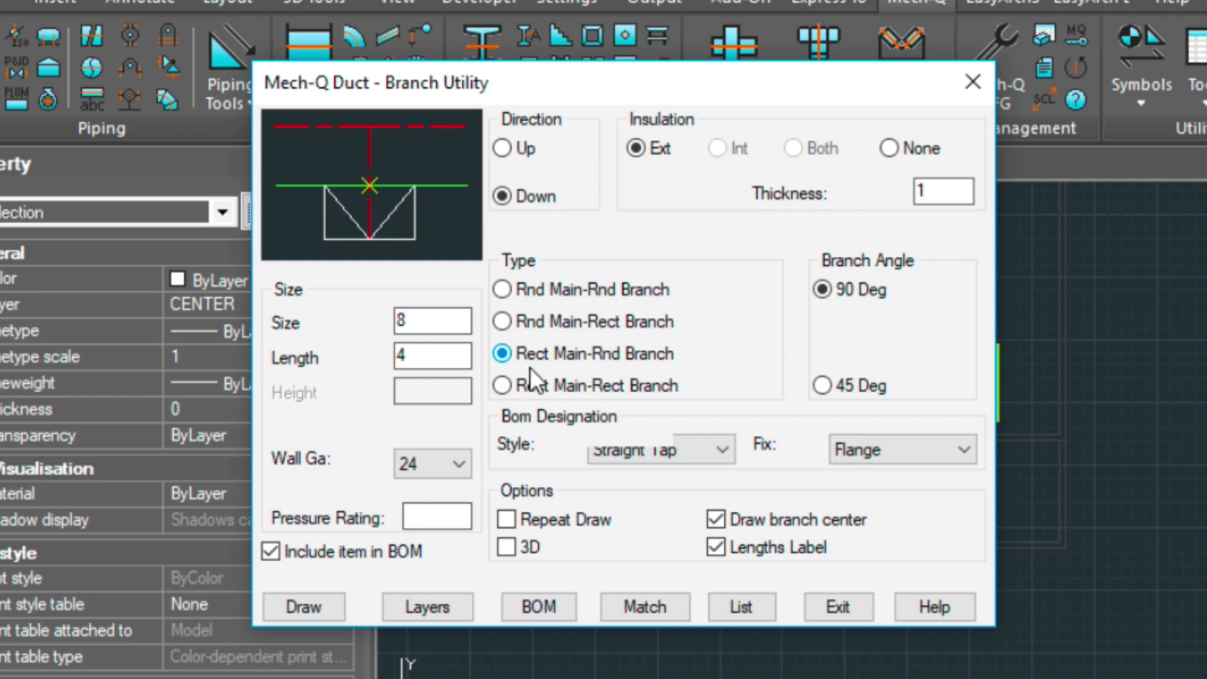
# Set up an 8-inch, 4-long round tap off the rectangular main and start placing it.
pyautogui.click(302, 607)
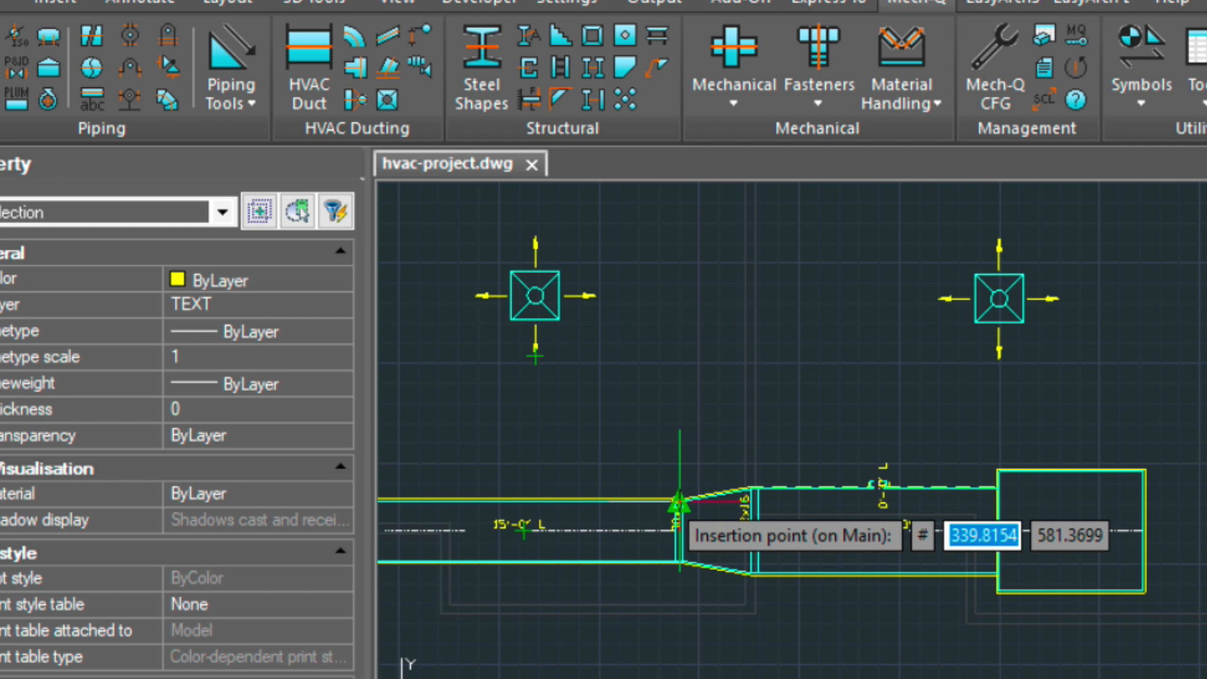
pyautogui.moveTo(534, 515)
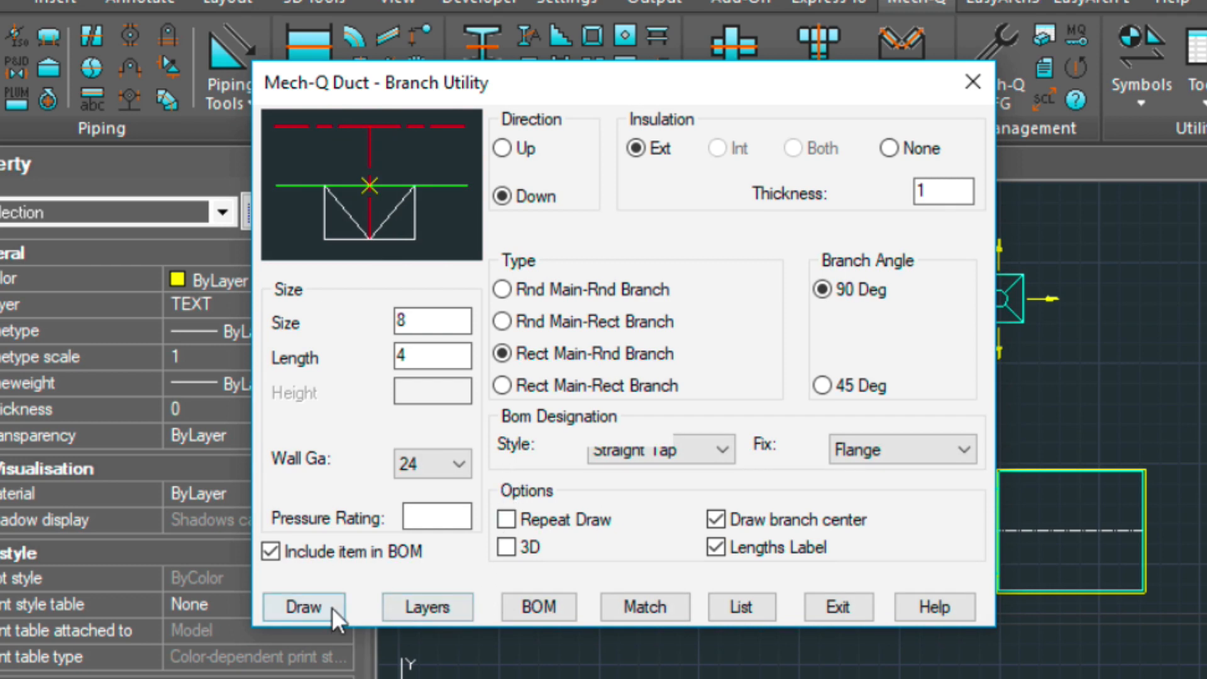
pyautogui.click(303, 607)
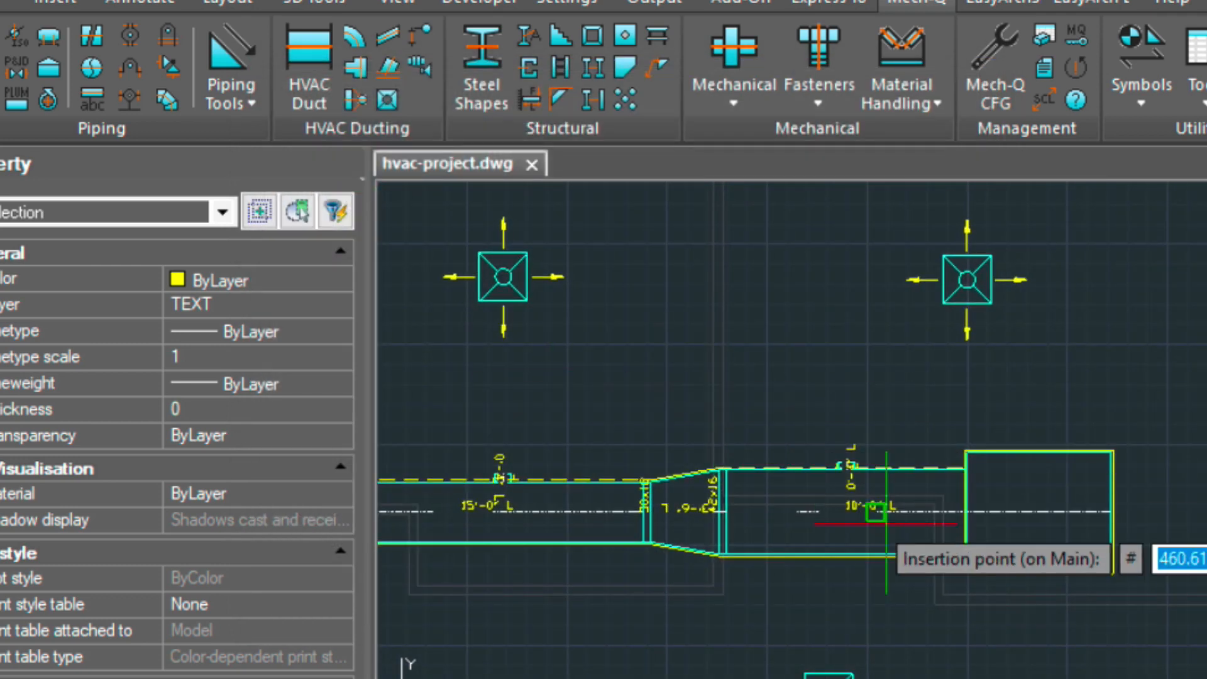
pyautogui.moveTo(914, 595)
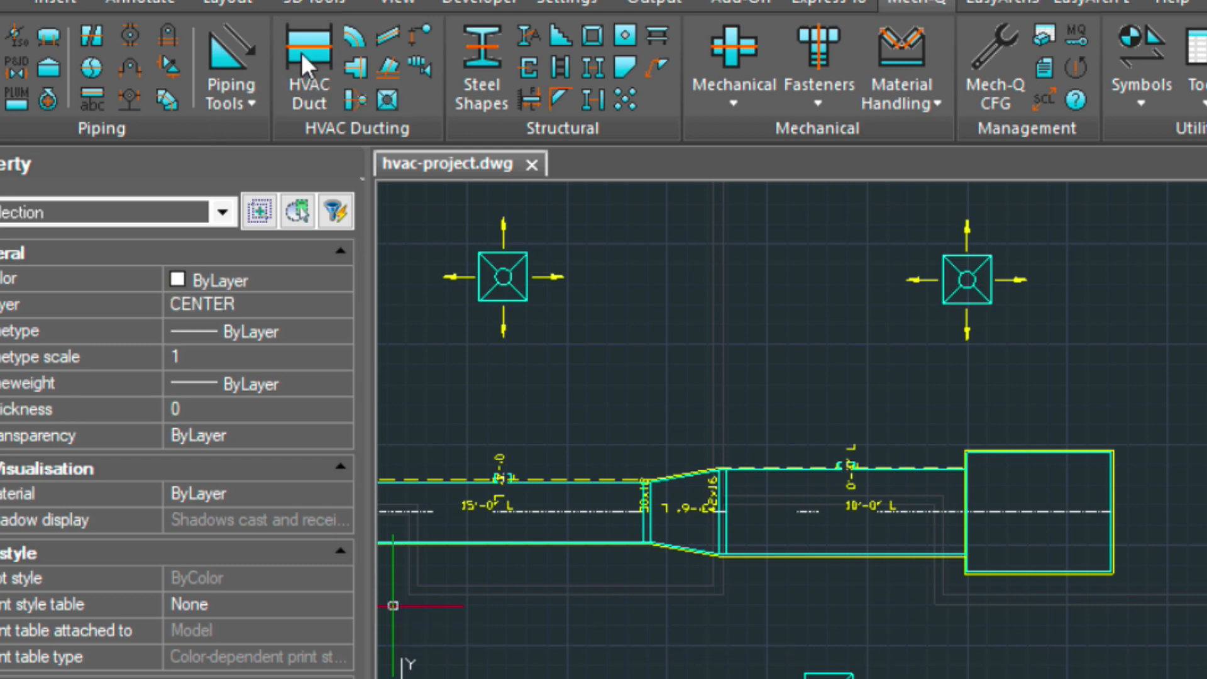
# Draw a 42 by 16 straight duct 3 feet right from the box's right end.
pyautogui.click(304, 43)
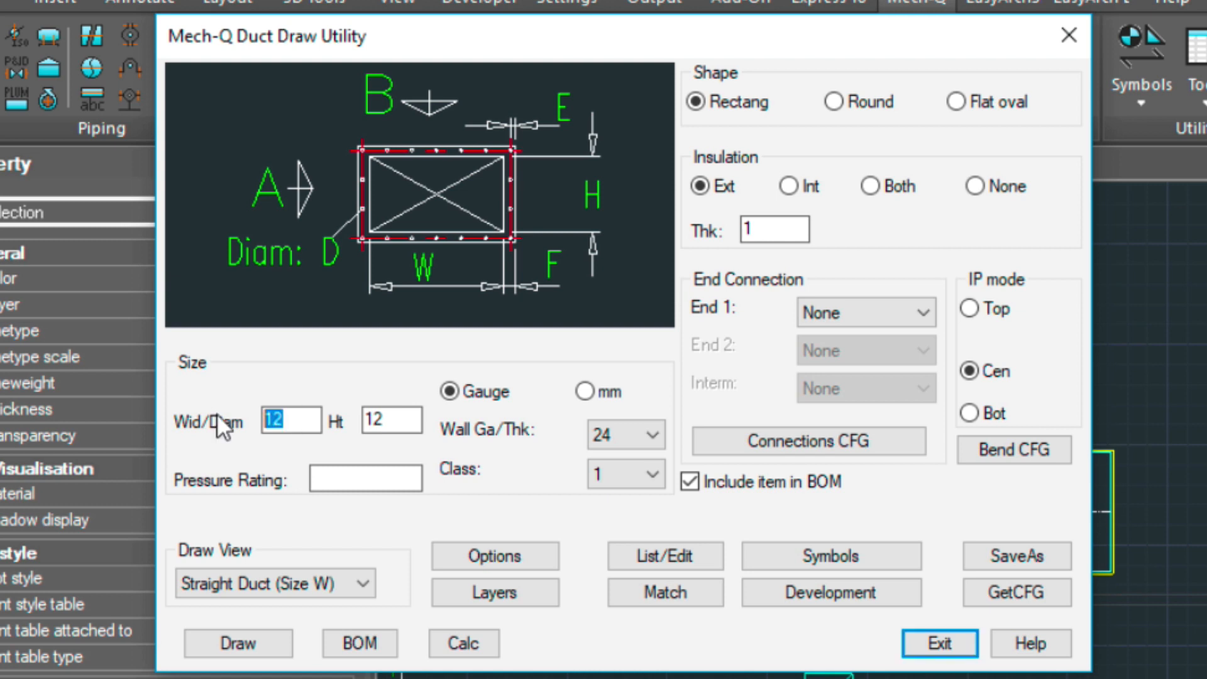
pyautogui.write('42')
pyautogui.click(391, 420)
pyautogui.write('16')
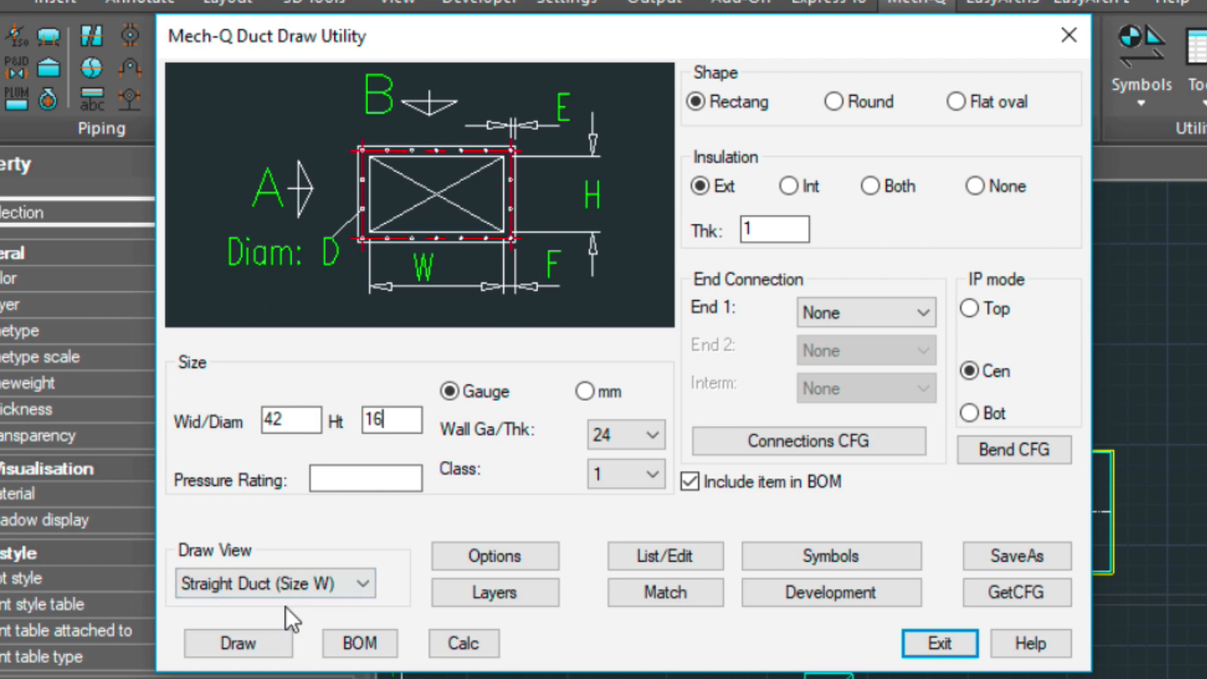
pyautogui.click(238, 642)
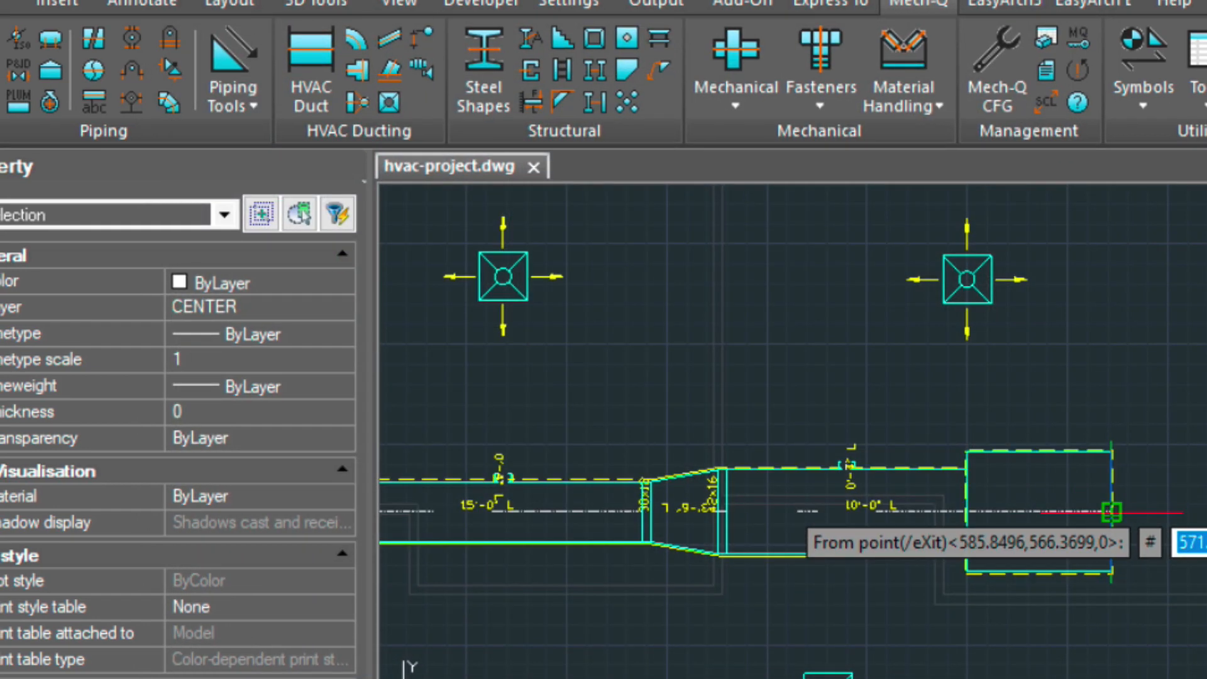
pyautogui.click(1111, 509)
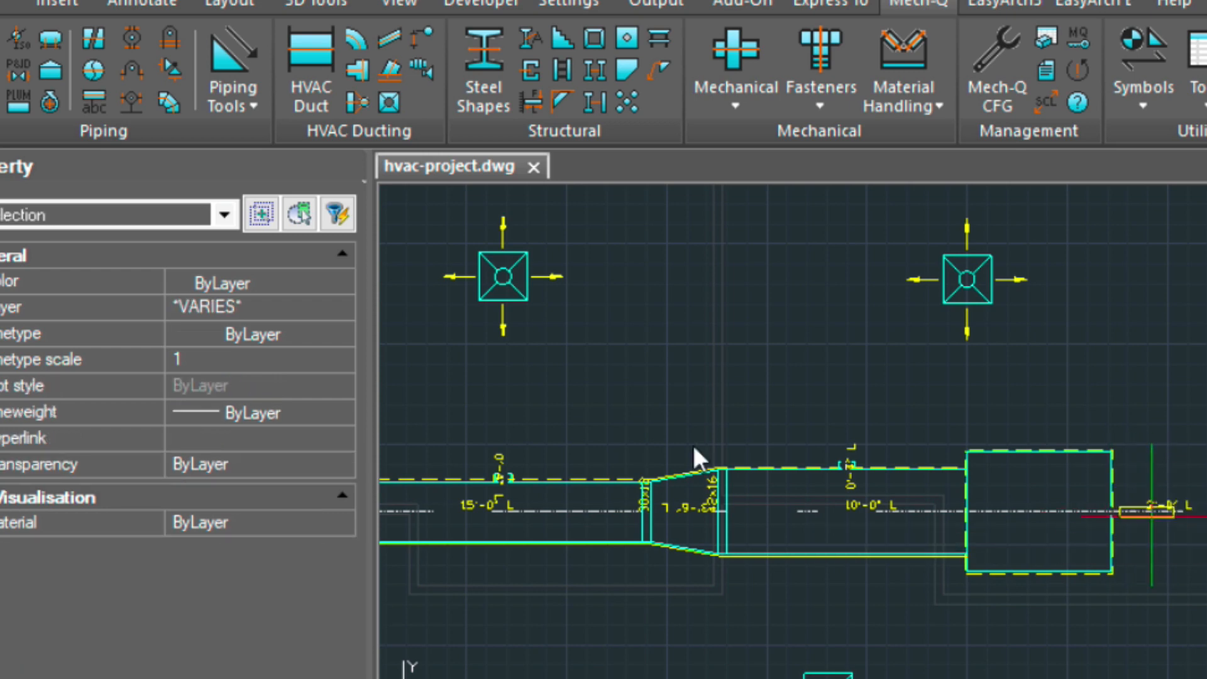
pyautogui.click(300, 48)
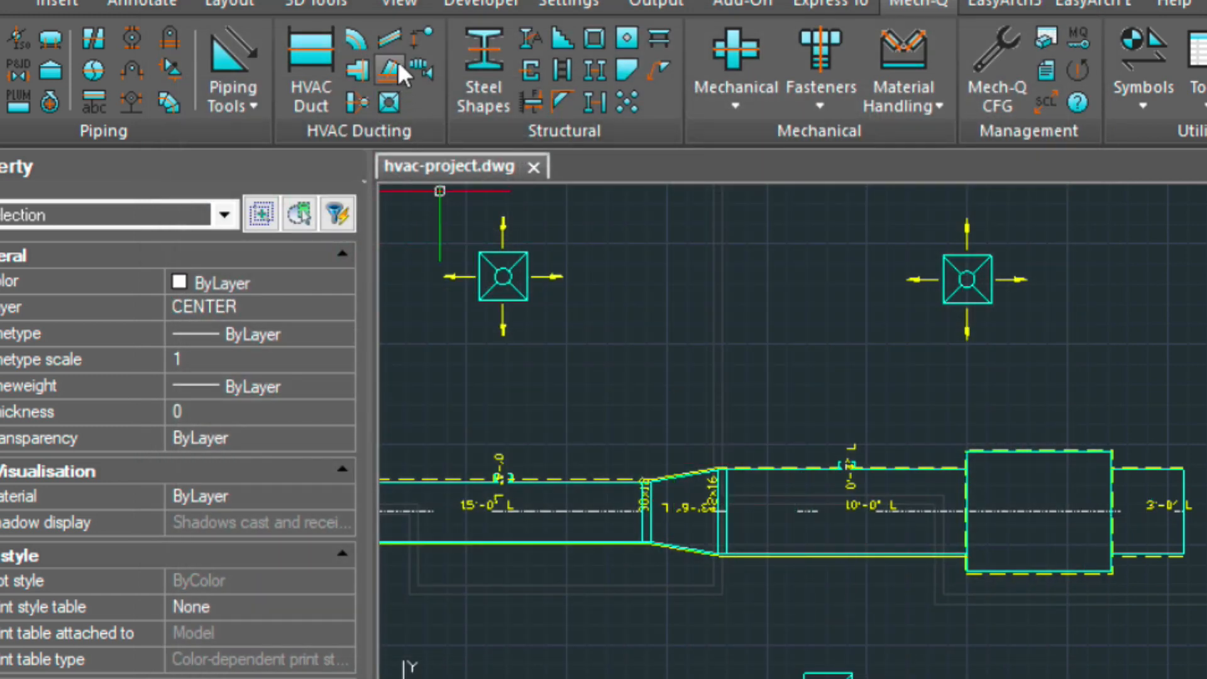
# Place a round branch tap on the bottom edge of the 3-foot duct.
pyautogui.click(384, 67)
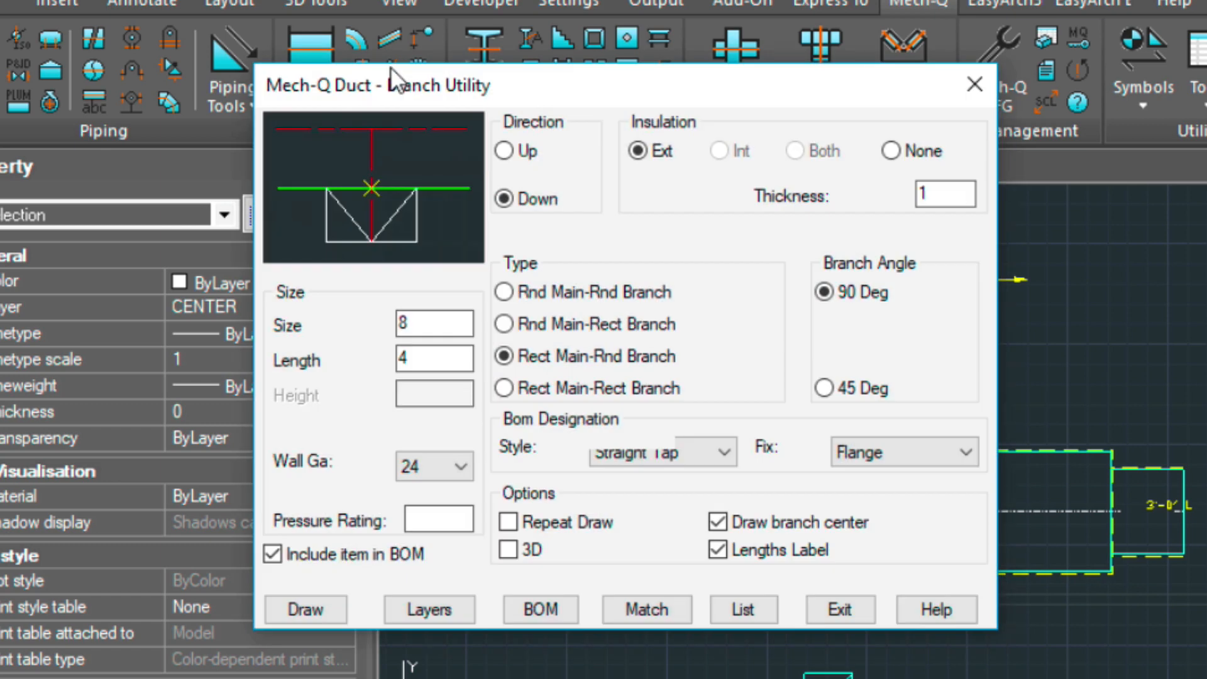
pyautogui.click(305, 609)
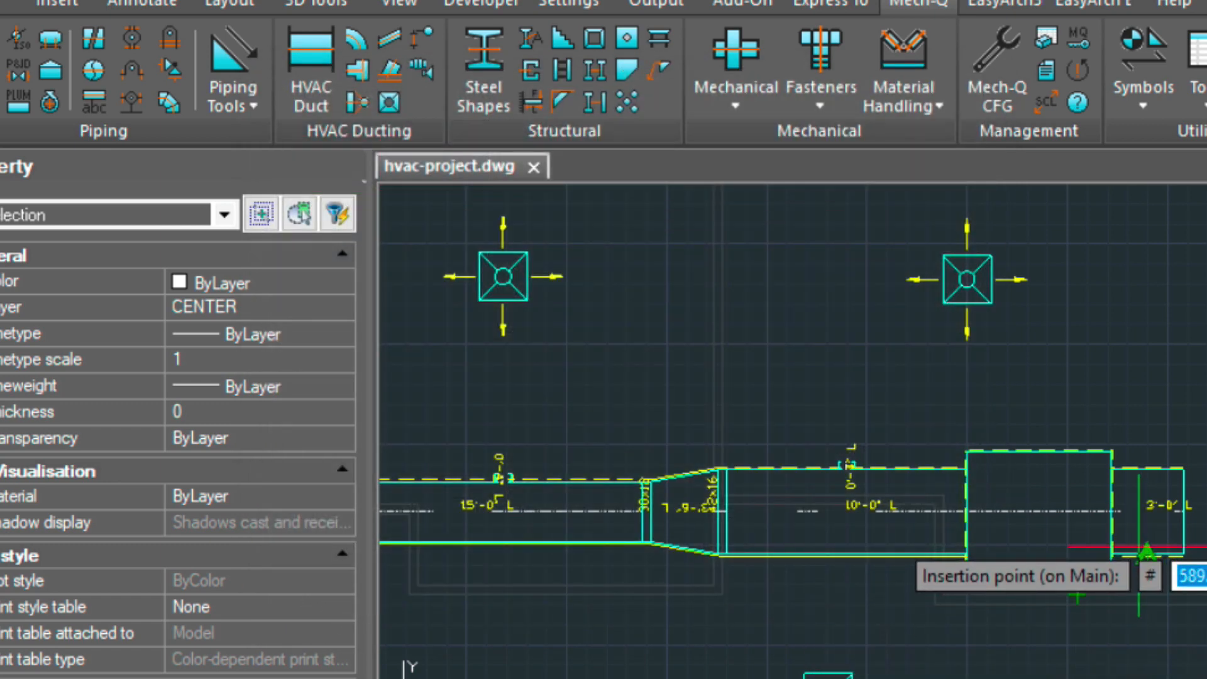
pyautogui.click(1144, 549)
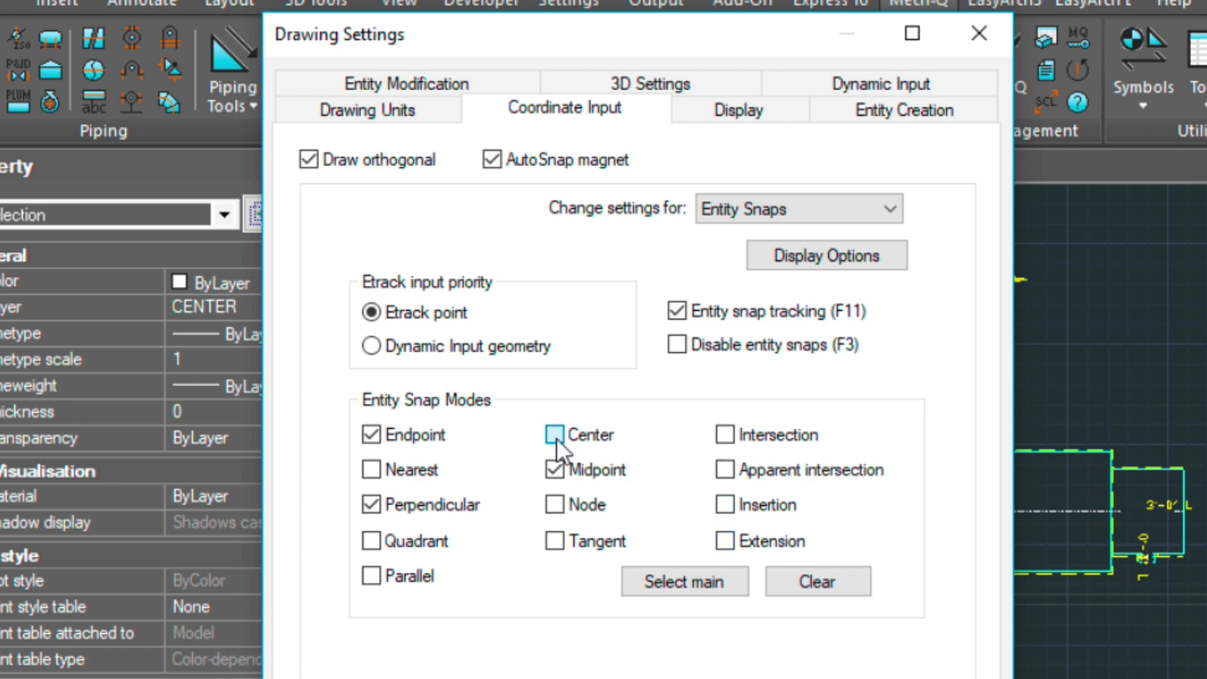
# Switch entity snaps to Endpoint and Center, dropping Midpoint and Perpendicular.
pyautogui.click(553, 434)
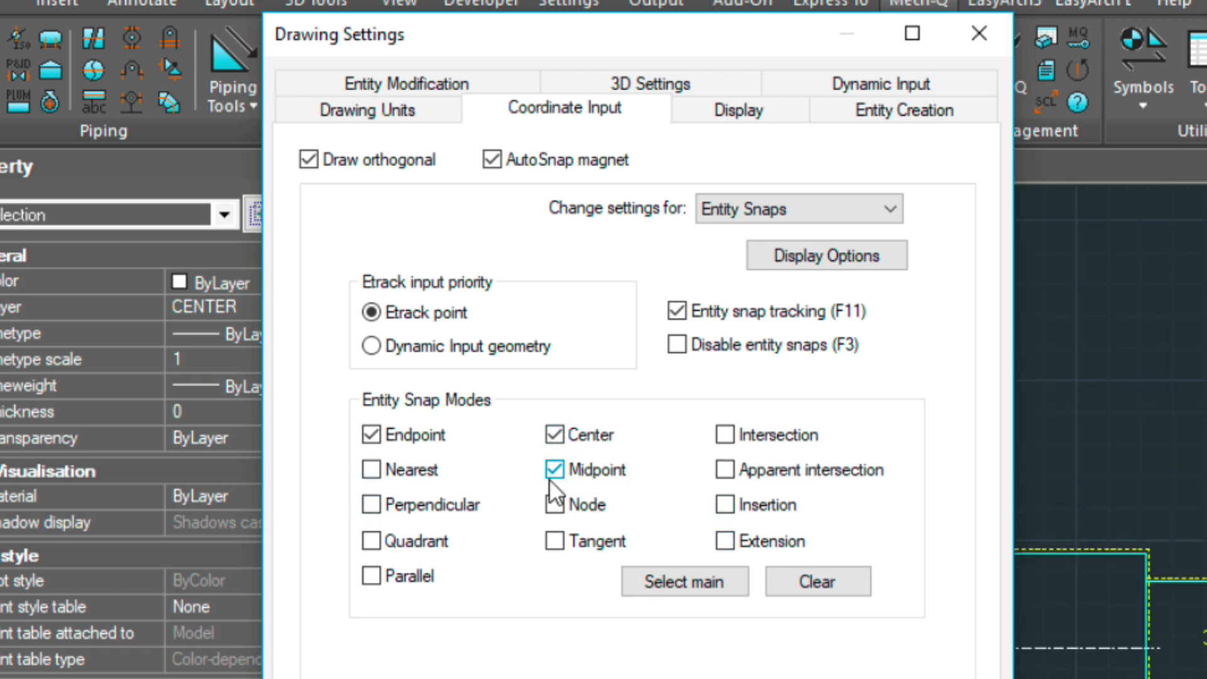
pyautogui.click(554, 470)
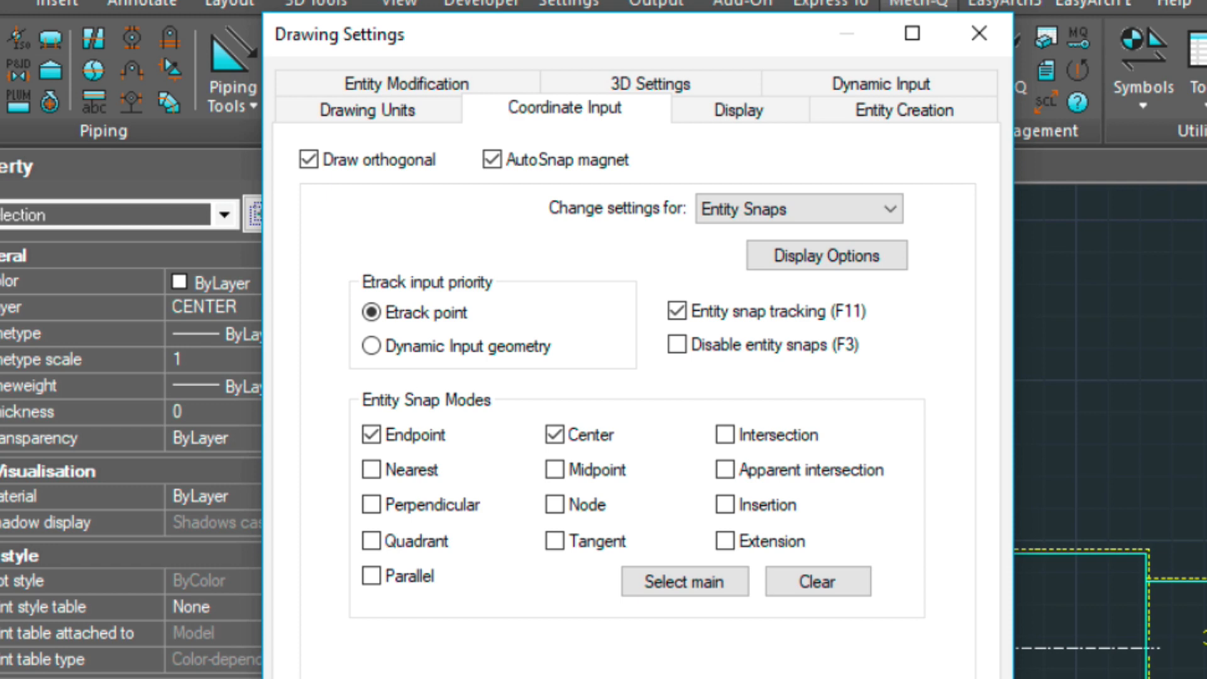
pyautogui.click(976, 33)
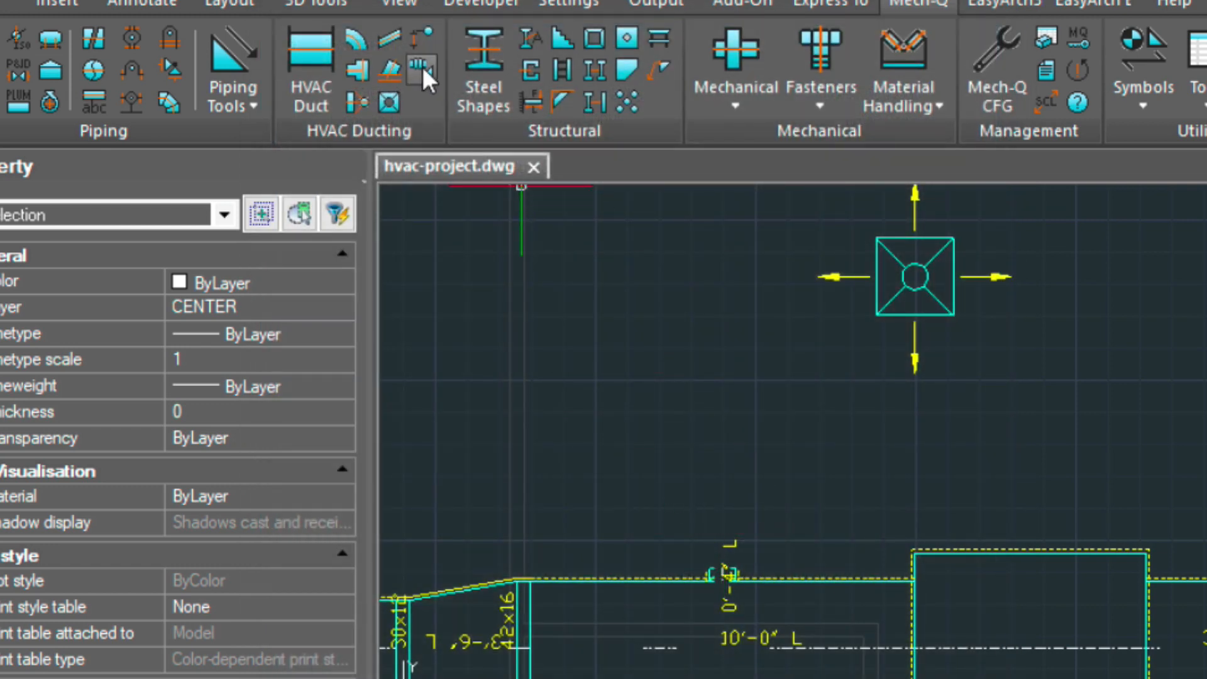
pyautogui.moveTo(417, 64)
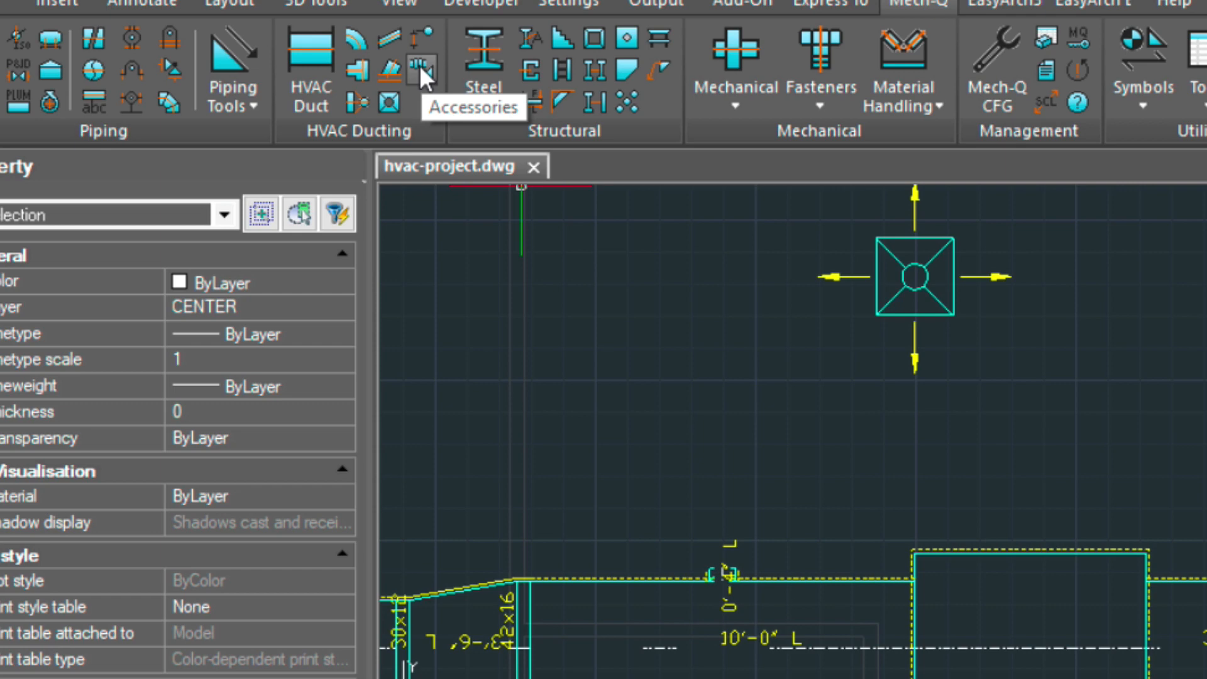
# Draw an 8-inch flexible duct with 90deg finish bend from the main's tap to the diffuser.
pyautogui.click(416, 63)
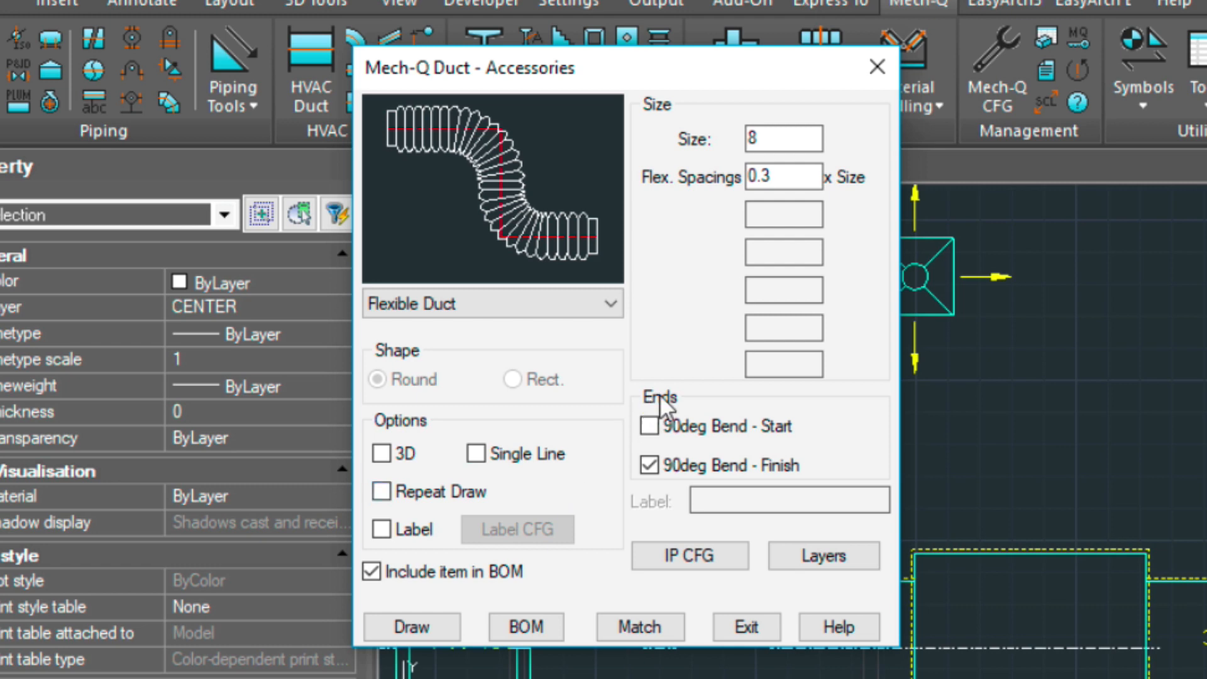
pyautogui.click(411, 626)
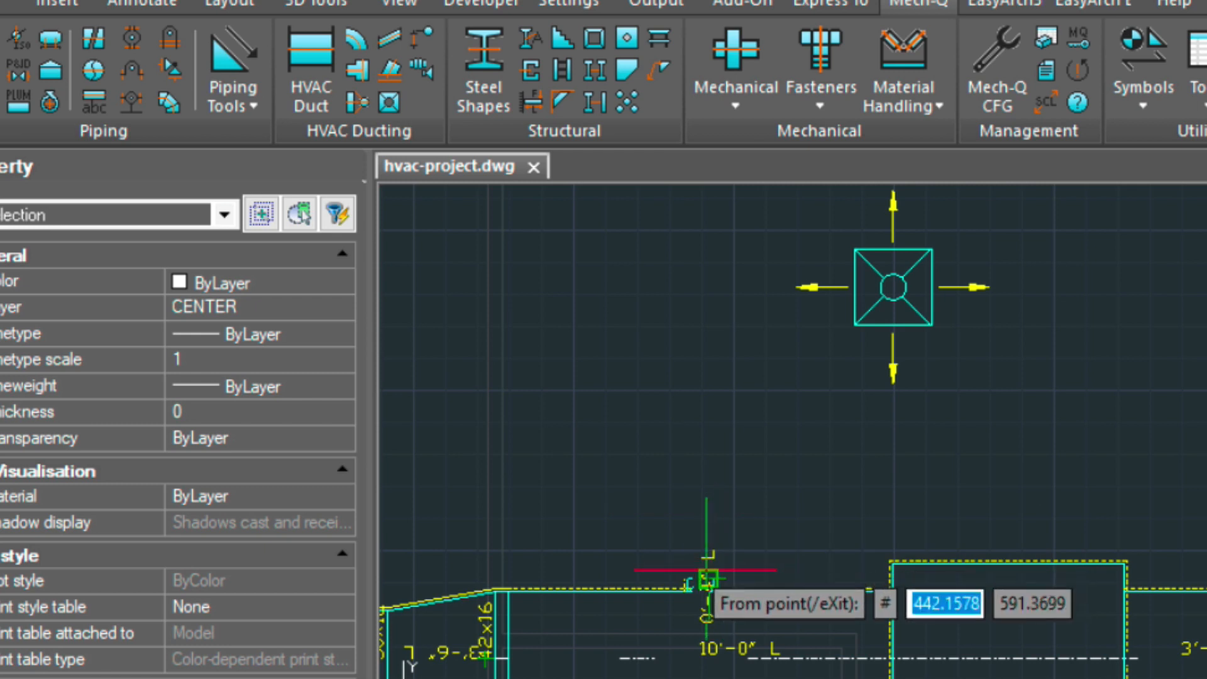
pyautogui.moveTo(701, 584)
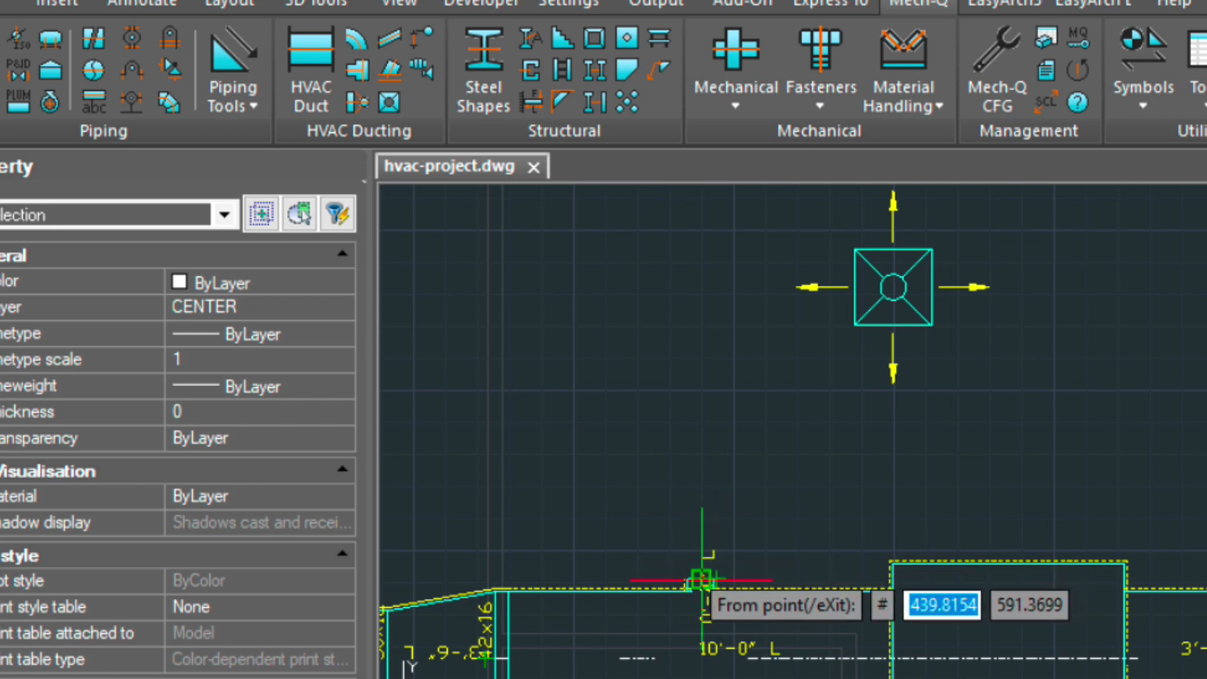
pyautogui.click(698, 581)
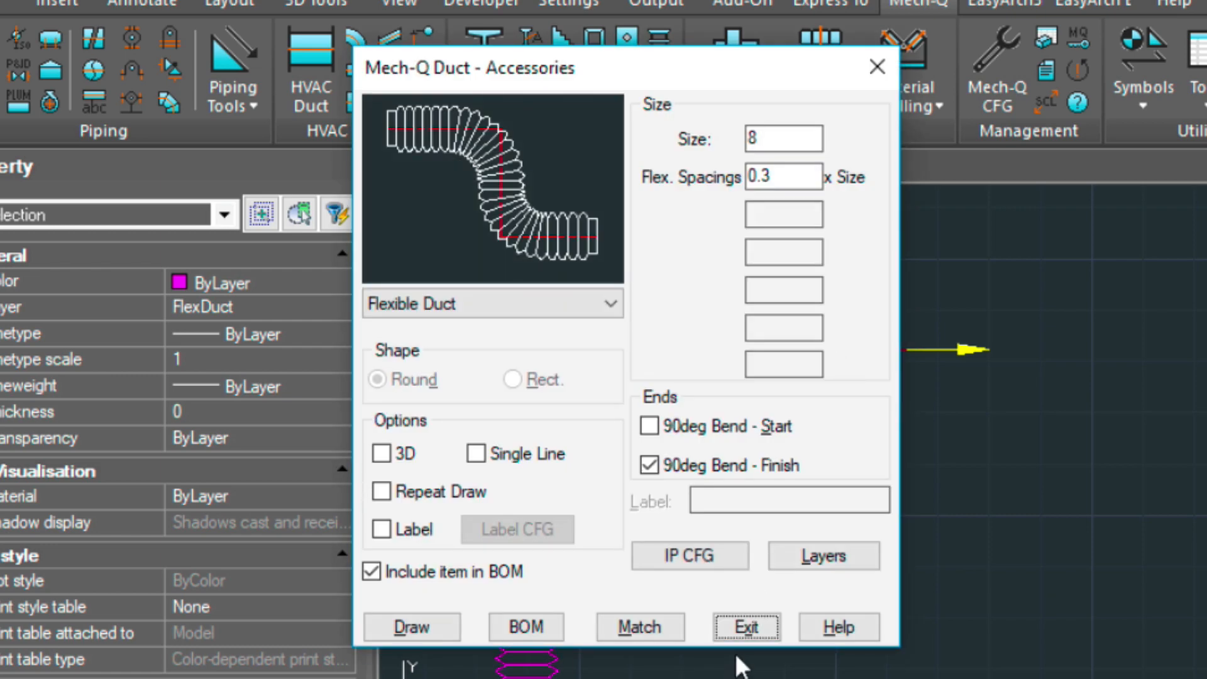
pyautogui.click(746, 626)
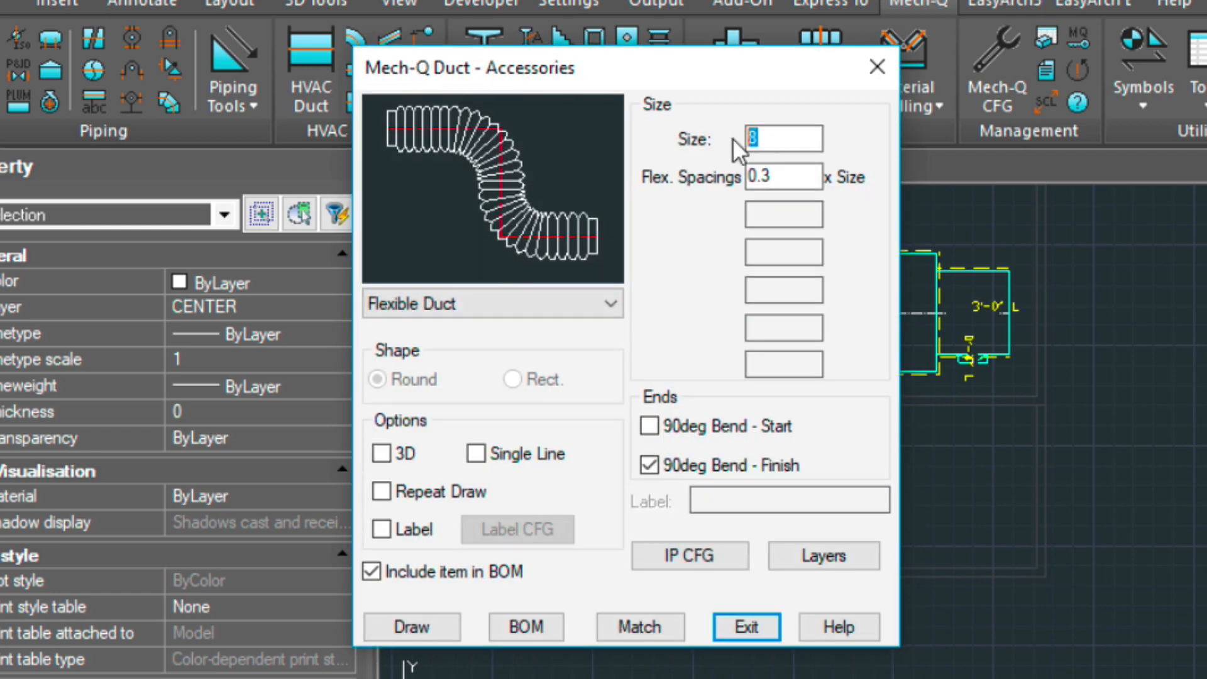
# Set the flex duct size to 14 and close the accessories settings.
pyautogui.write('14')
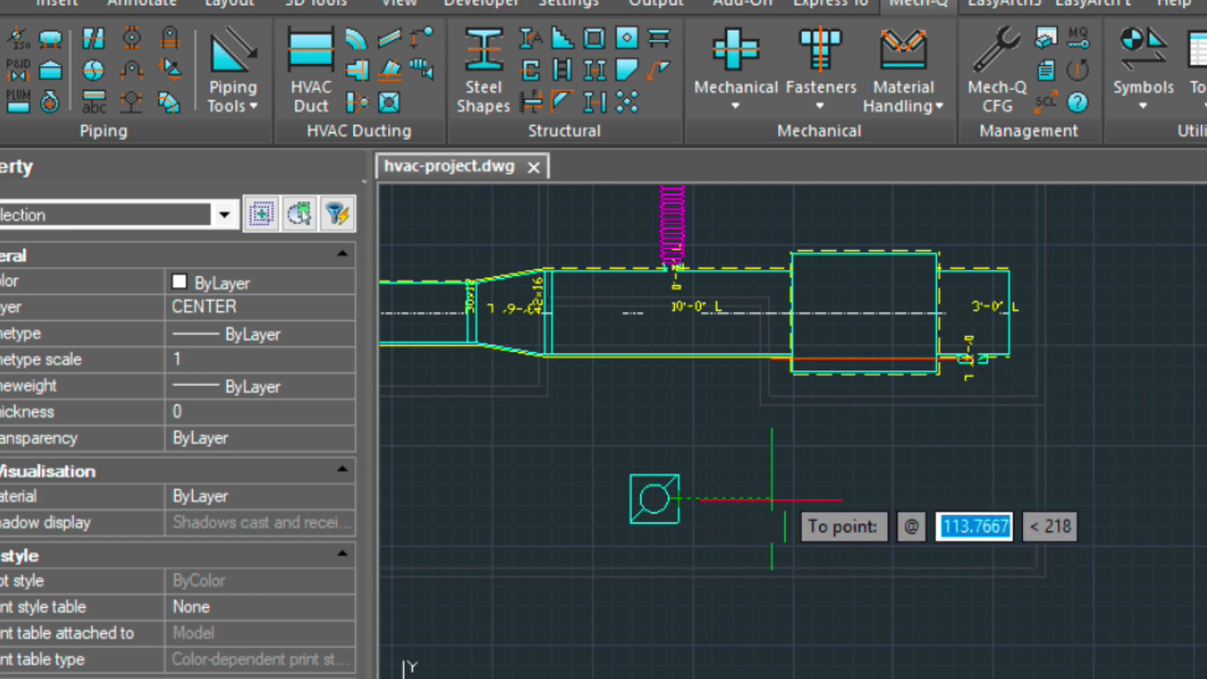
pyautogui.moveTo(969, 497)
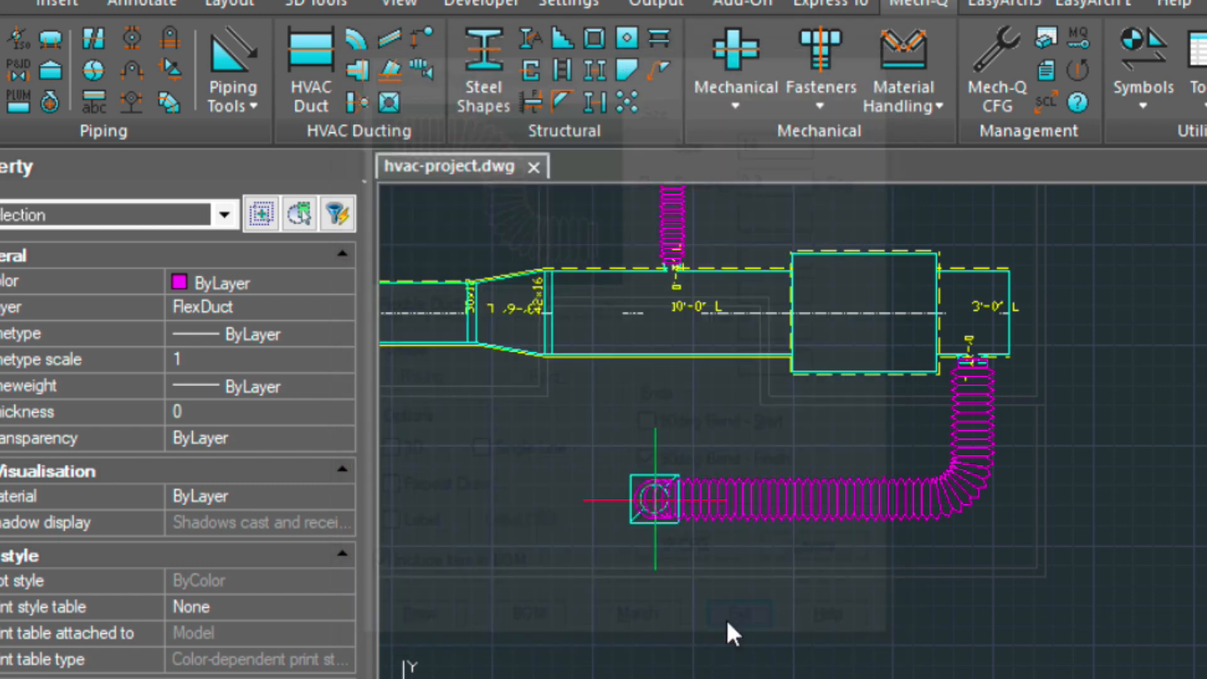
pyautogui.click(582, 338)
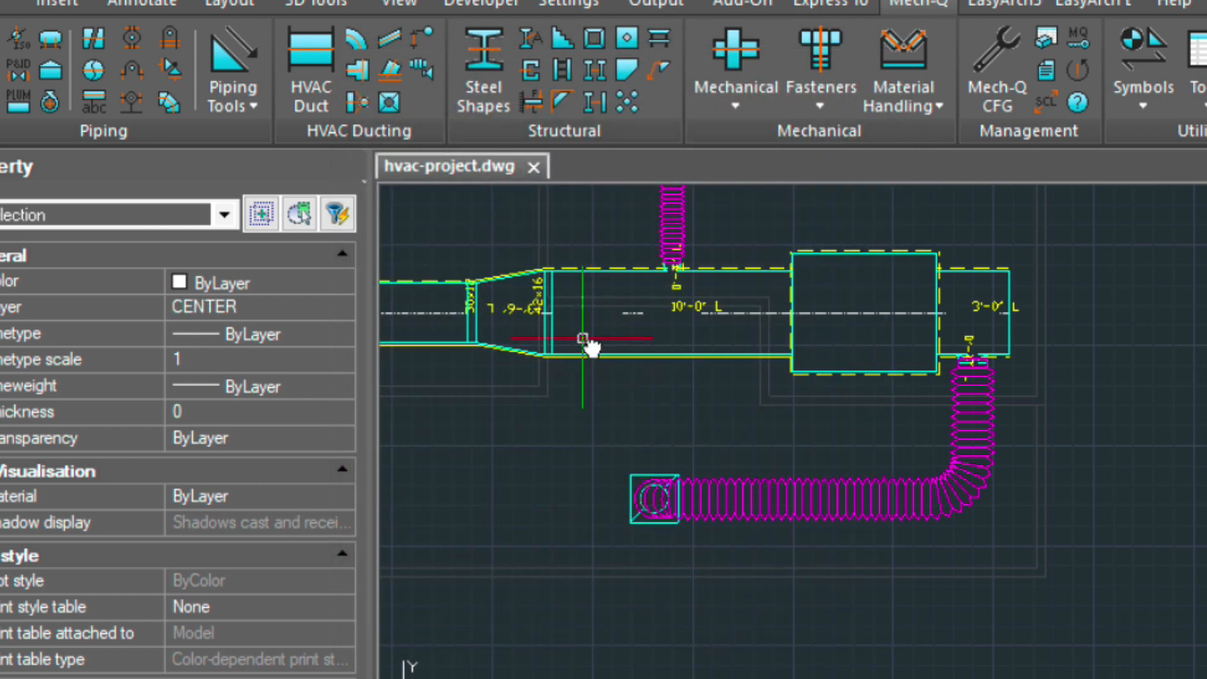